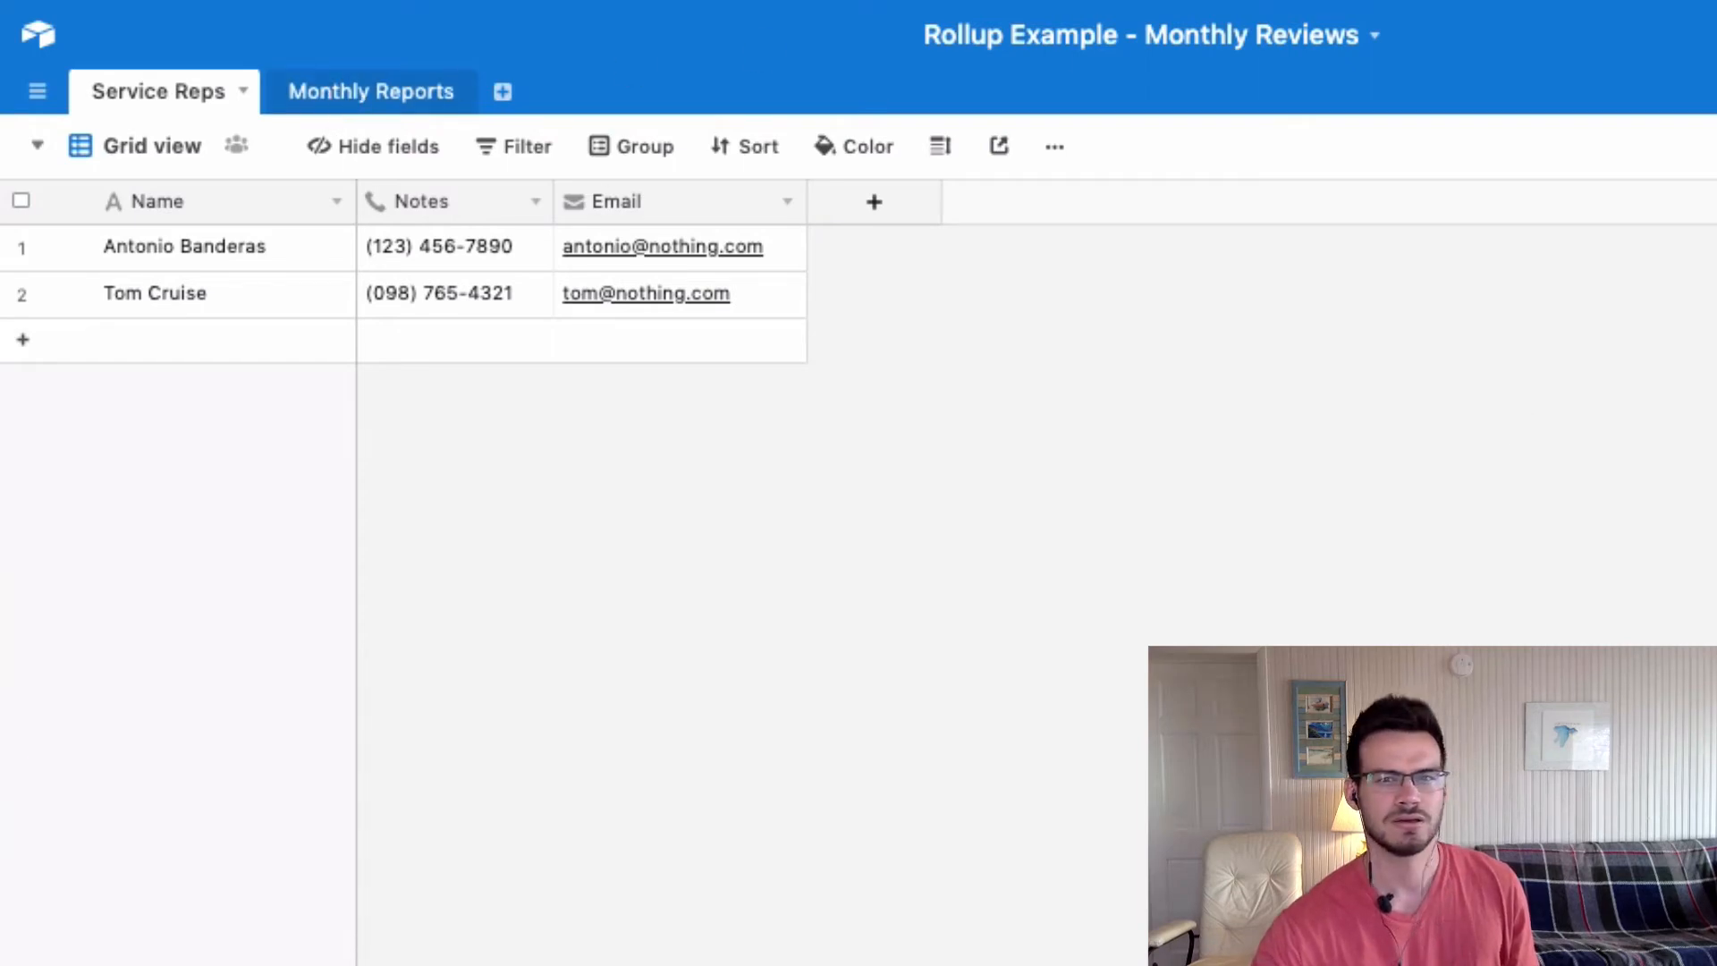
Review the Service Reps and Monthly Reports tables in turn, finishing on Monthly Reports
left_click(370, 91)
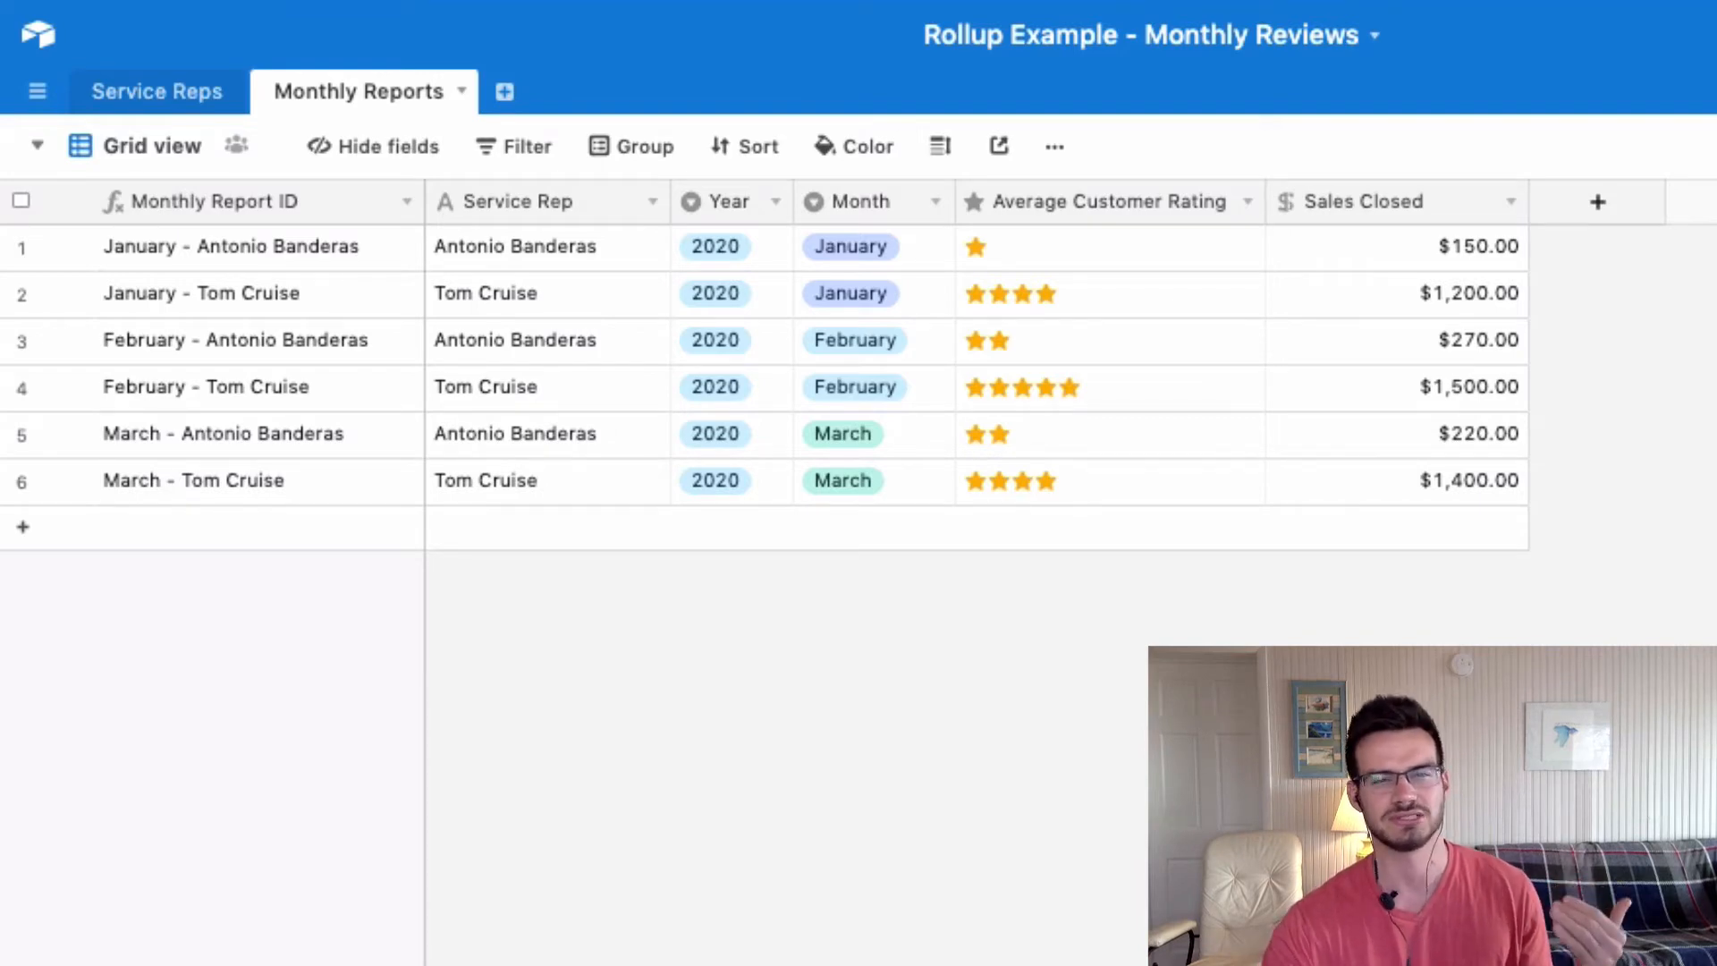
left_click(155, 91)
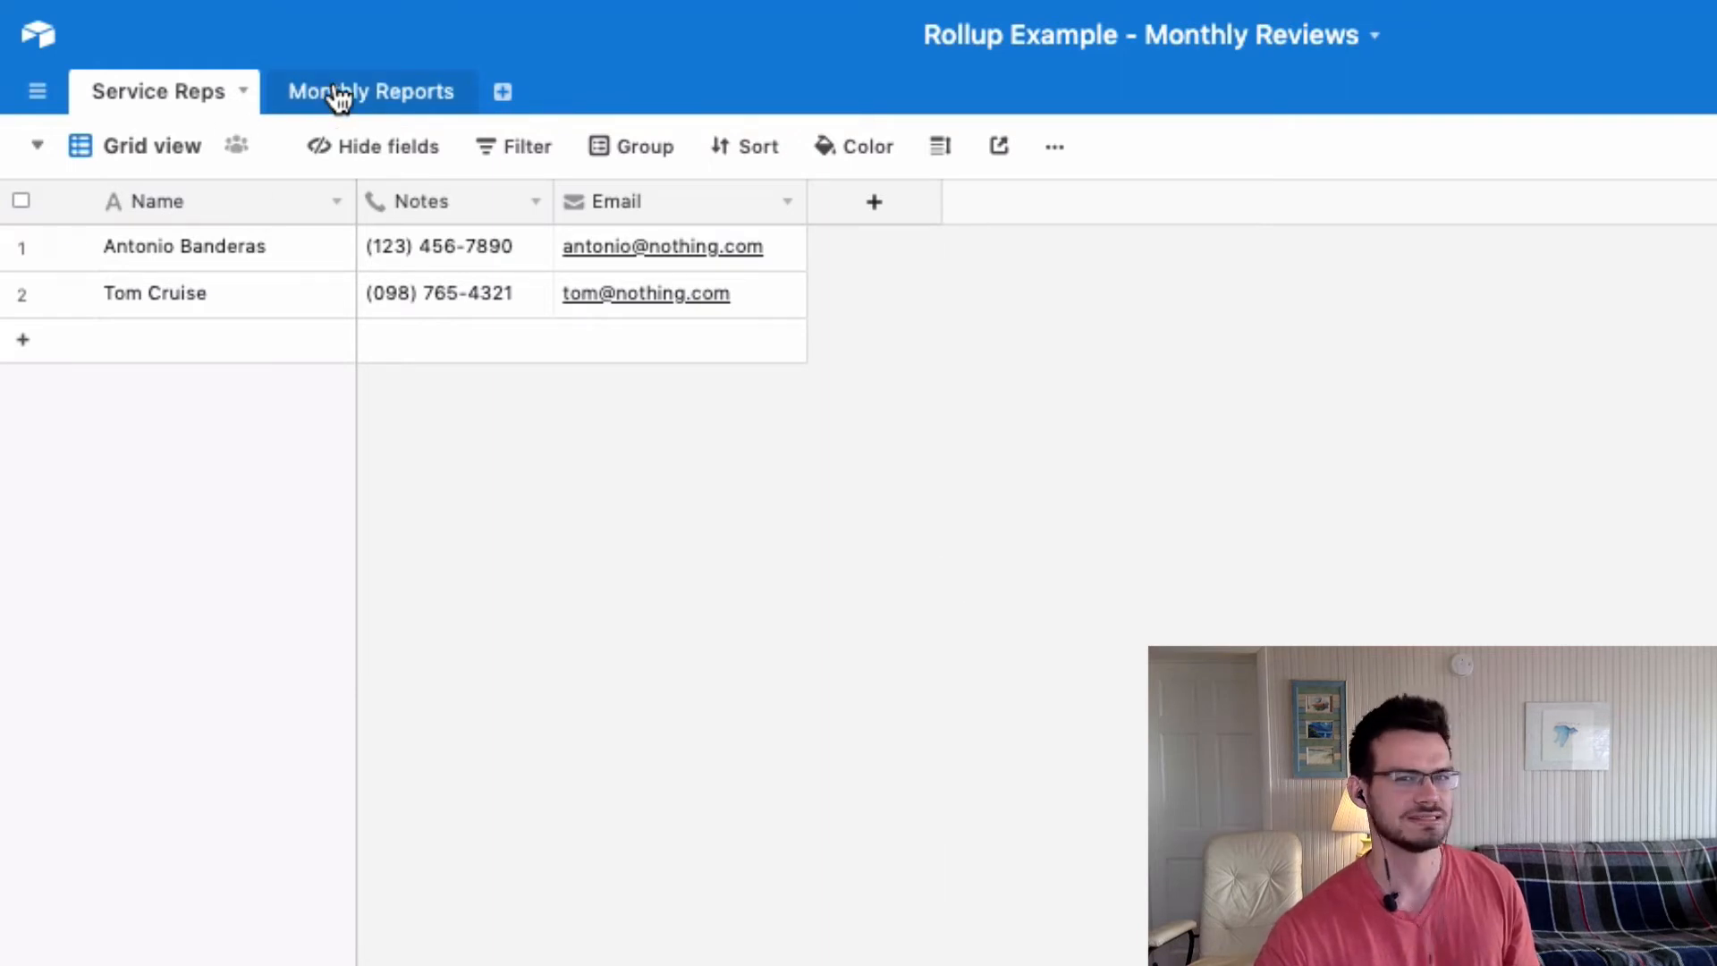
left_click(368, 91)
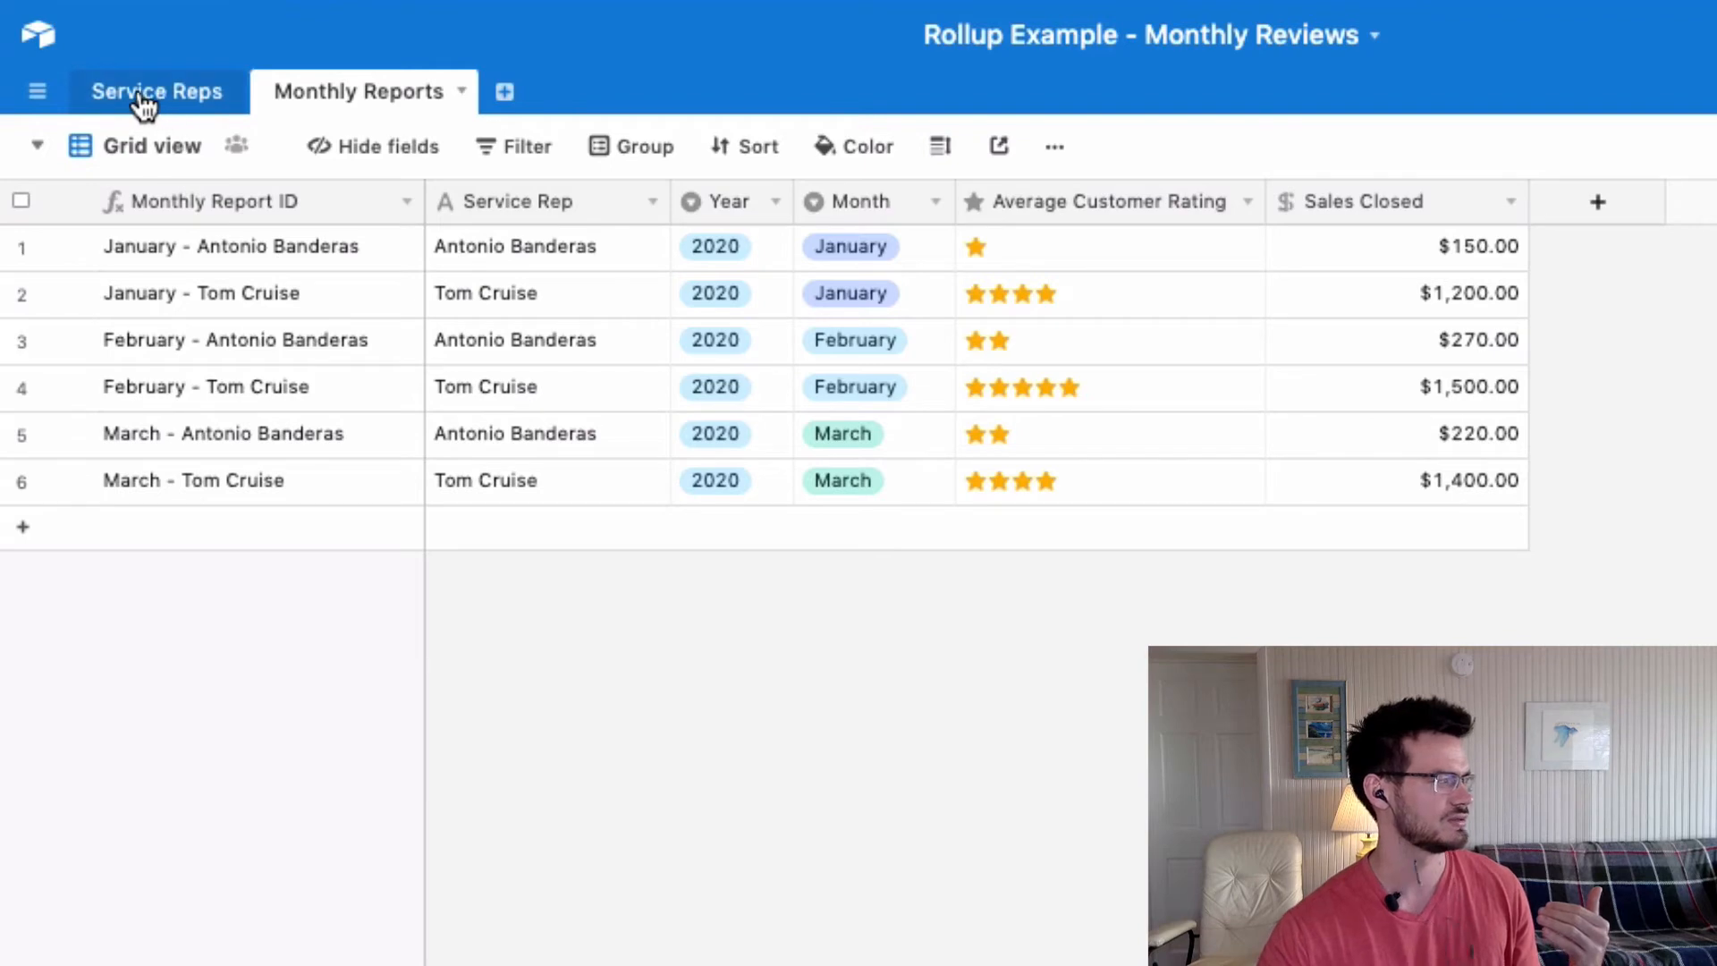
left_click(157, 91)
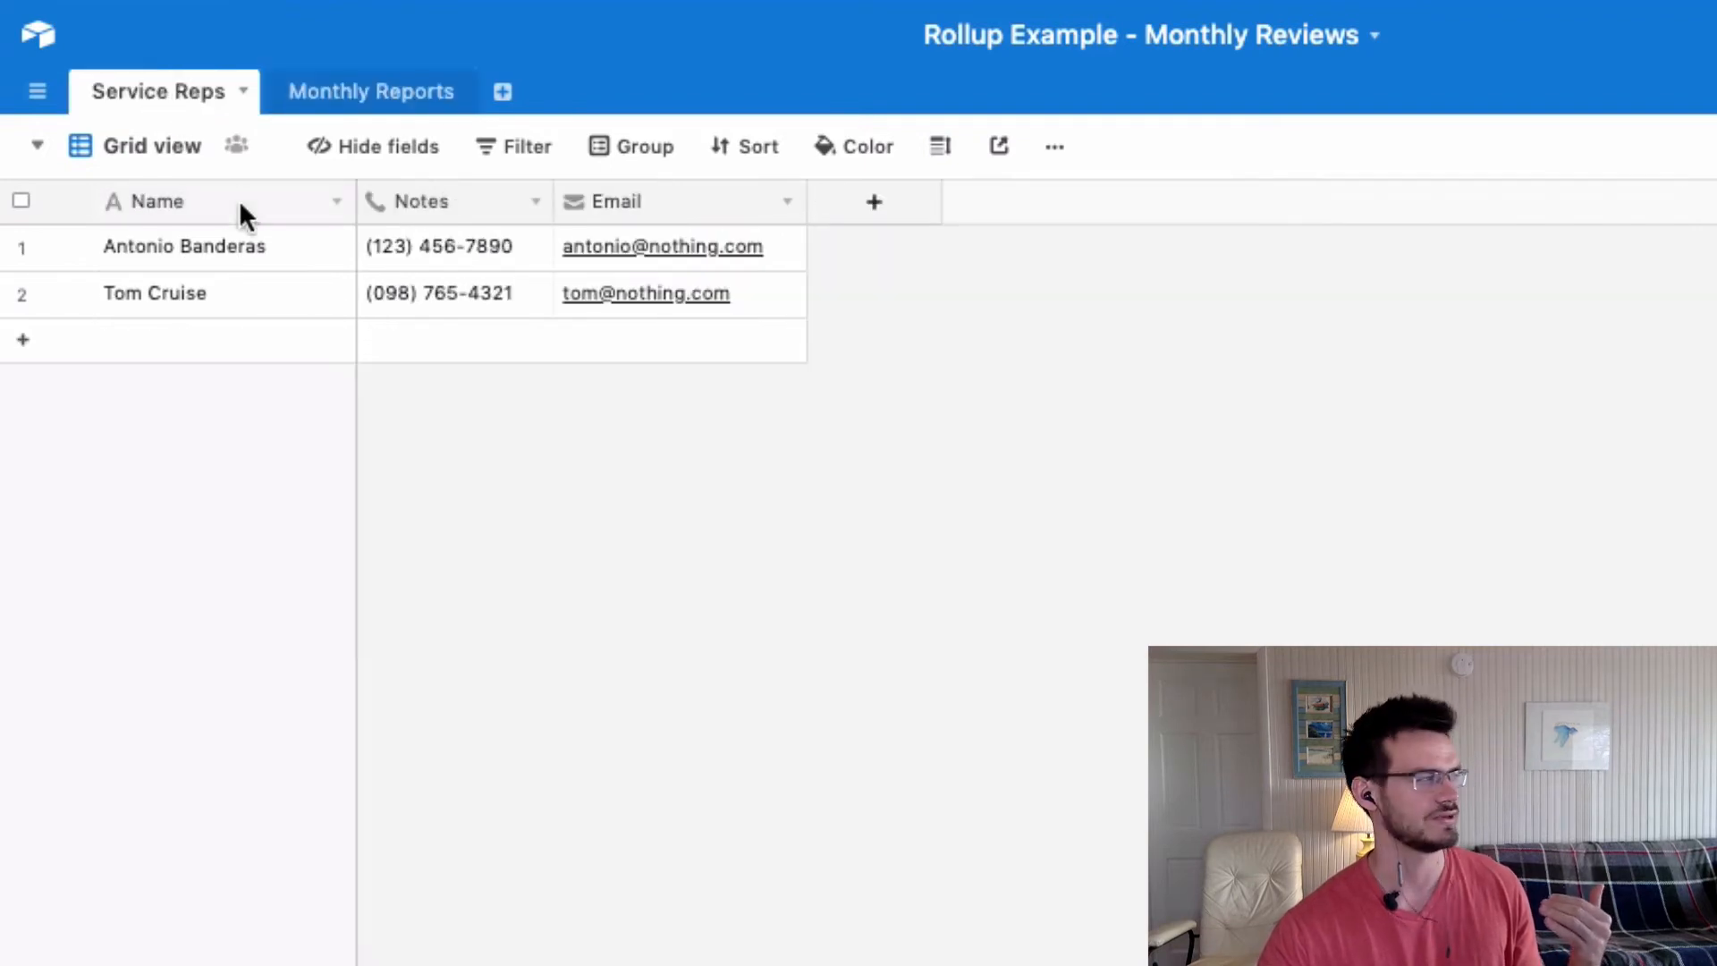
mouse_move(161, 211)
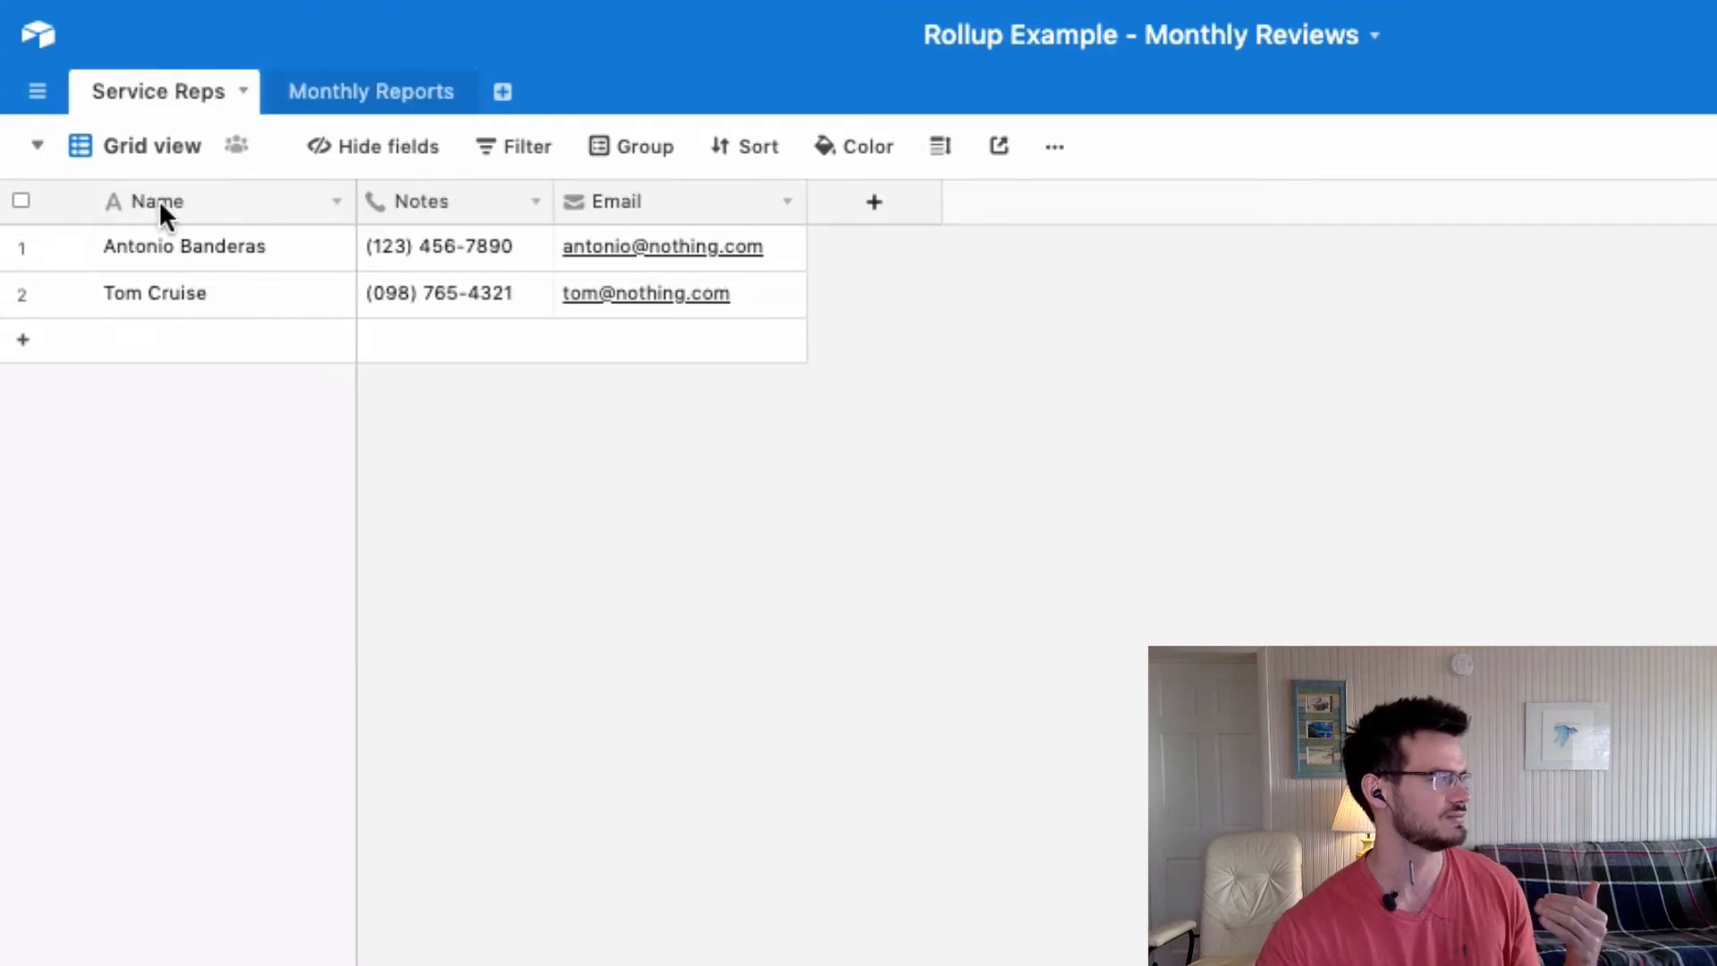
mouse_move(170, 301)
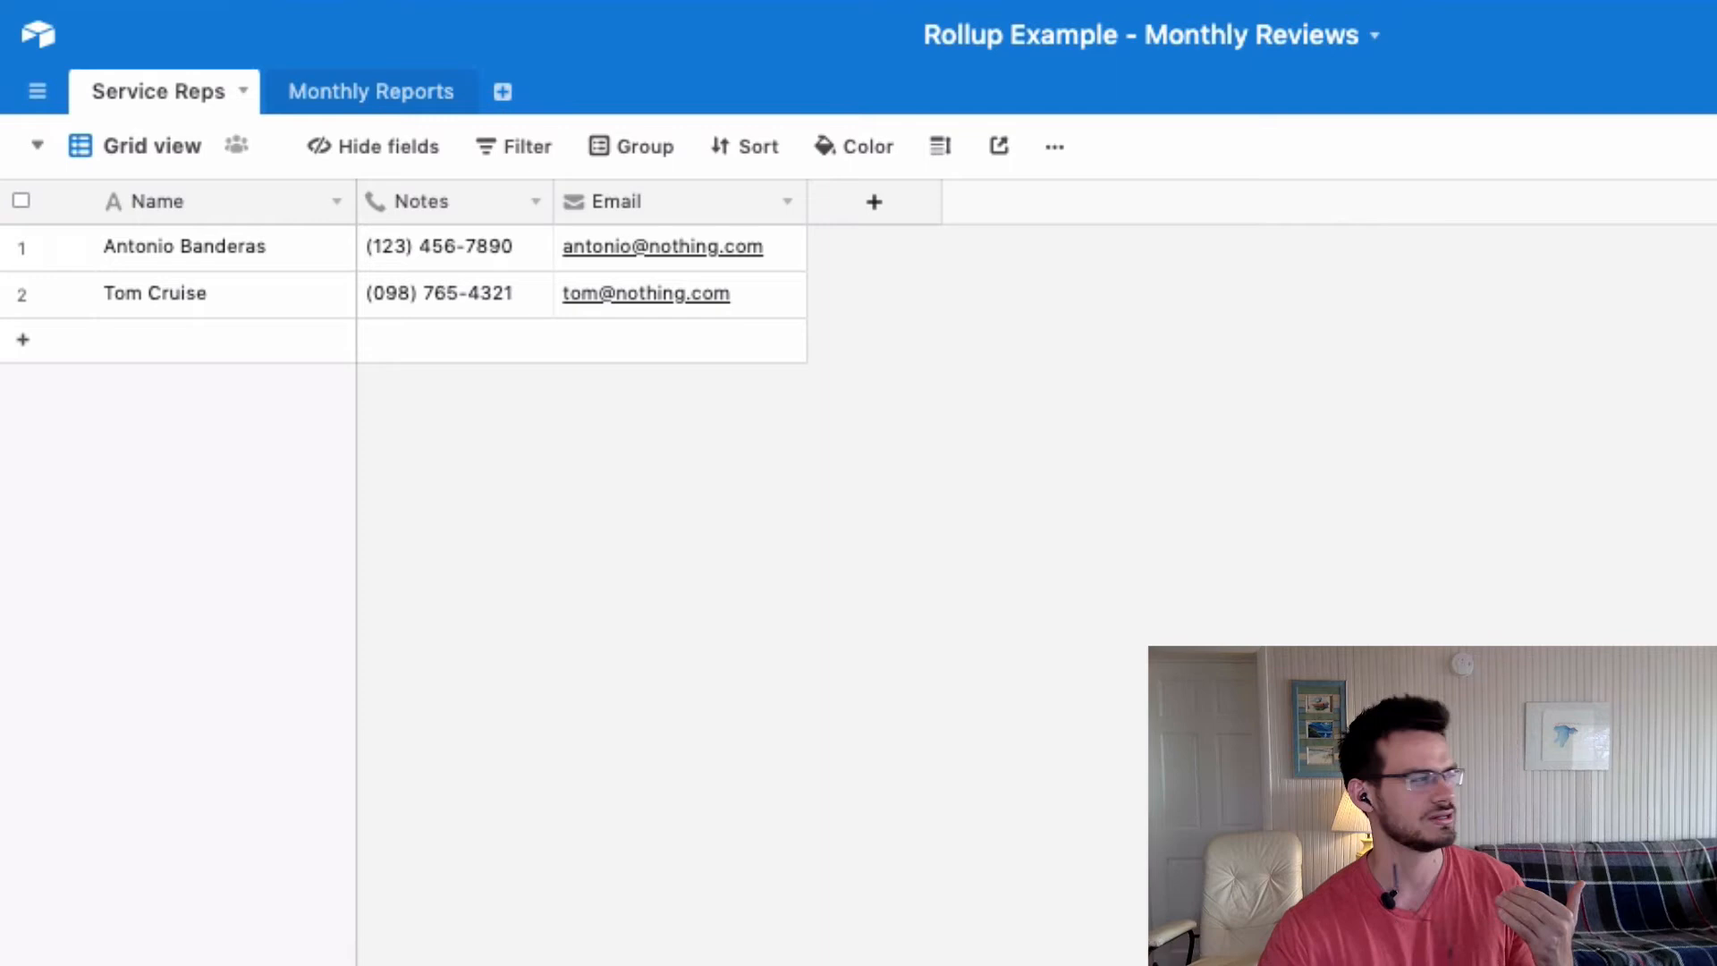
left_click(370, 91)
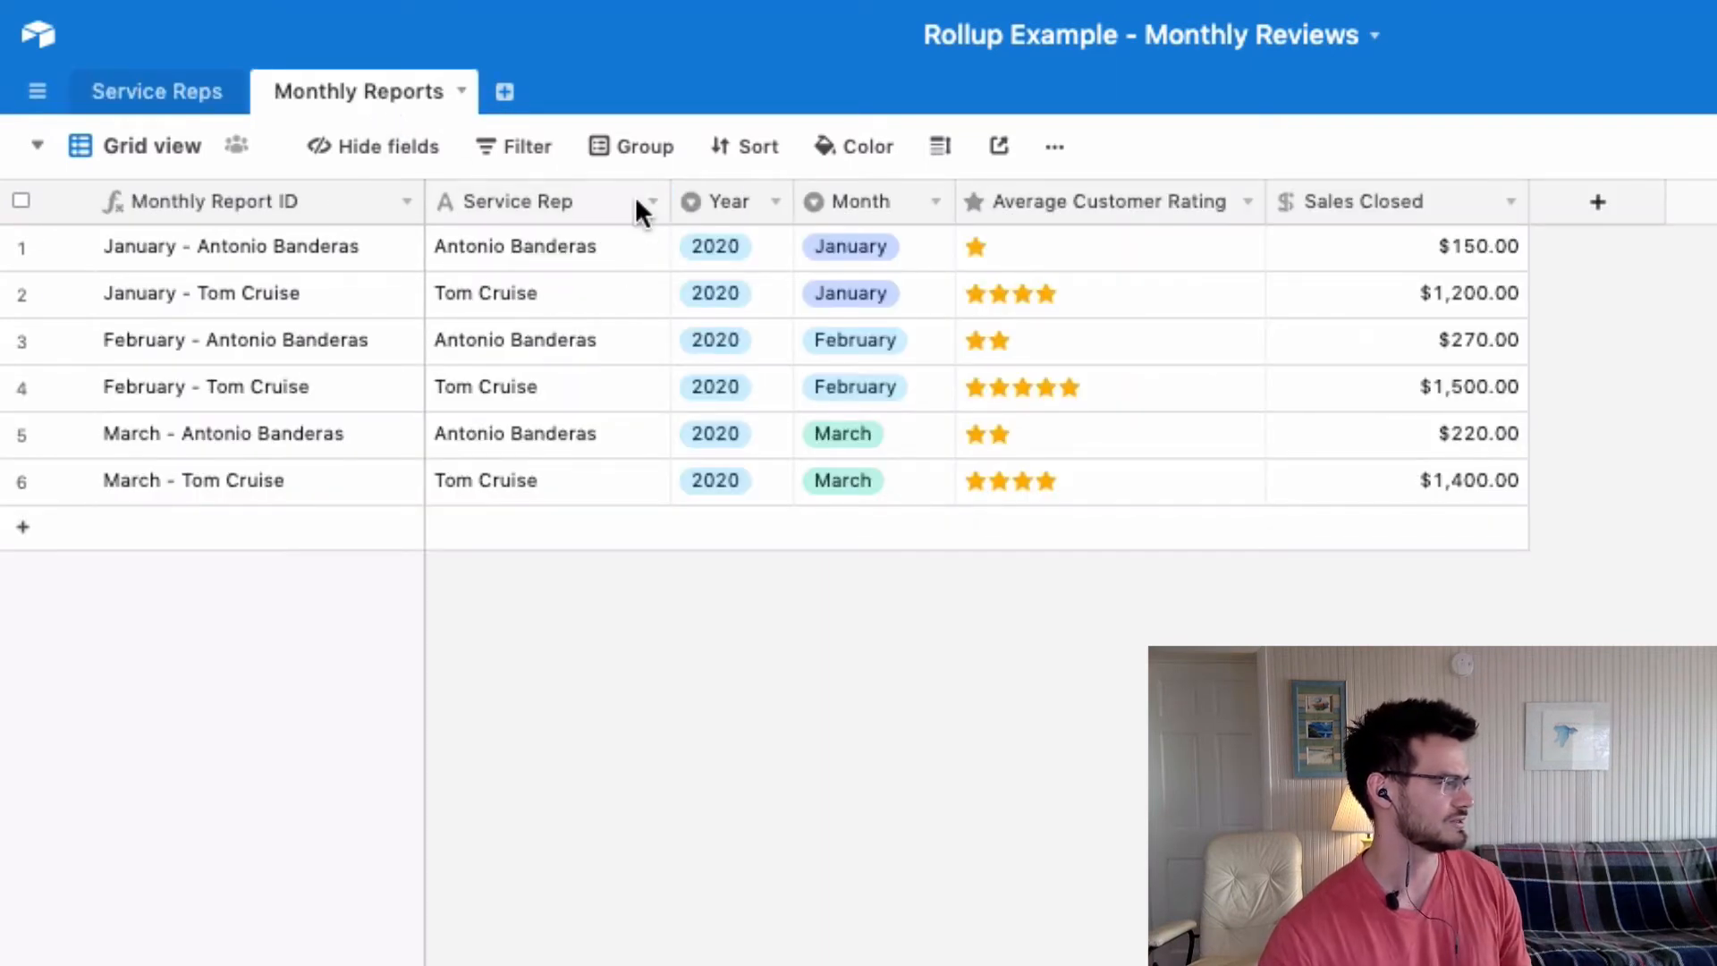
Convert the Service Rep field to a single-record link to the Service Reps table
left_click(653, 202)
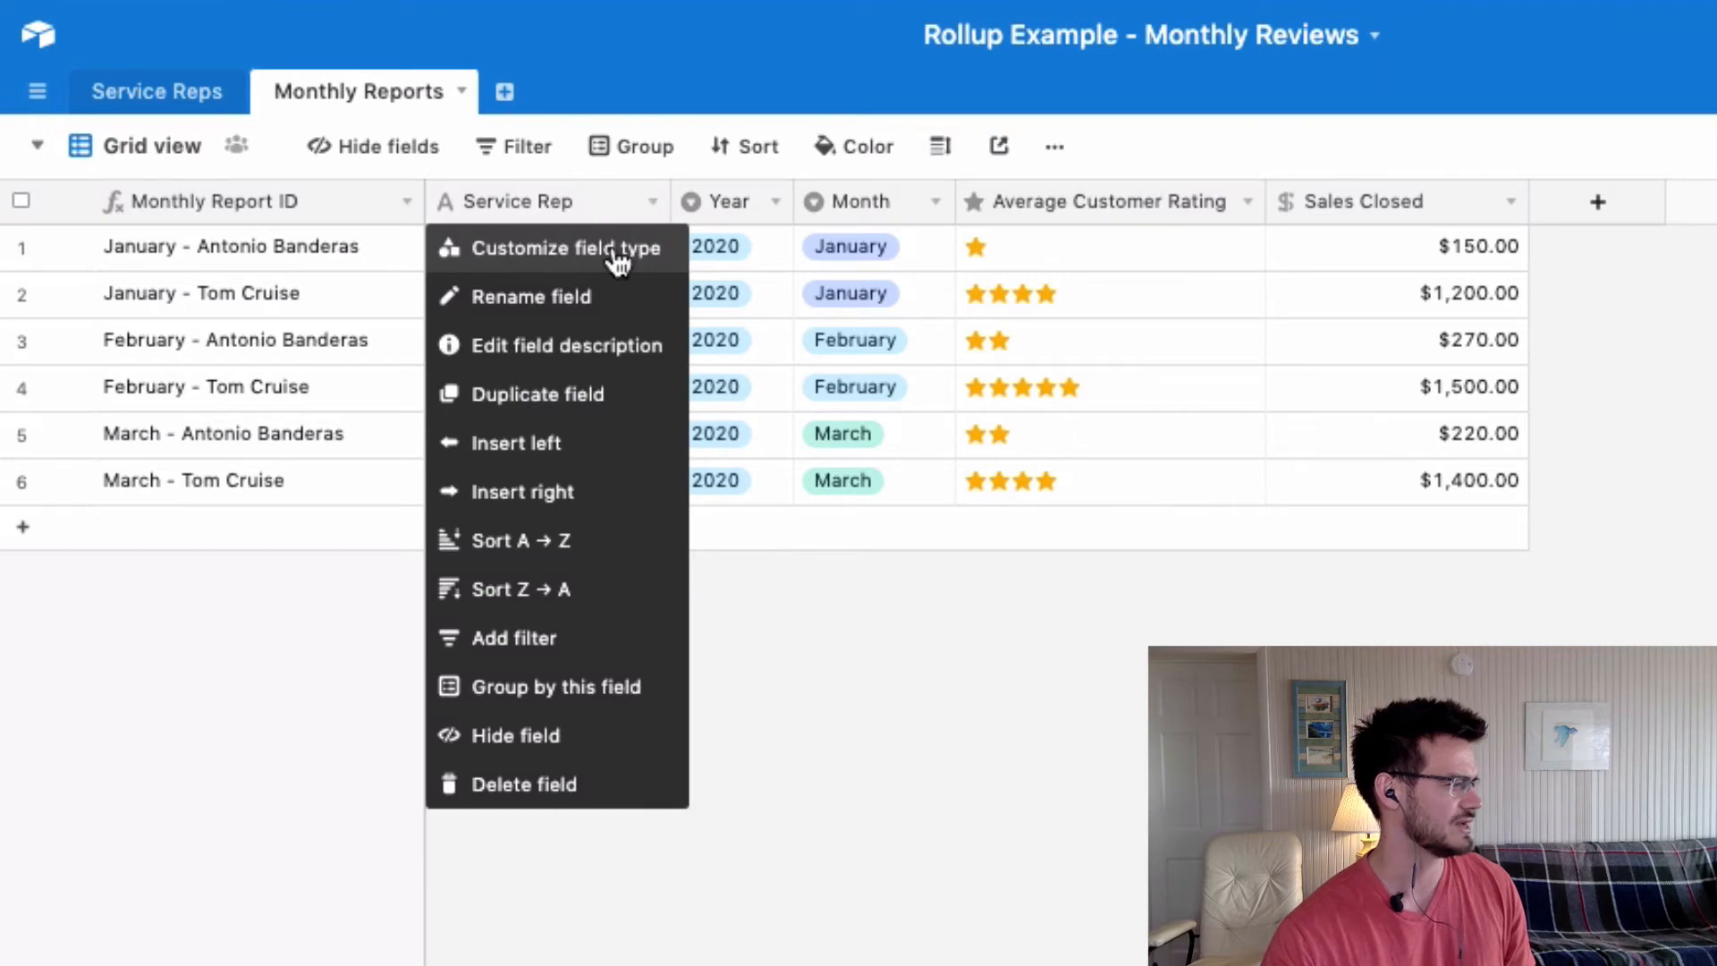
left_click(569, 247)
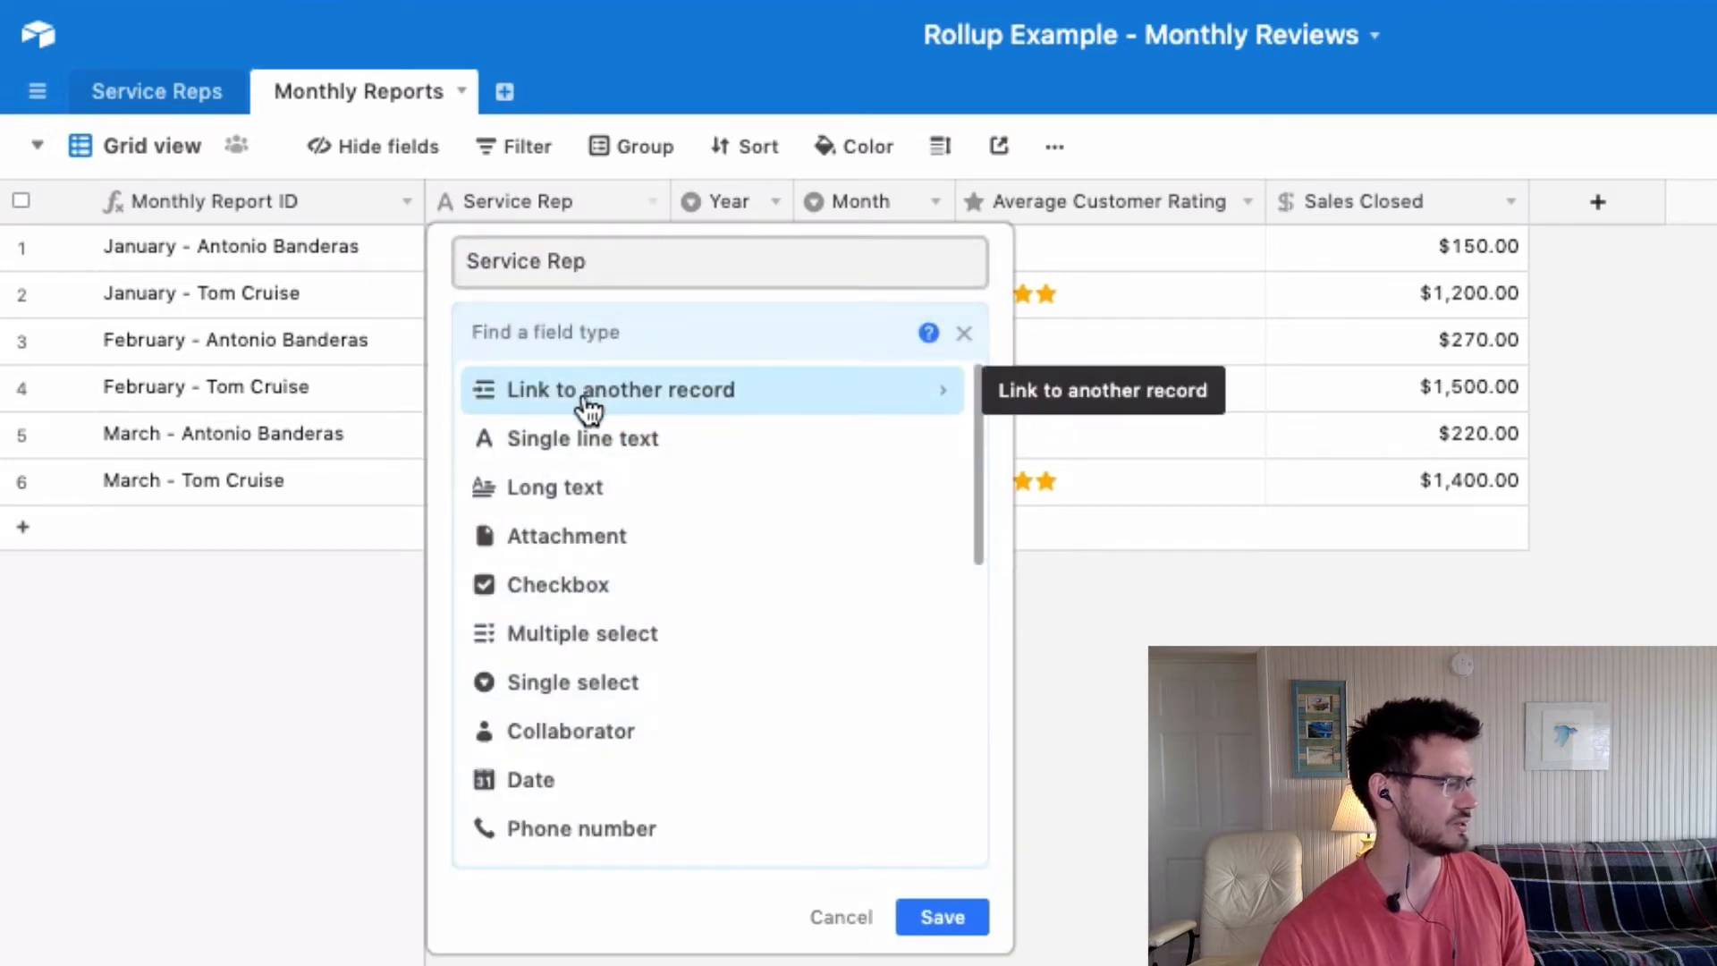
left_click(620, 390)
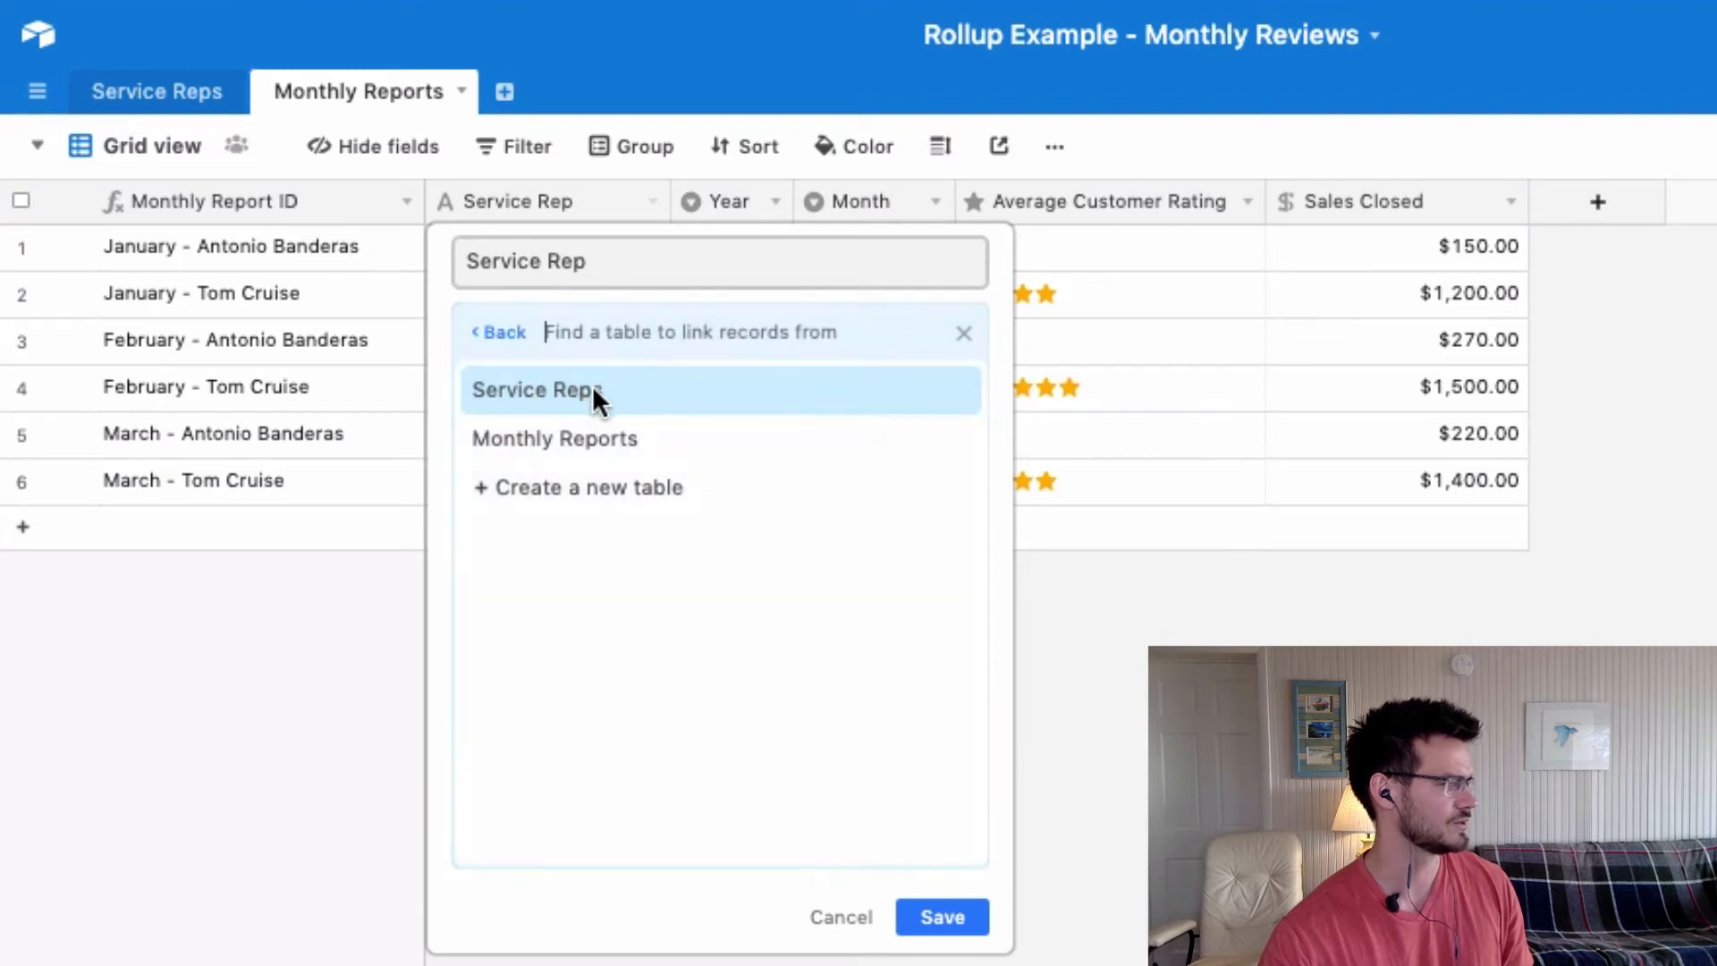
left_click(536, 390)
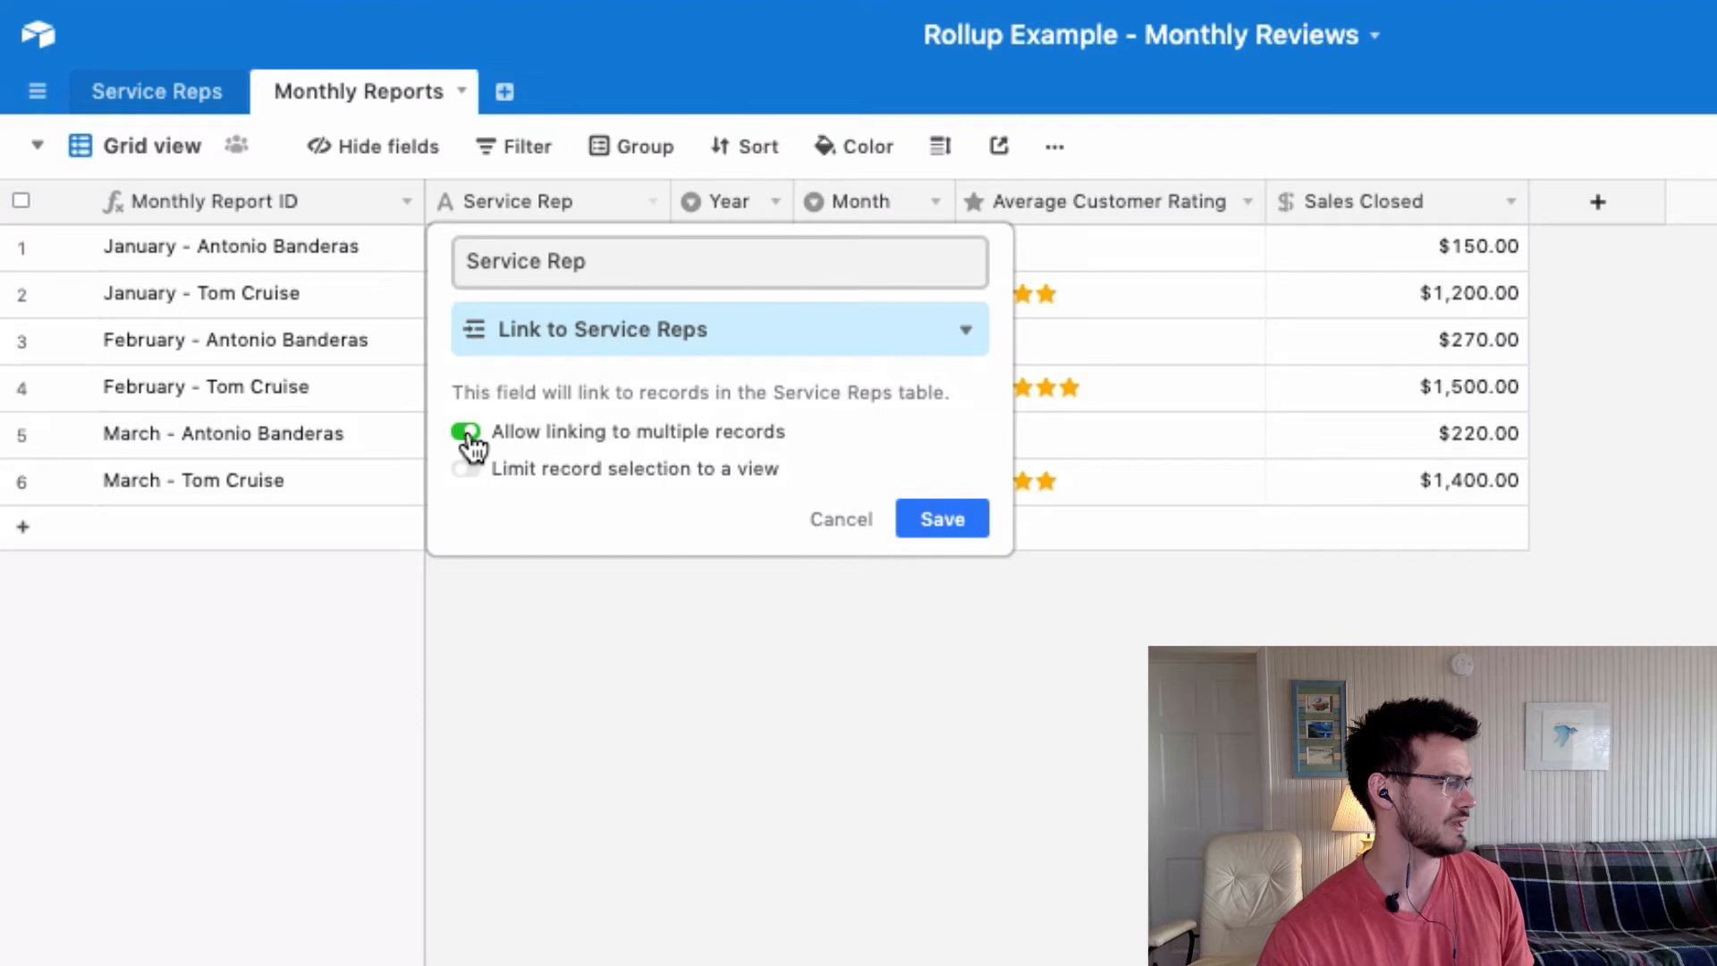
left_click(467, 431)
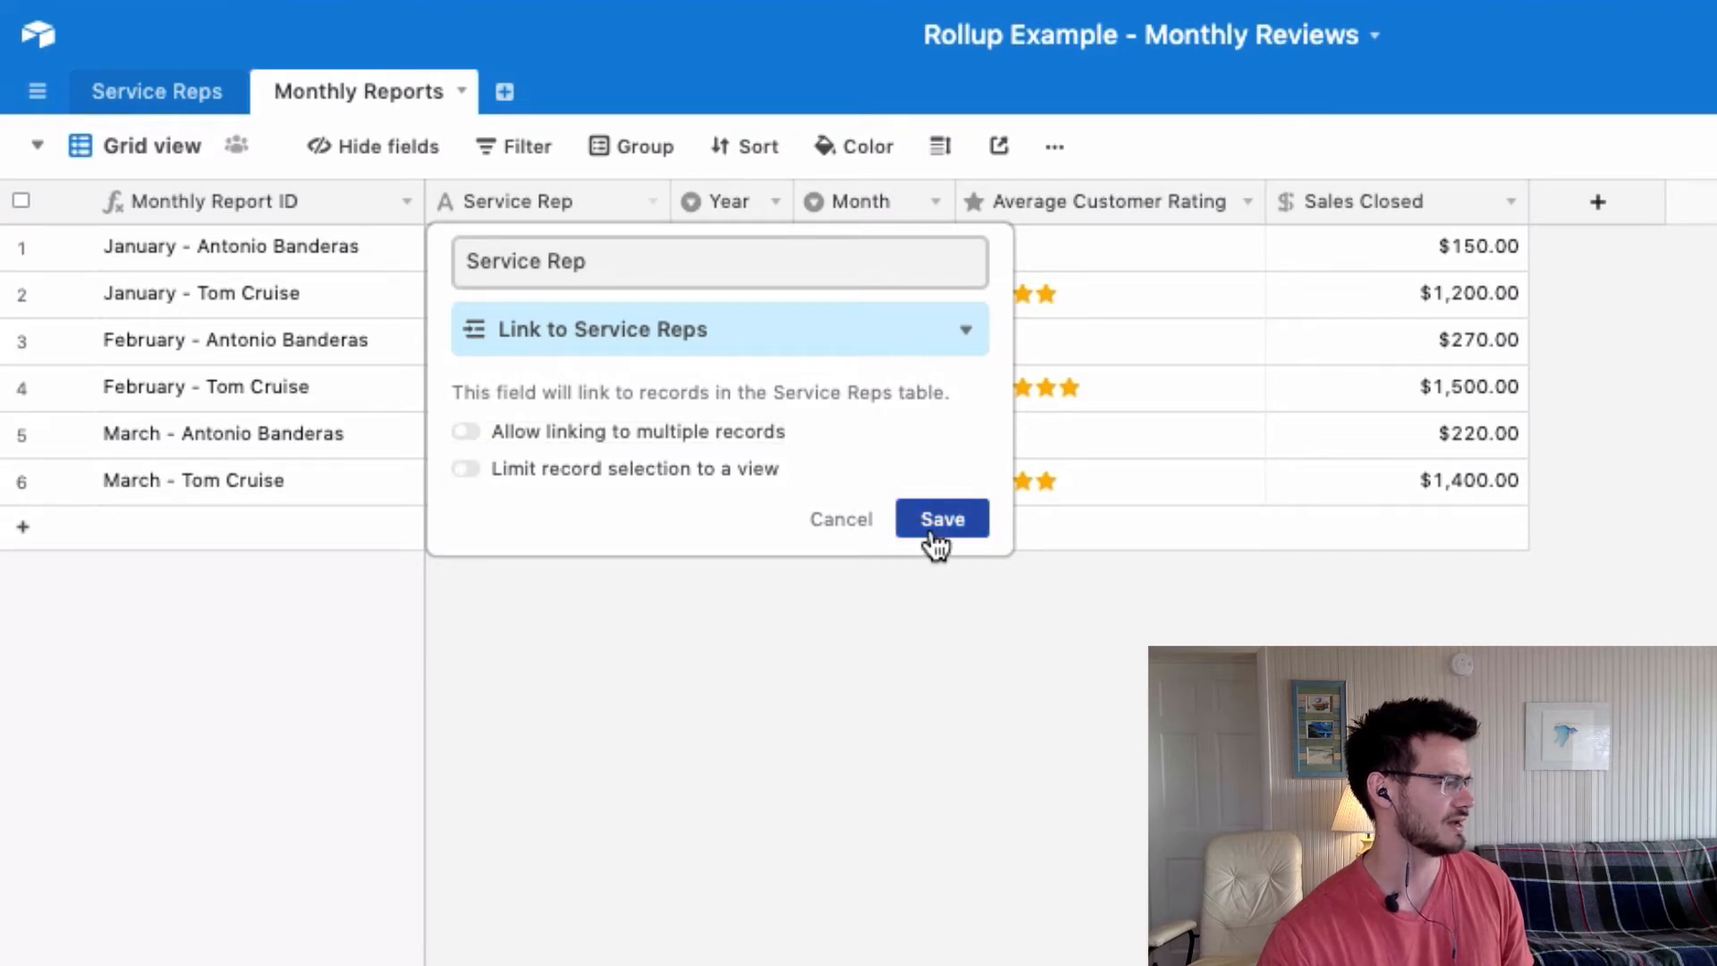
left_click(940, 518)
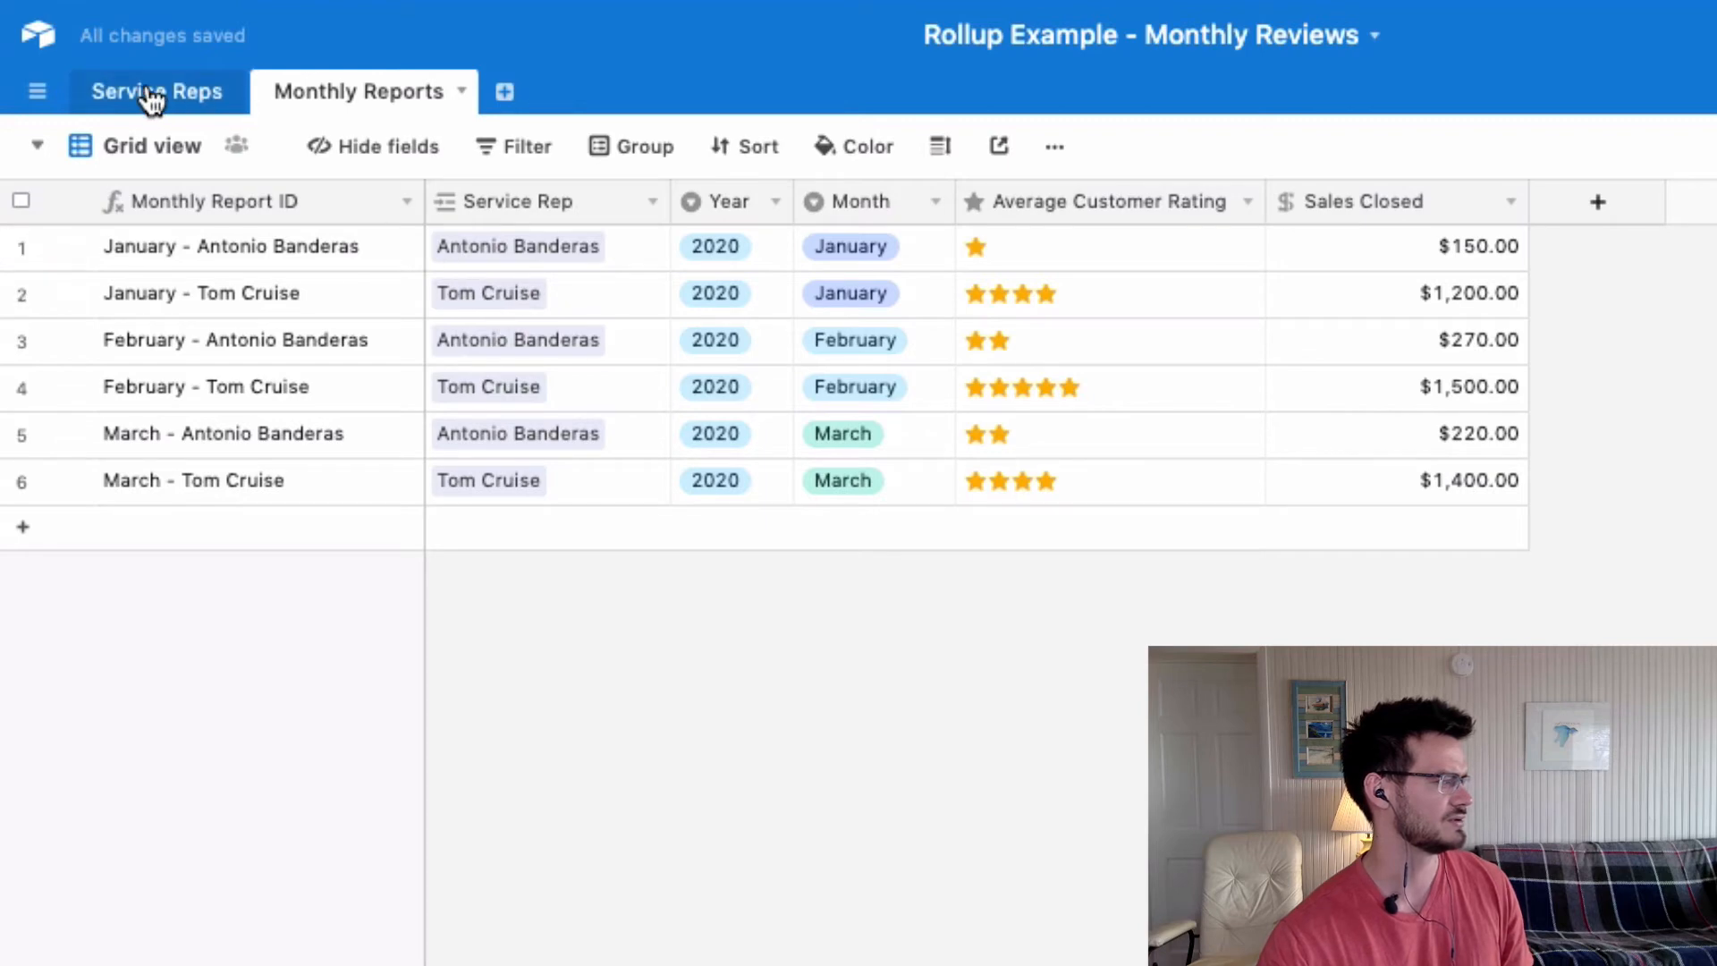
left_click(157, 92)
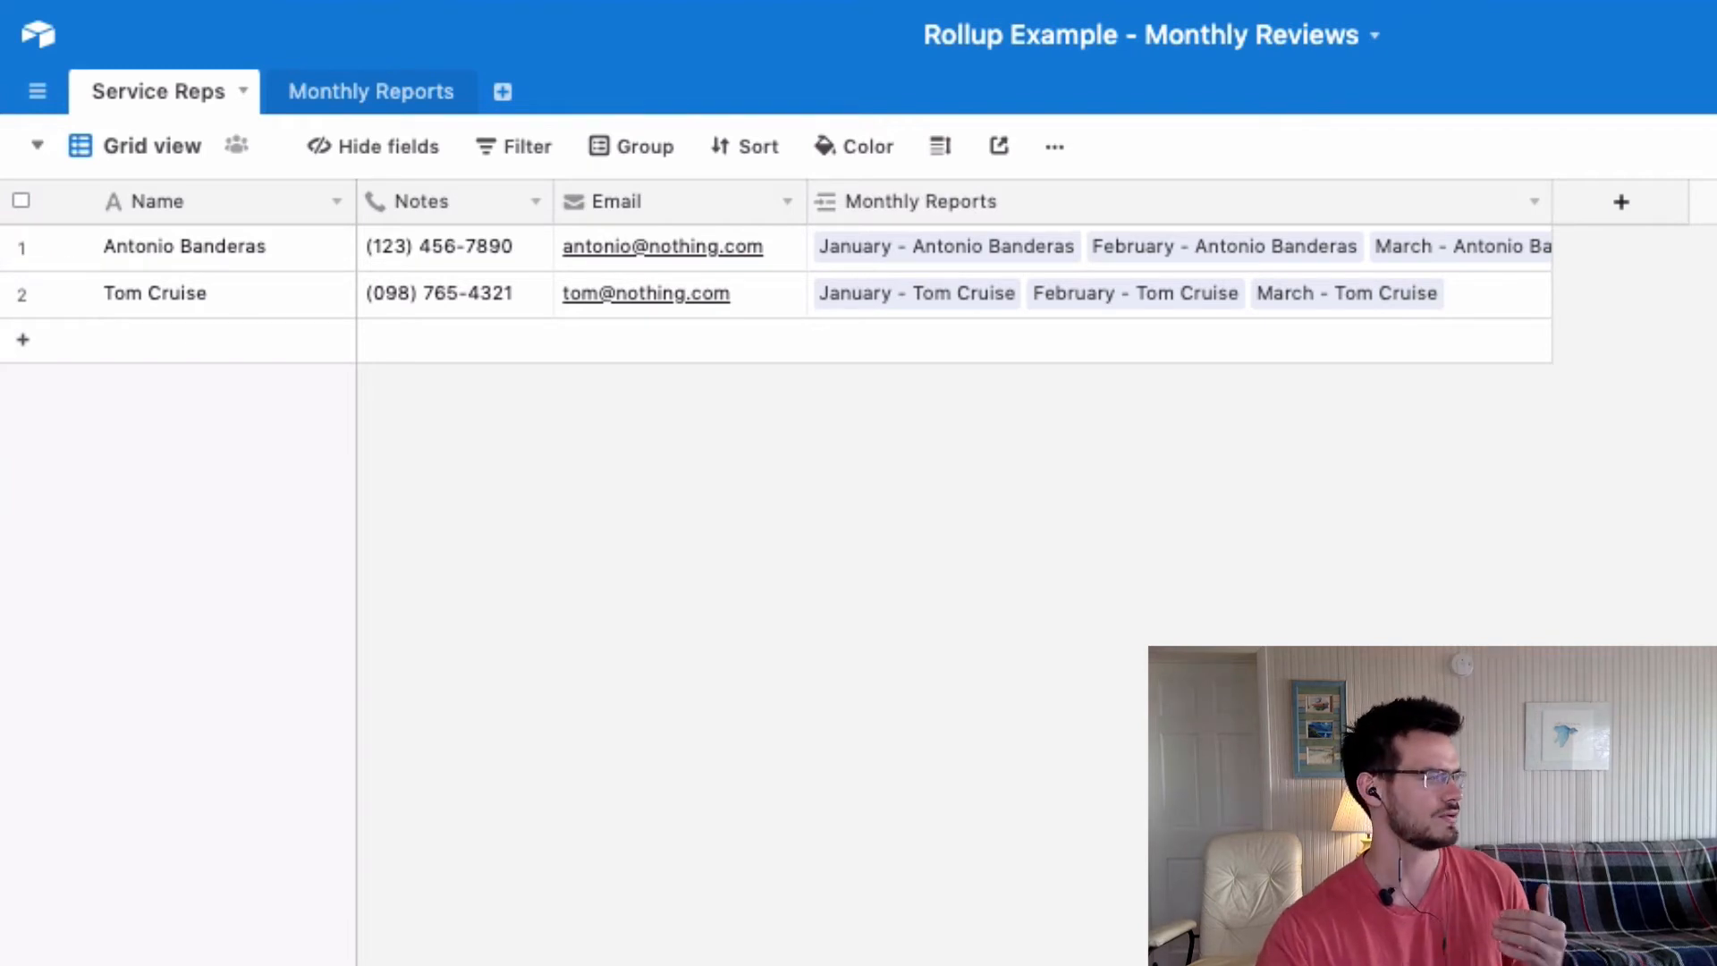
mouse_move(149, 268)
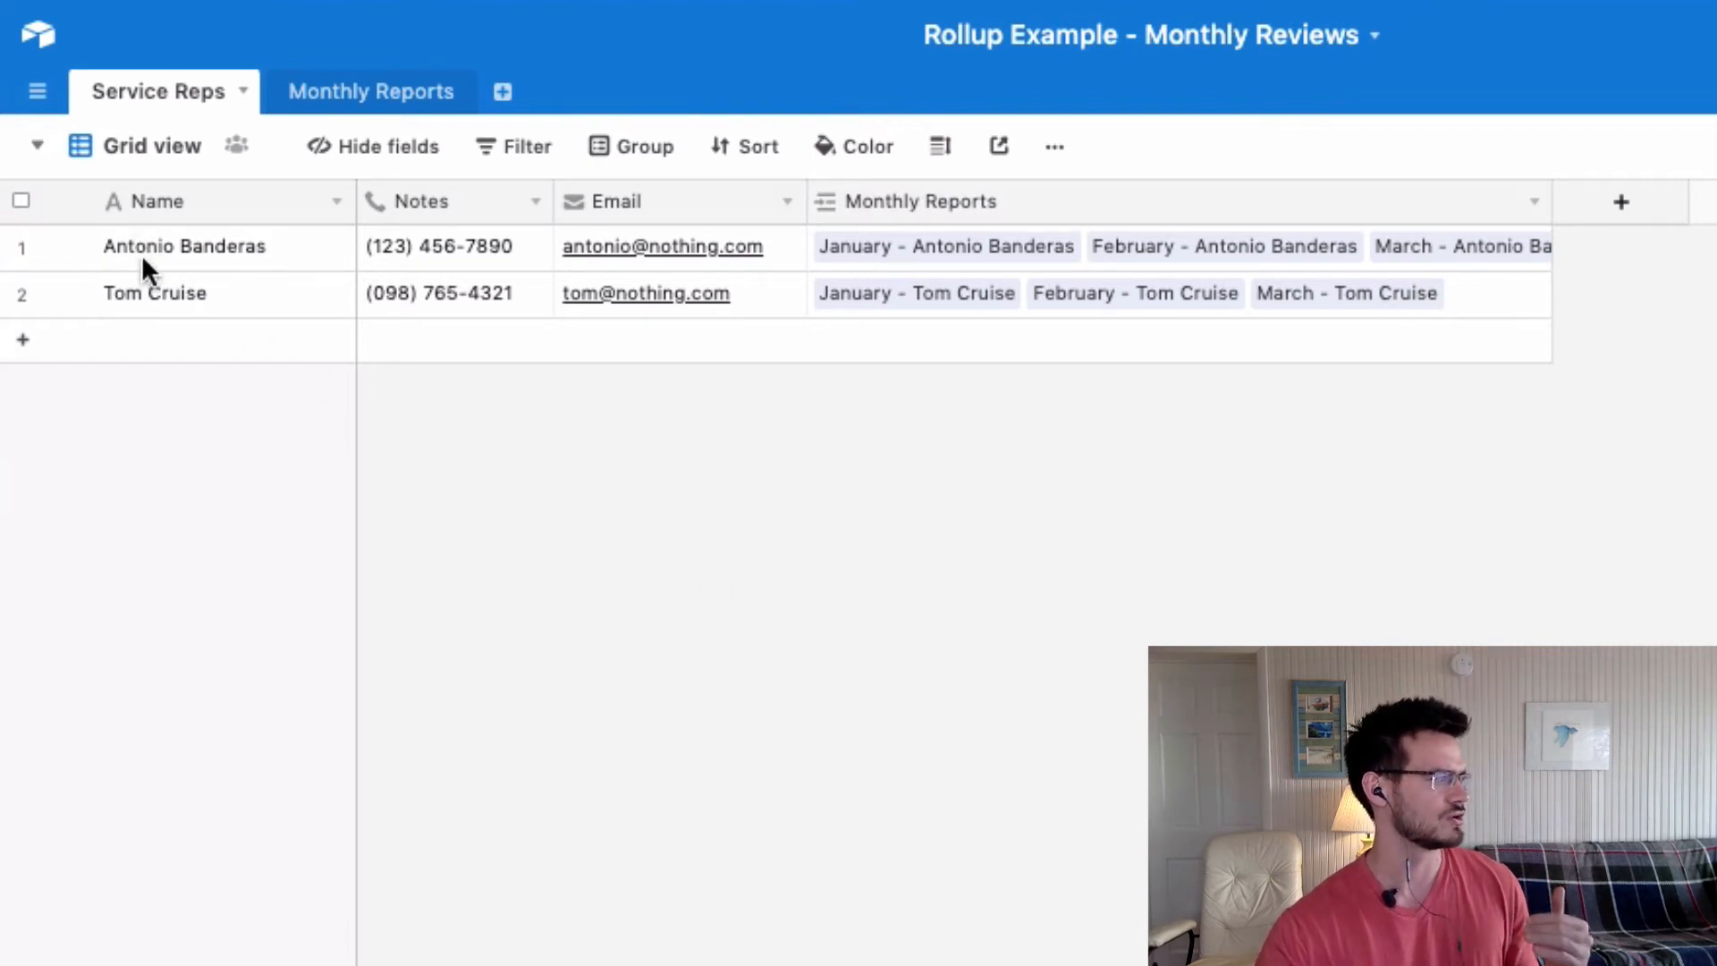
mouse_move(277, 272)
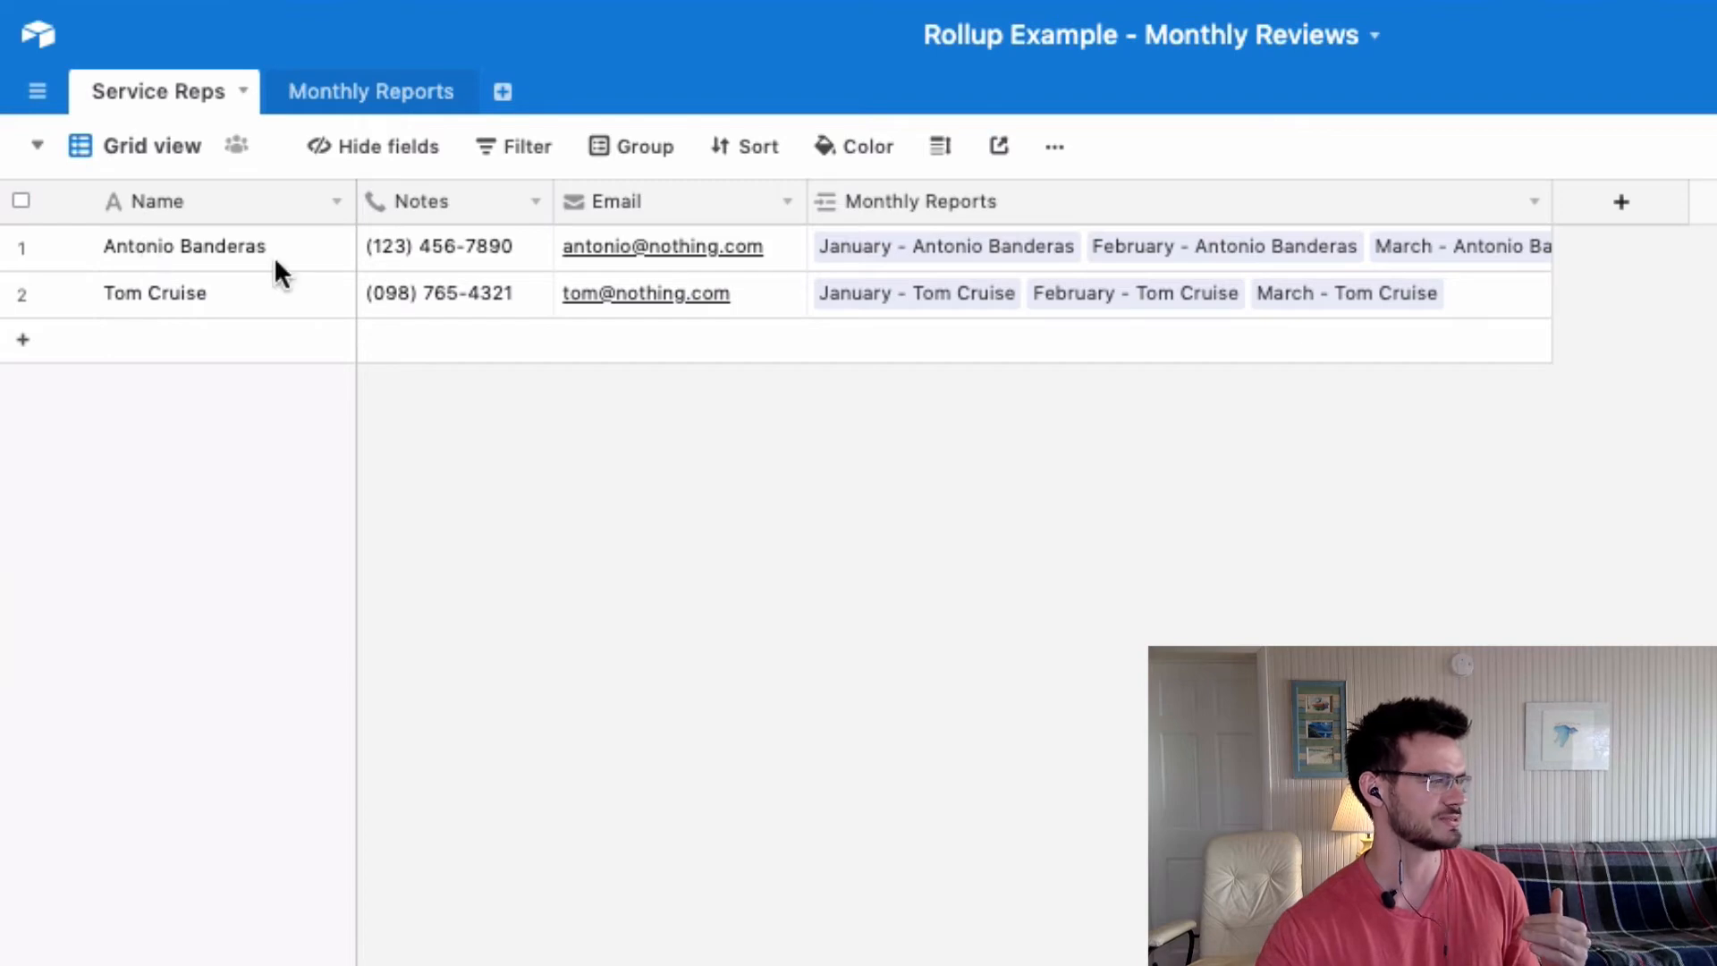
mouse_move(1364, 286)
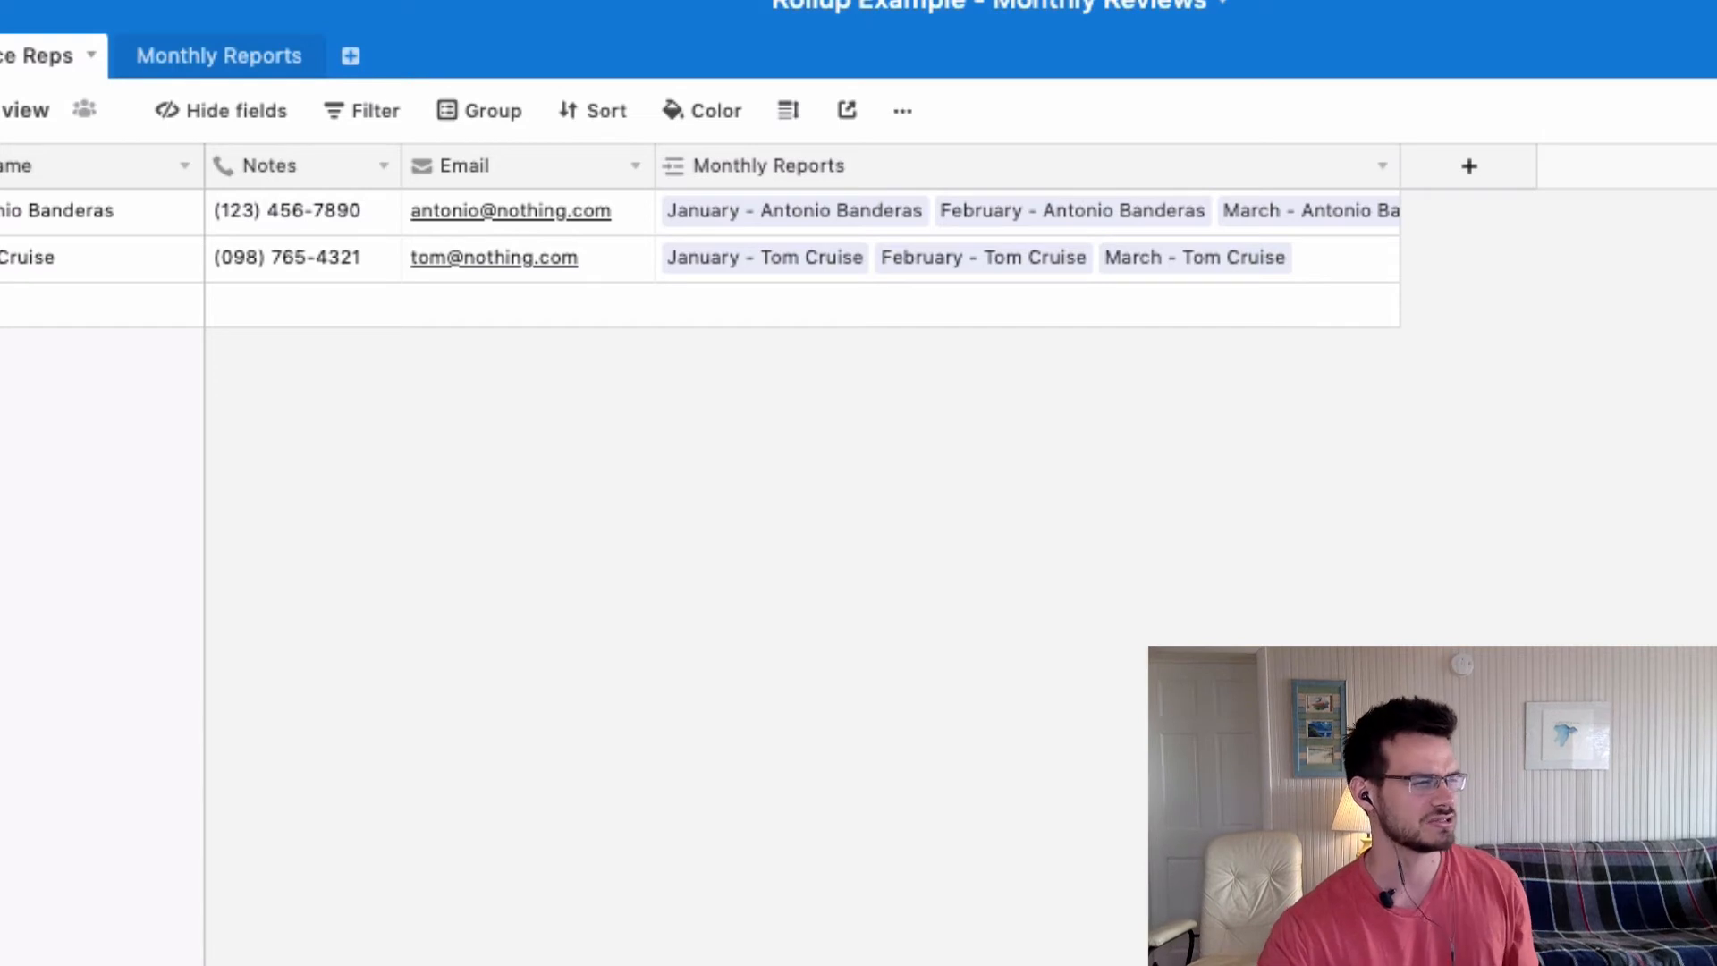
mouse_move(1456, 252)
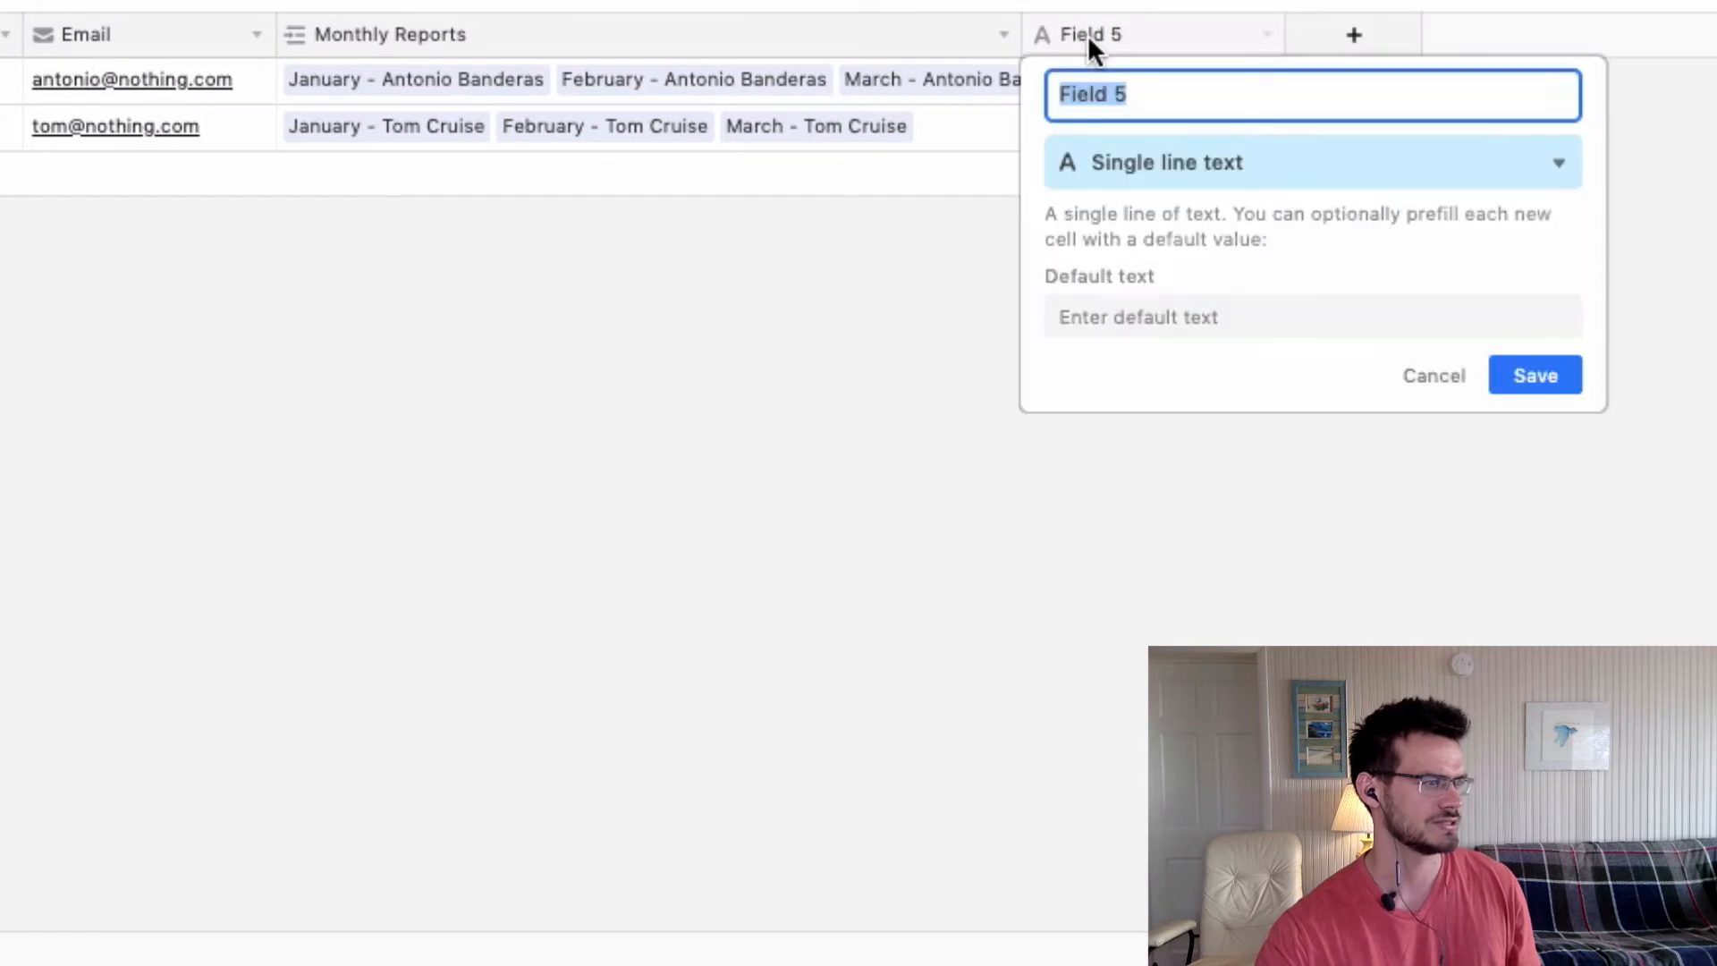
Name the new field Customer Satisfaction and make it a Rollup
type("Customer Sati")
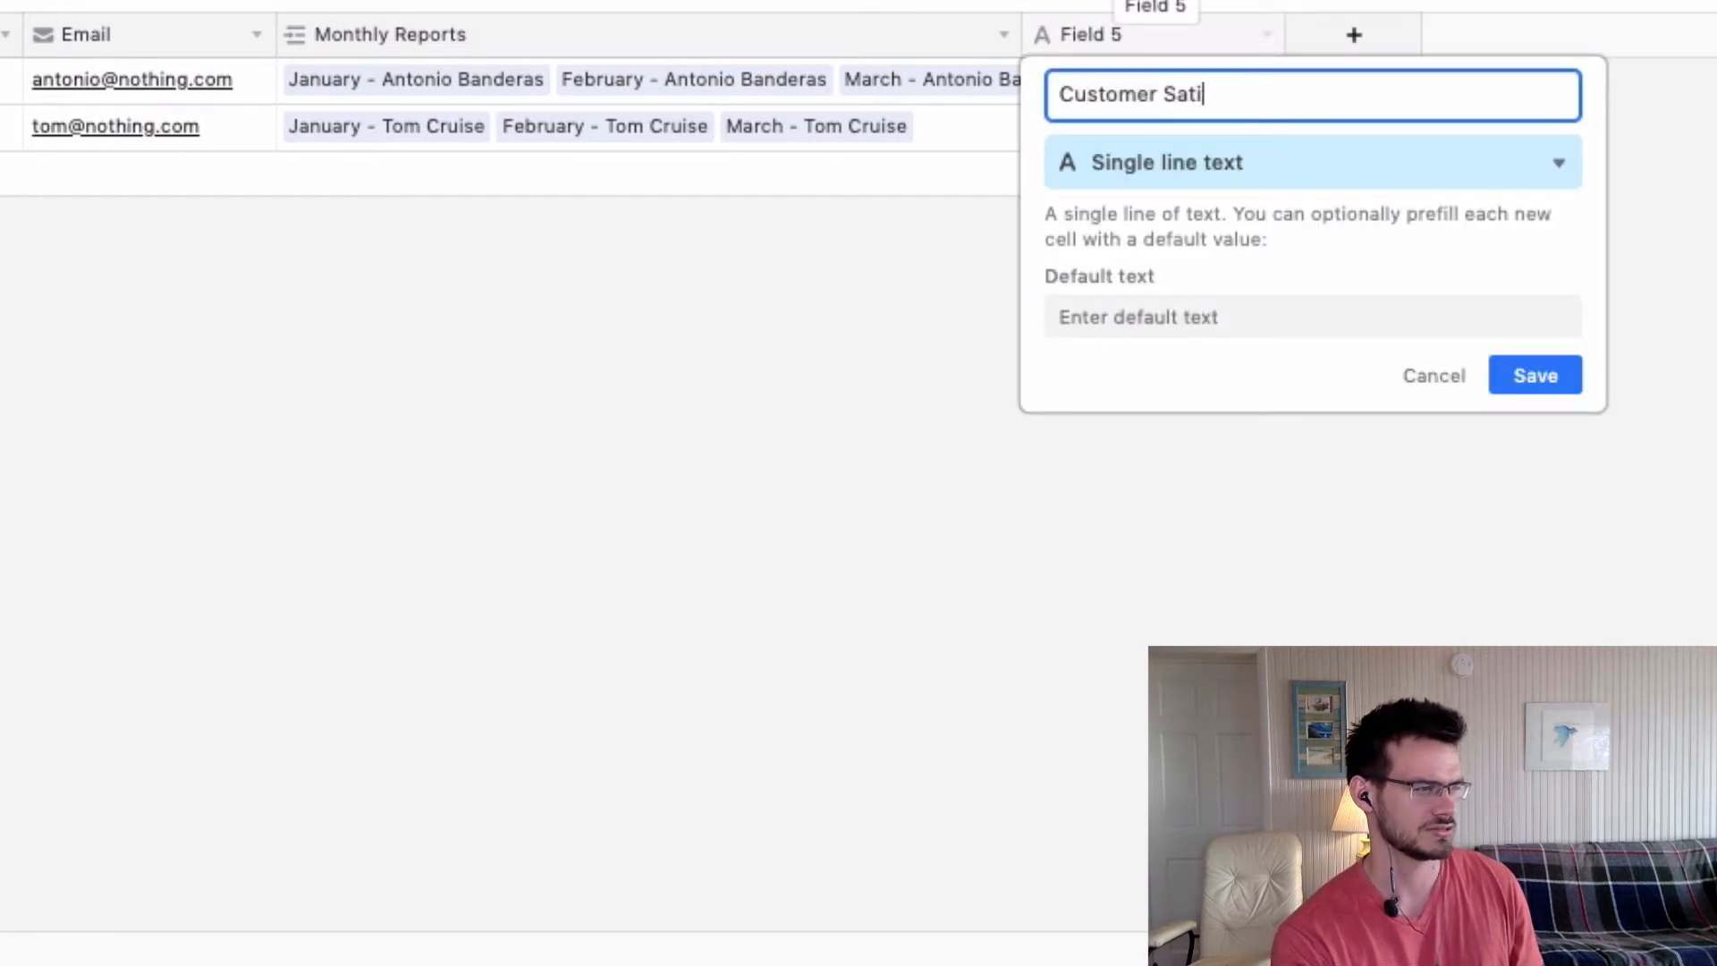
type("sfaction")
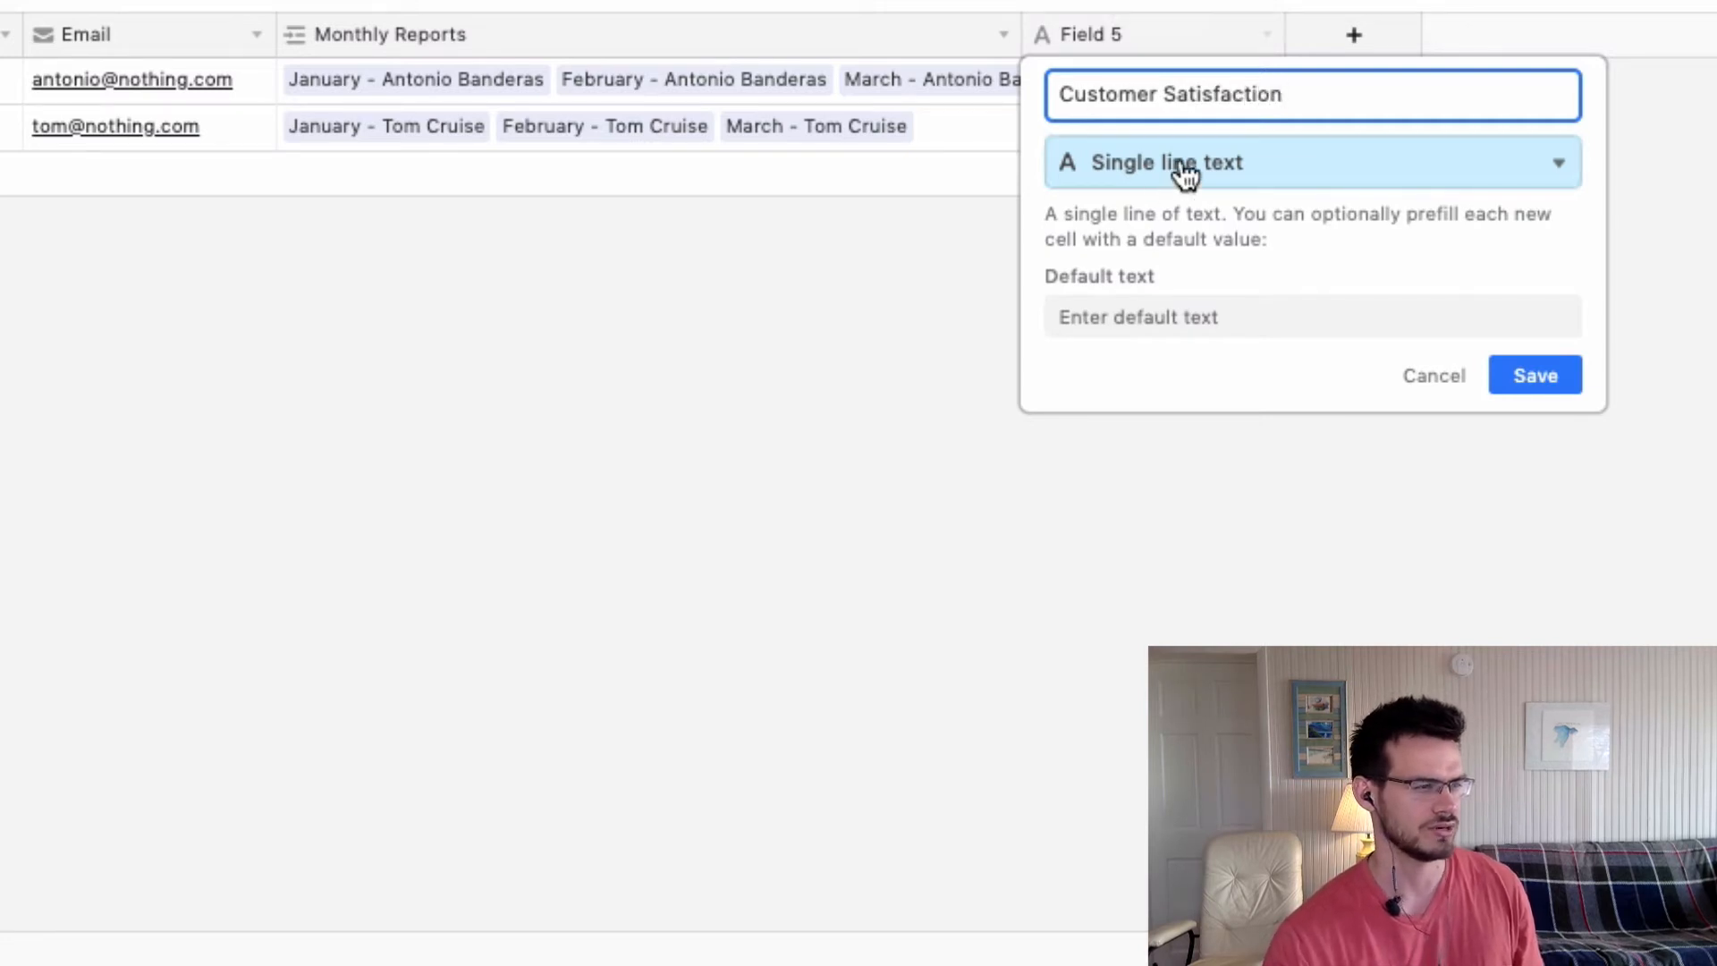
type("rol")
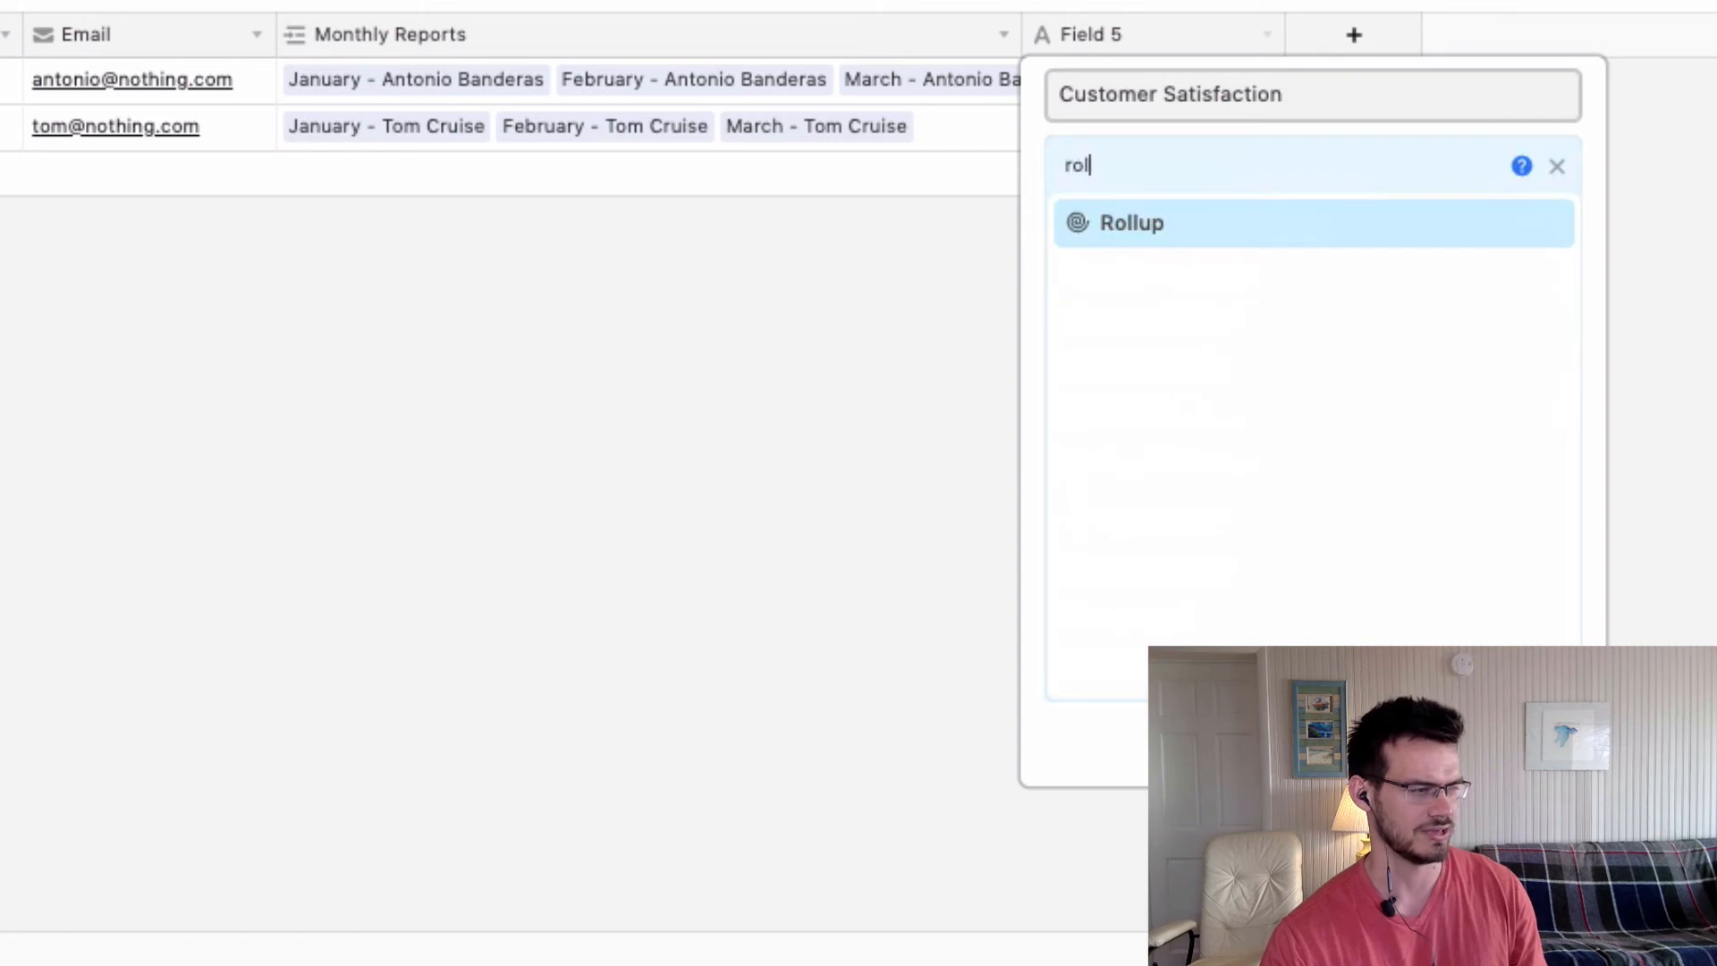
mouse_move(1130, 224)
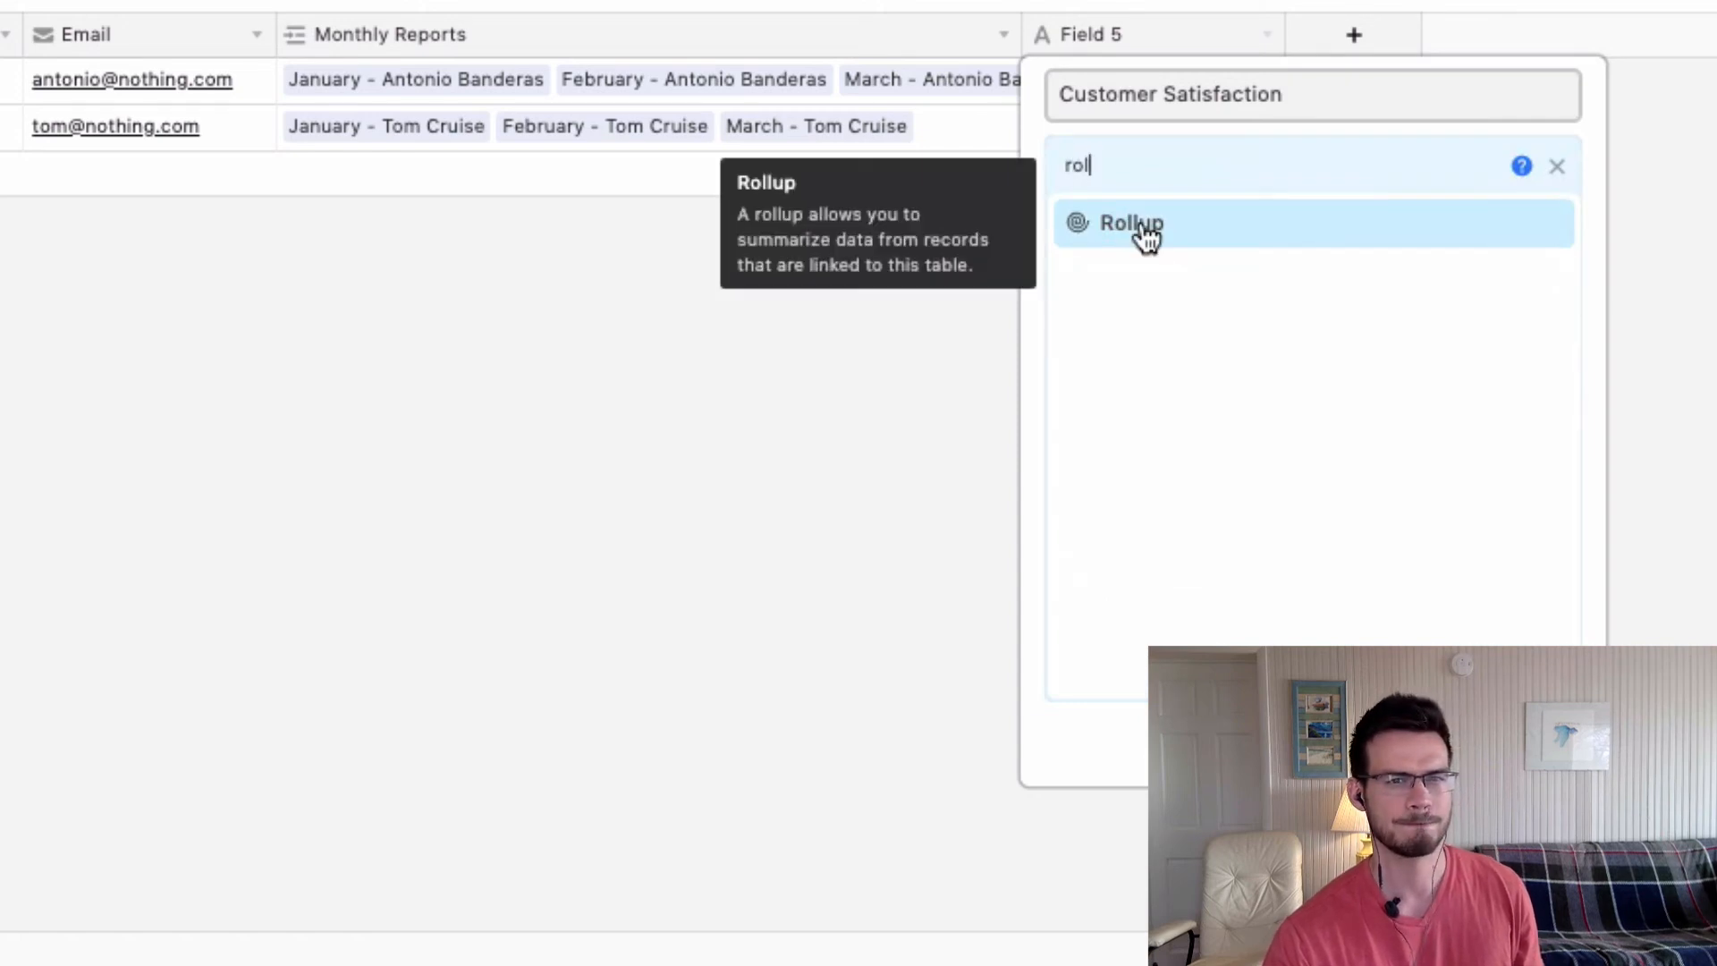
left_click(1128, 222)
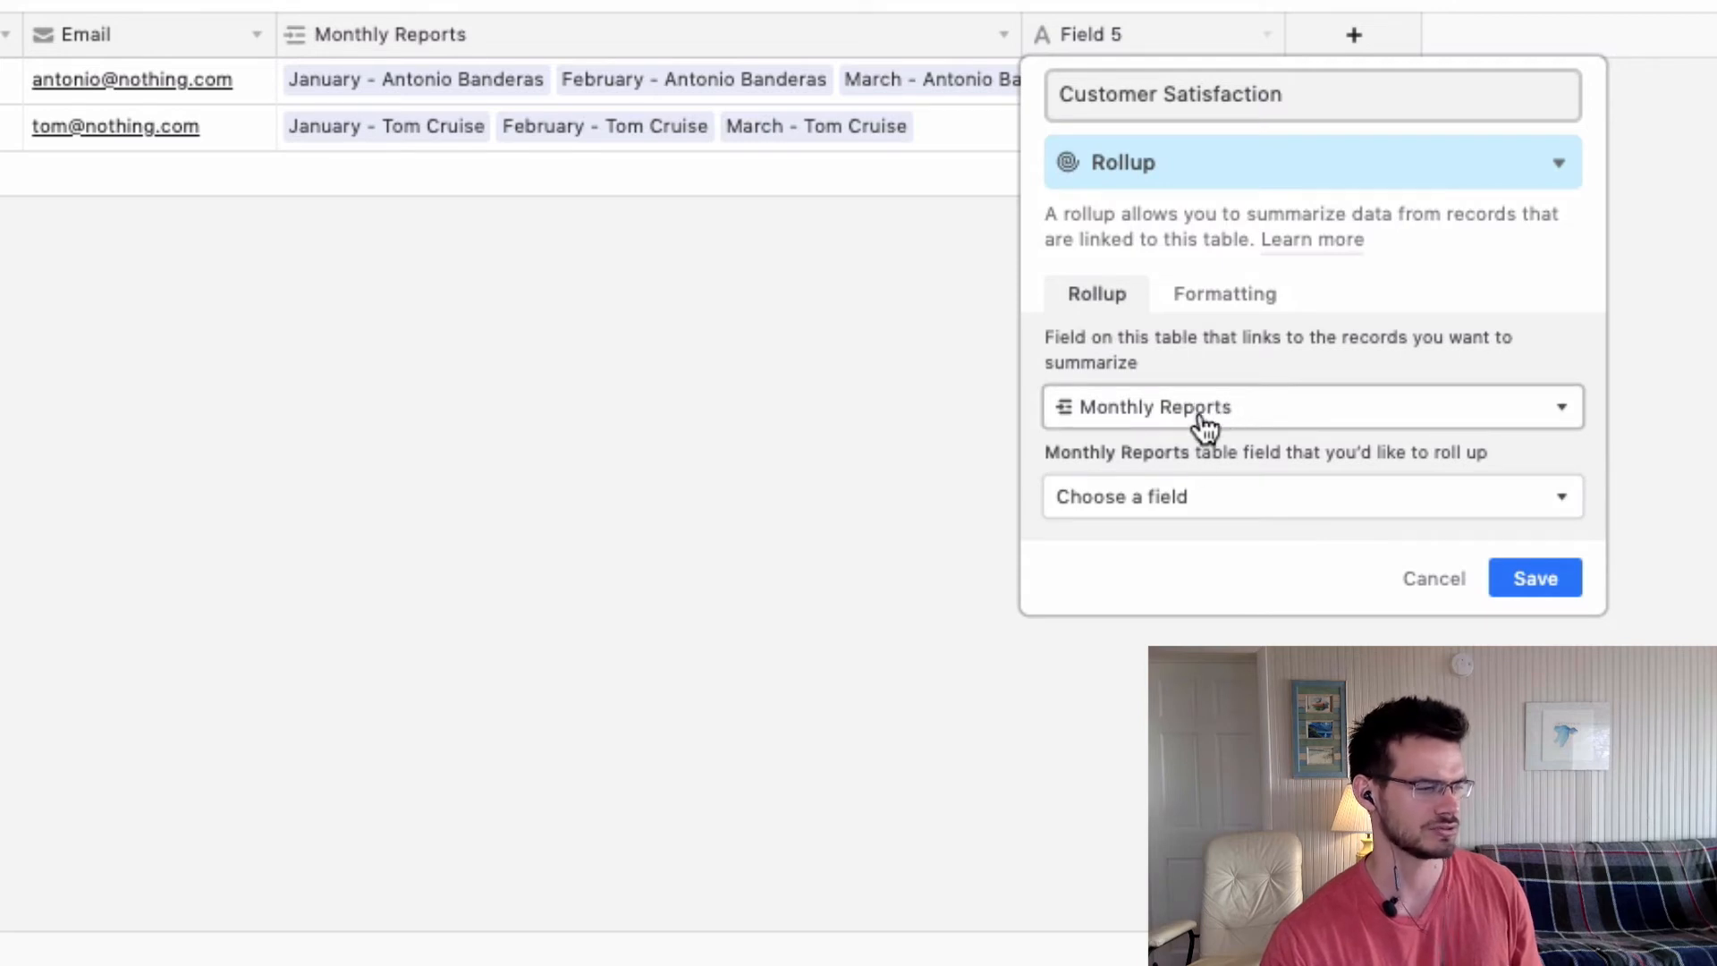
Roll up Average Customer Rating from linked Monthly Reports using AVERAGE(values)
left_click(1311, 496)
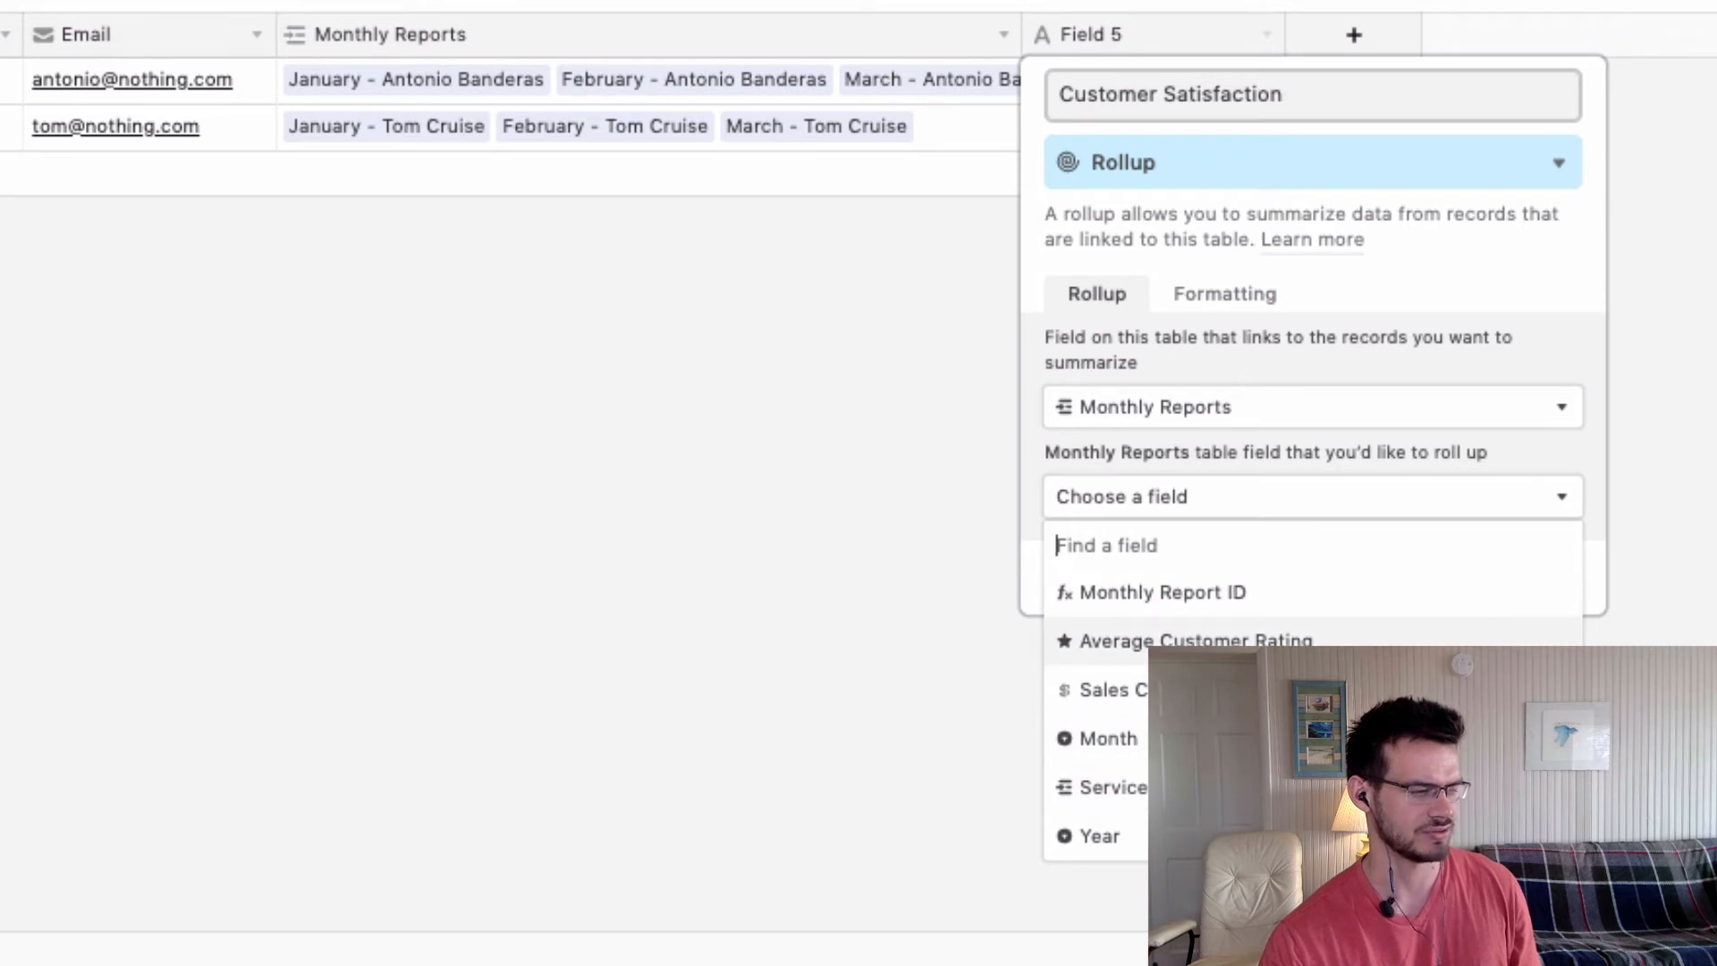
left_click(1196, 640)
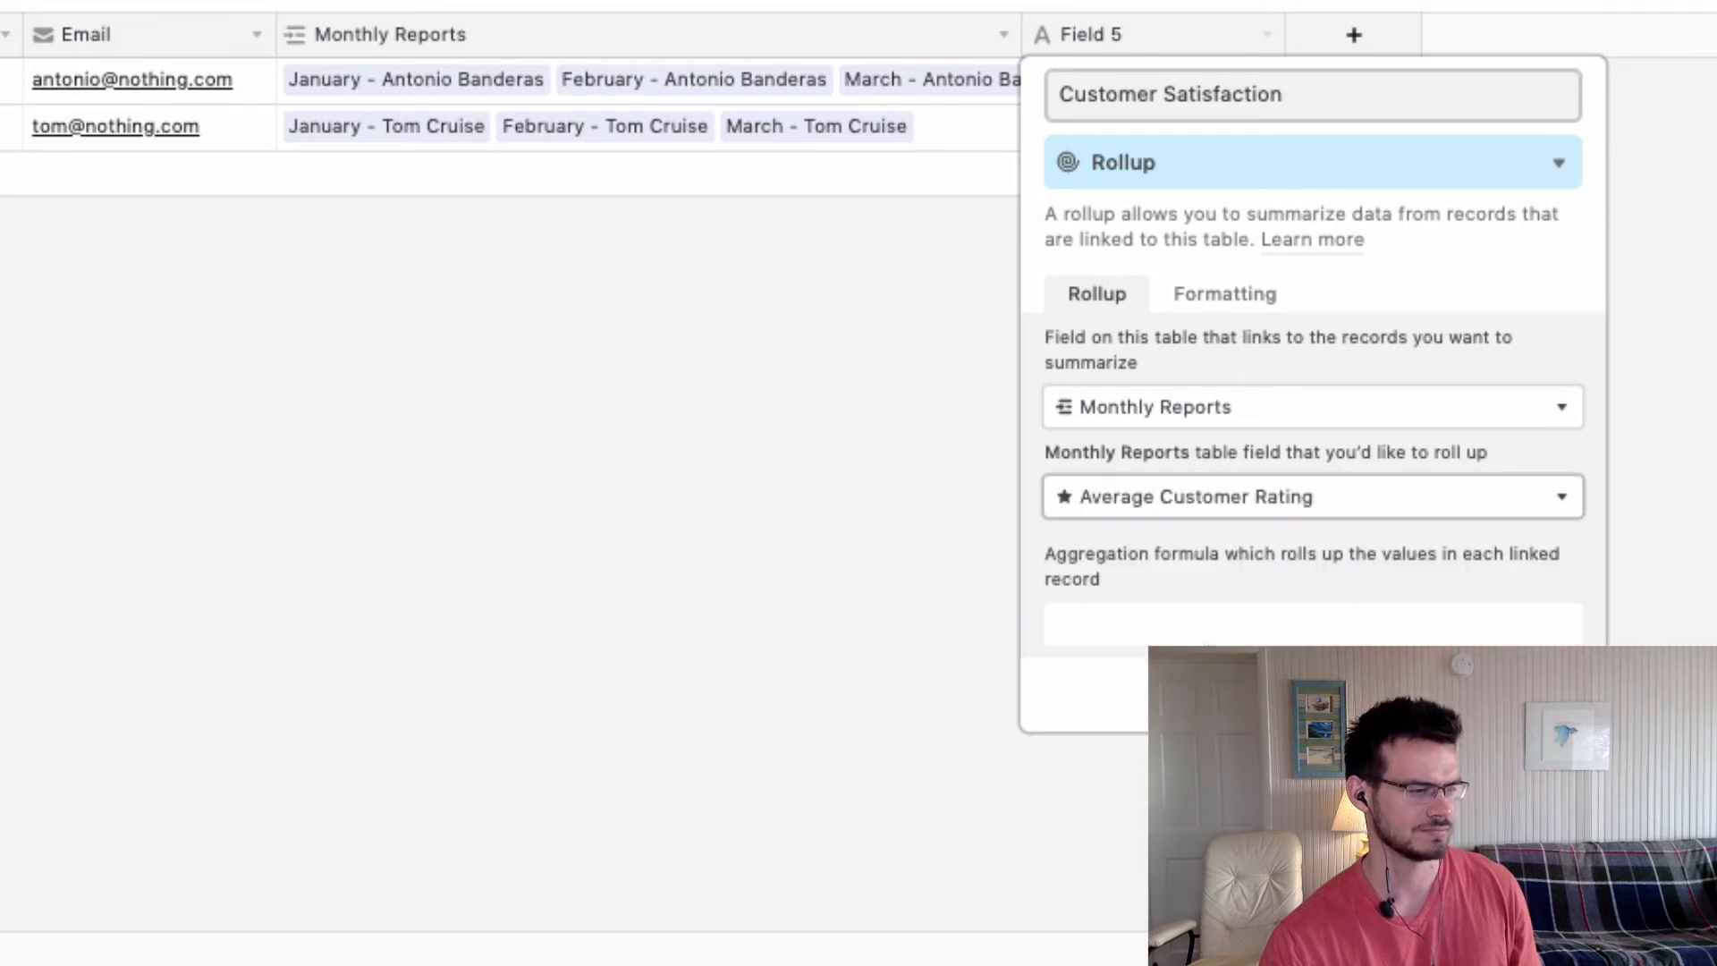
left_click(1311, 625)
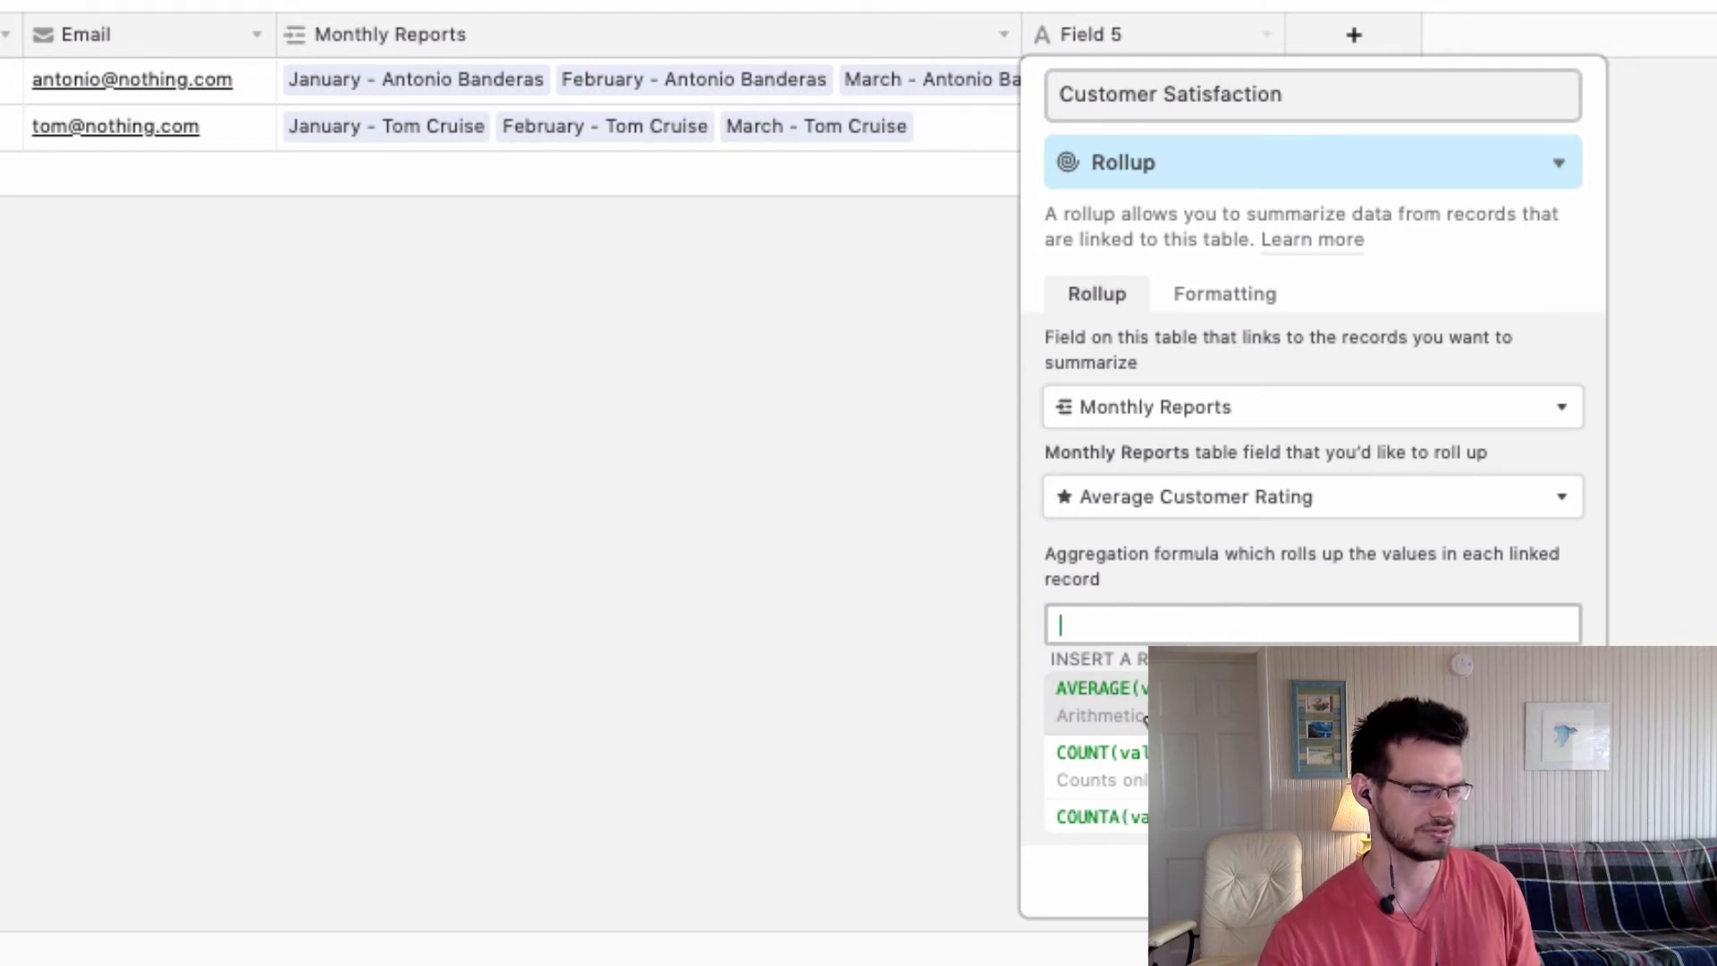
left_click(1099, 687)
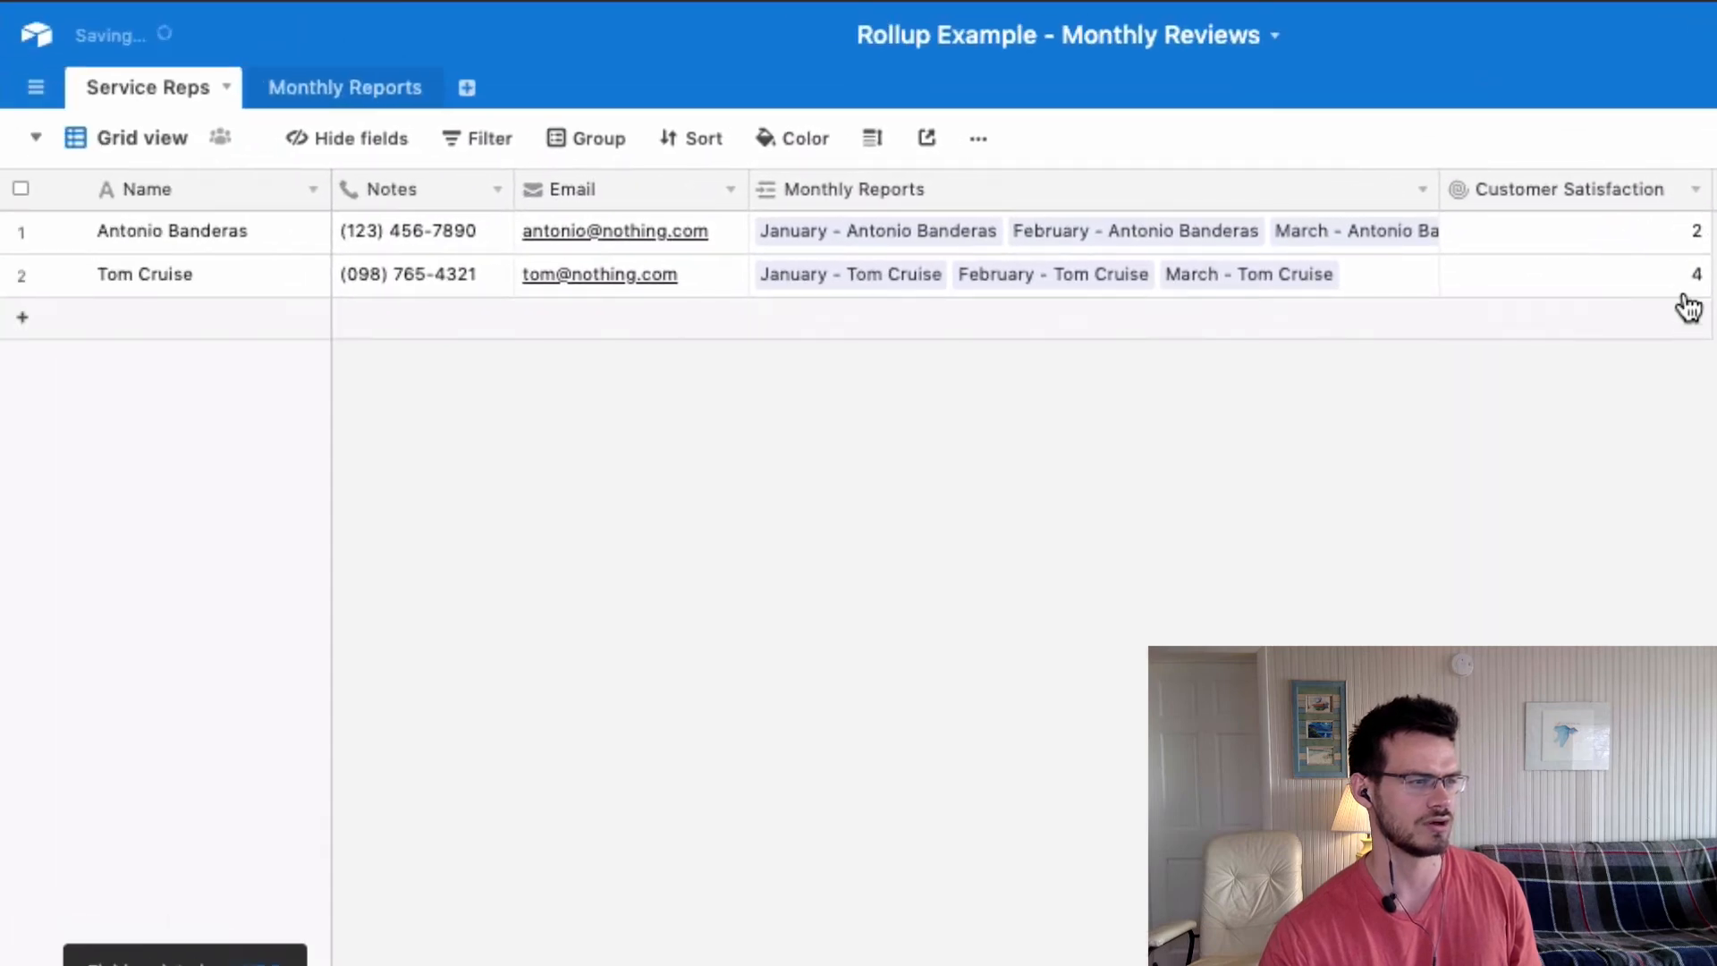
mouse_move(327, 307)
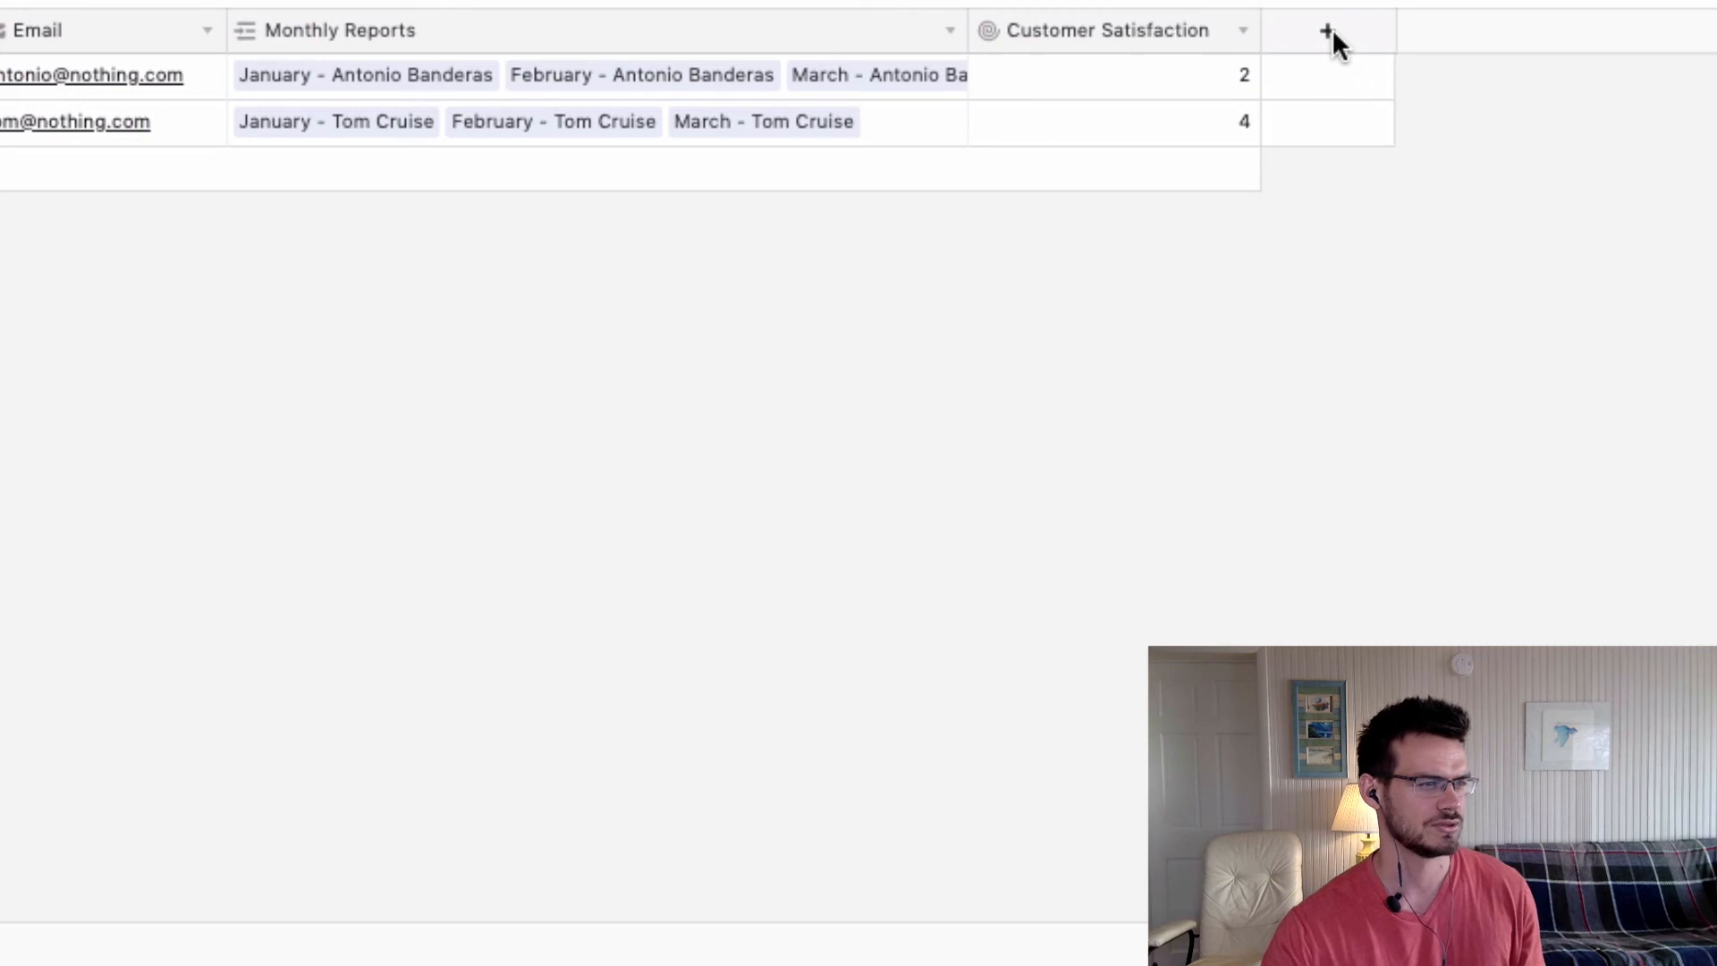
Add a new Rollup field named Sales Closed to Service Reps
left_click(1326, 31)
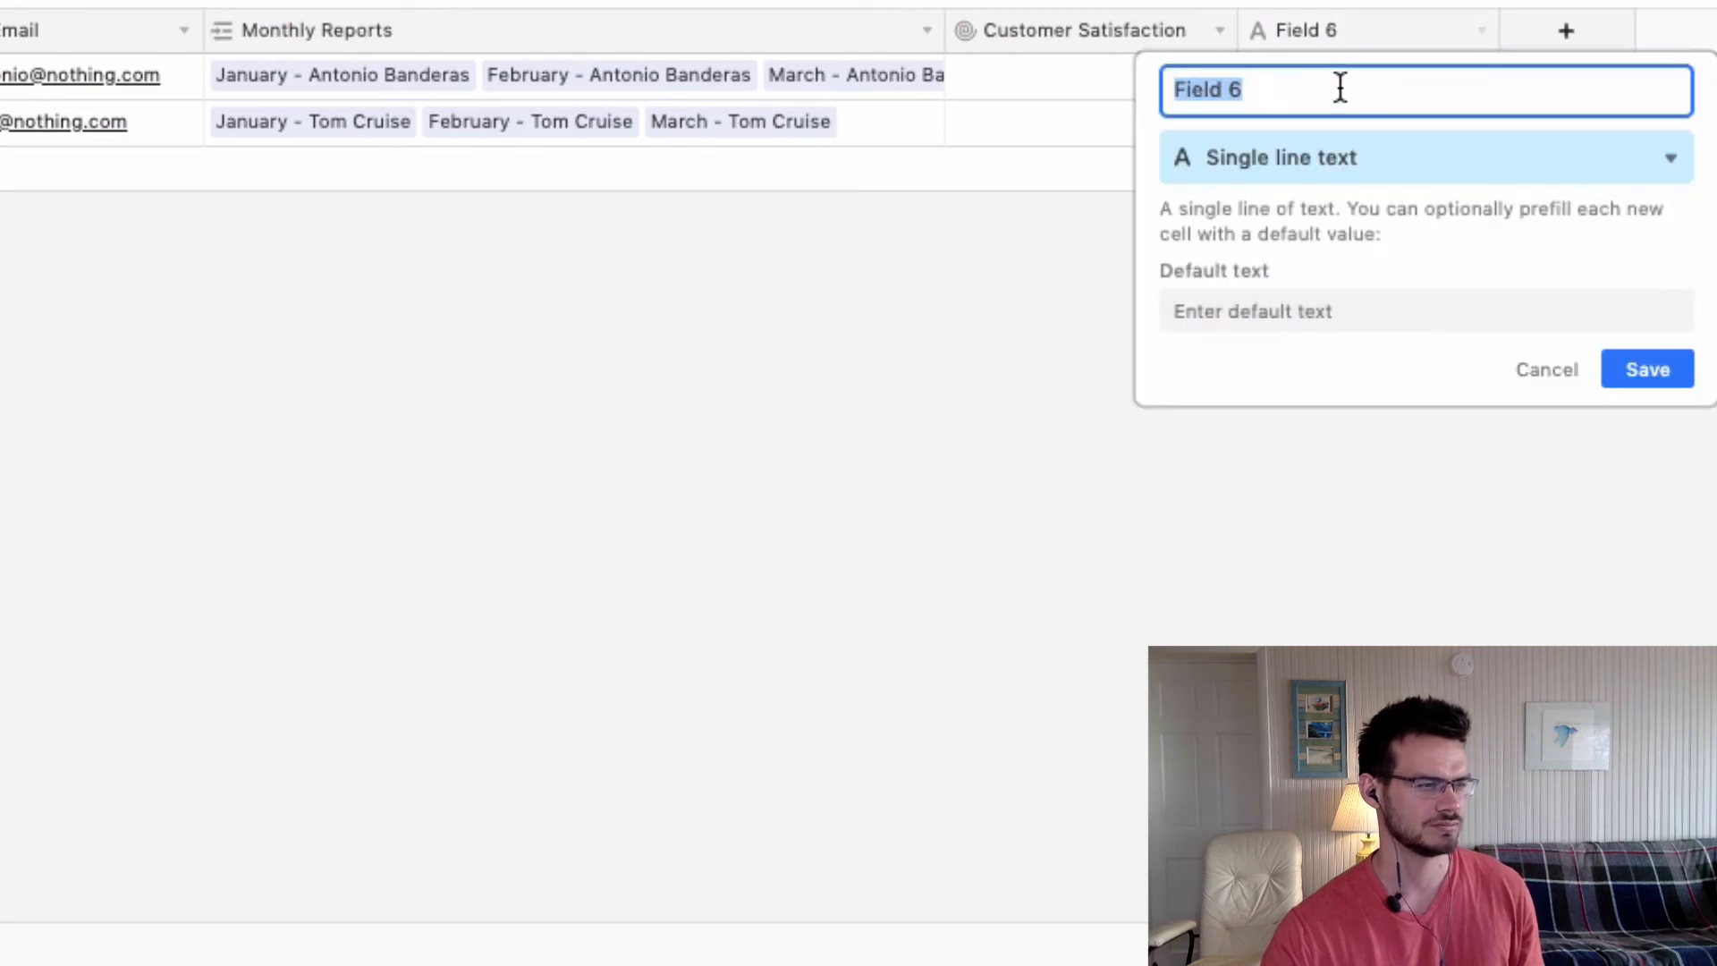
mouse_move(1345, 158)
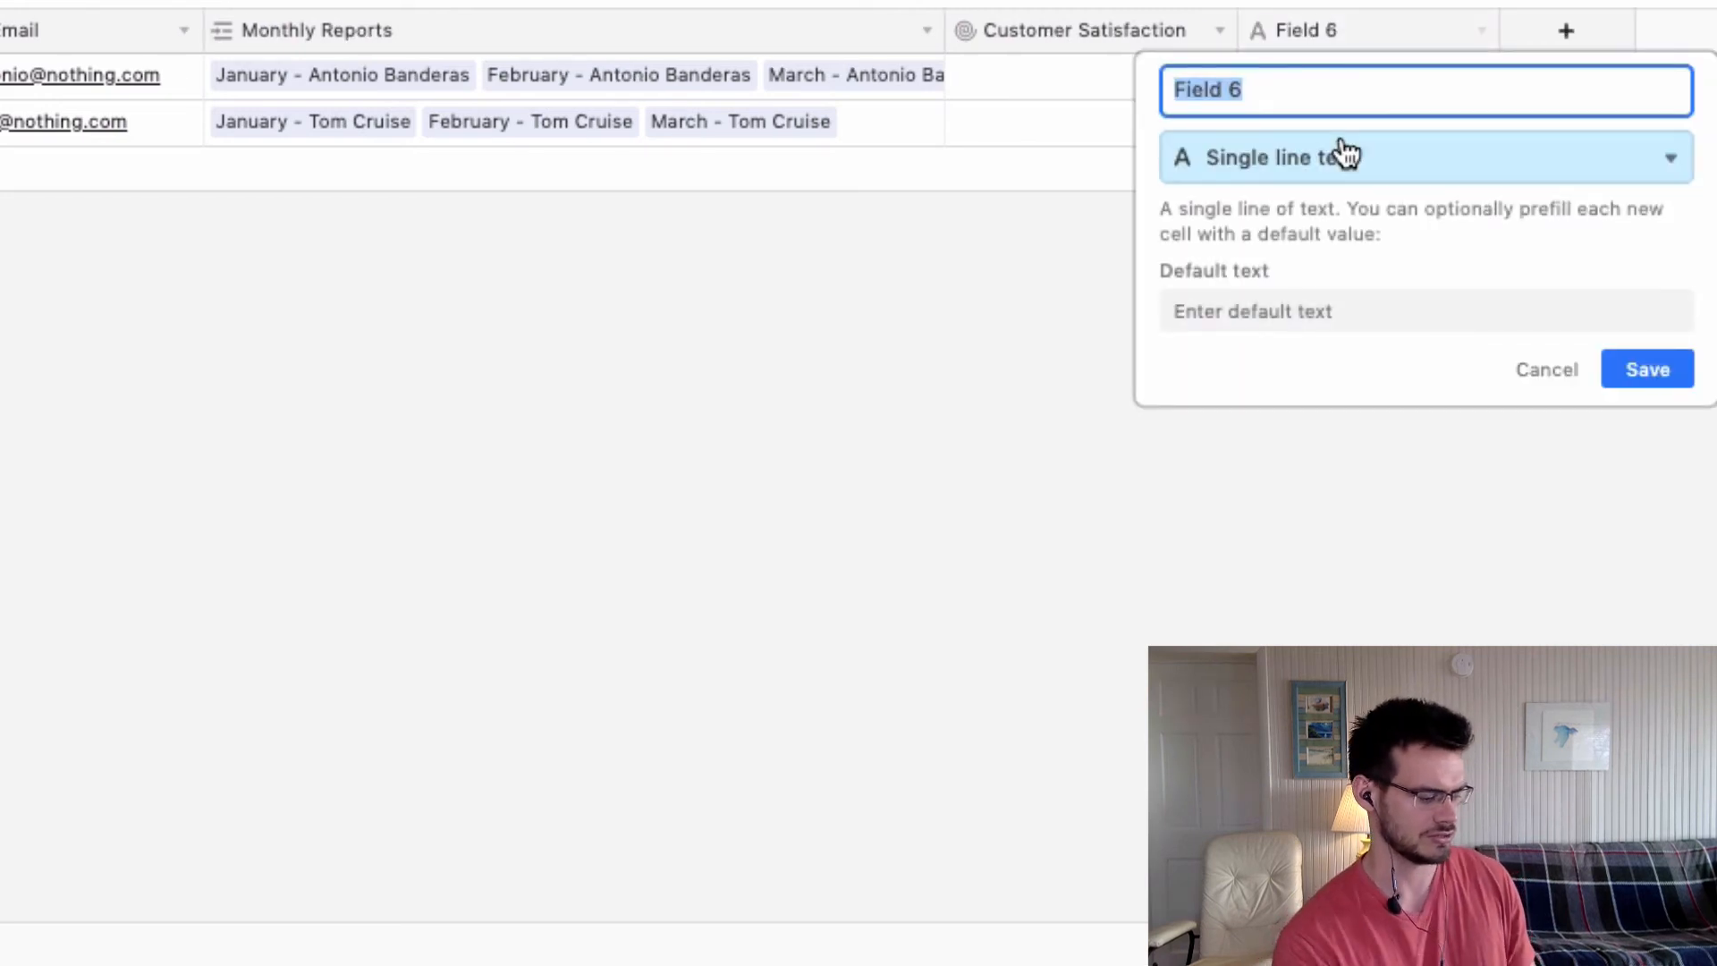
type("Sales Clos")
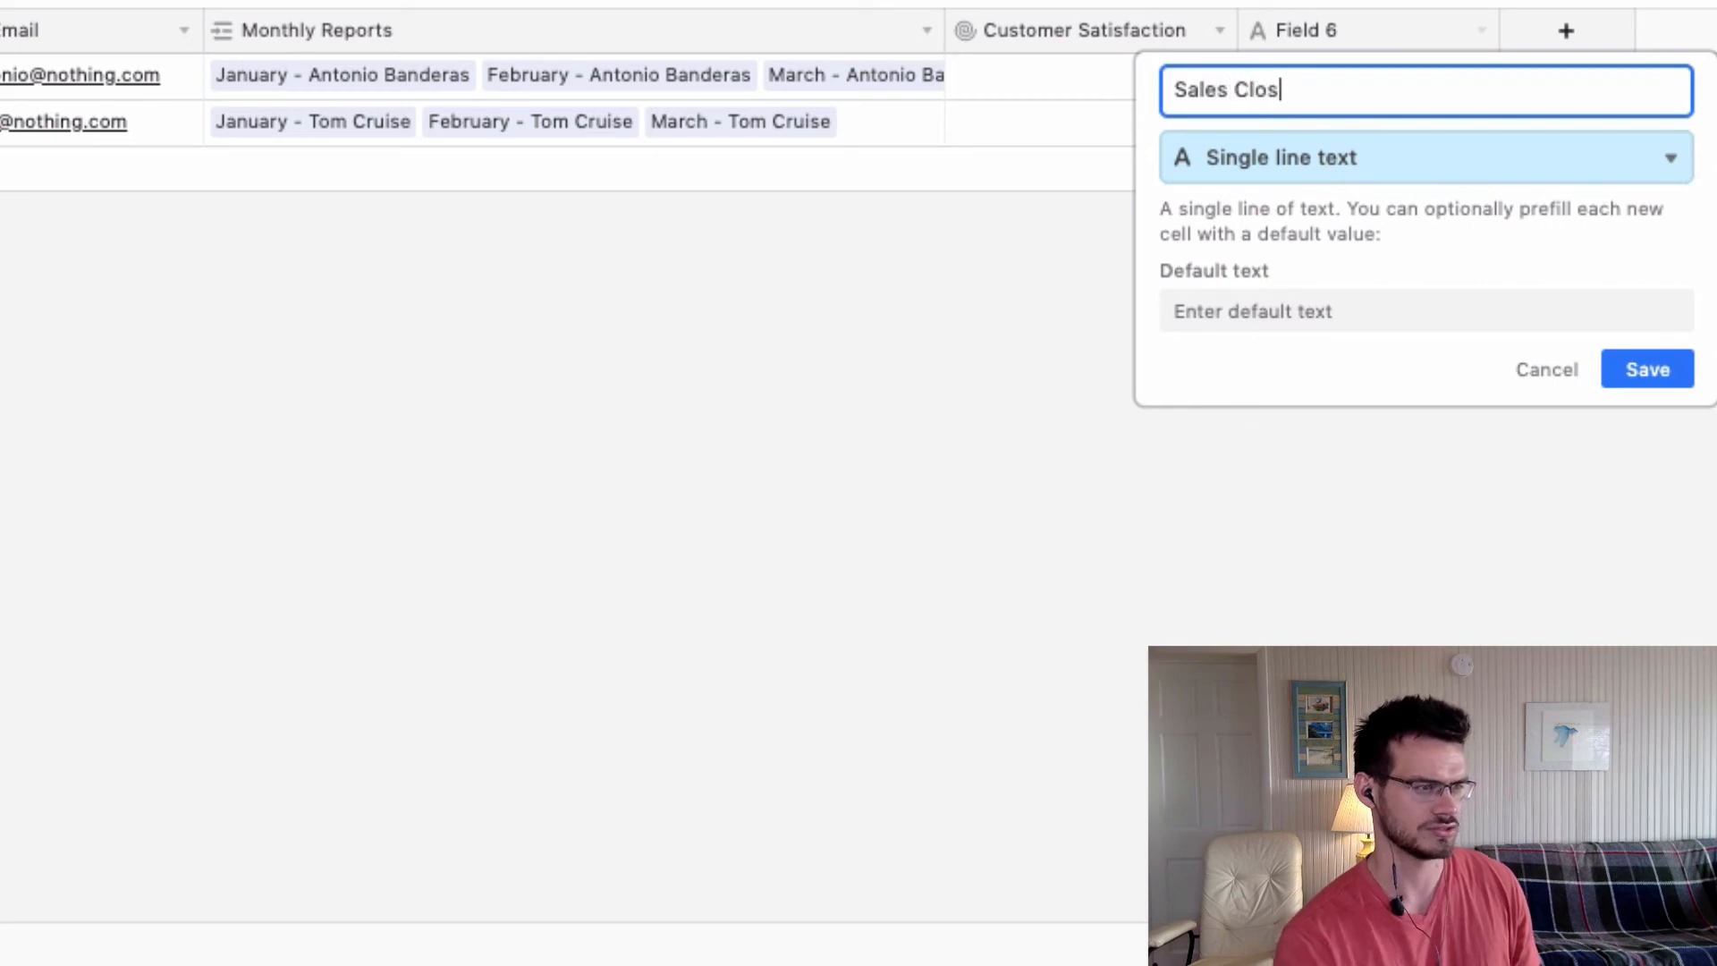
type("ed")
type("r")
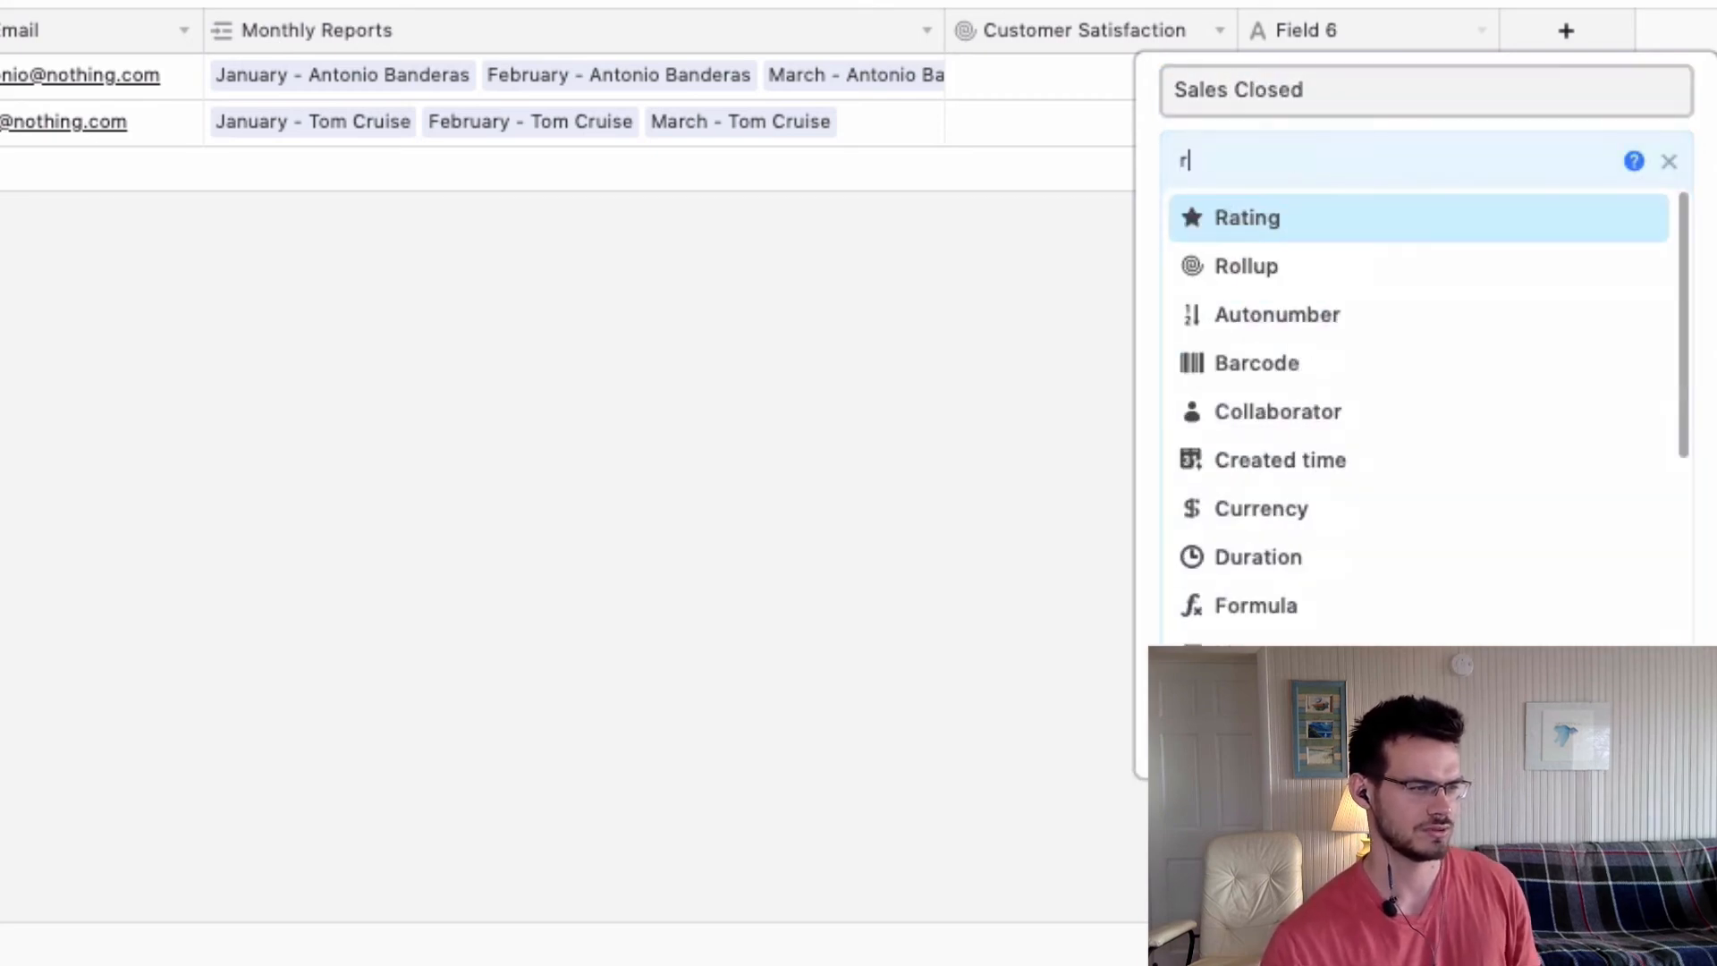
left_click(1245, 265)
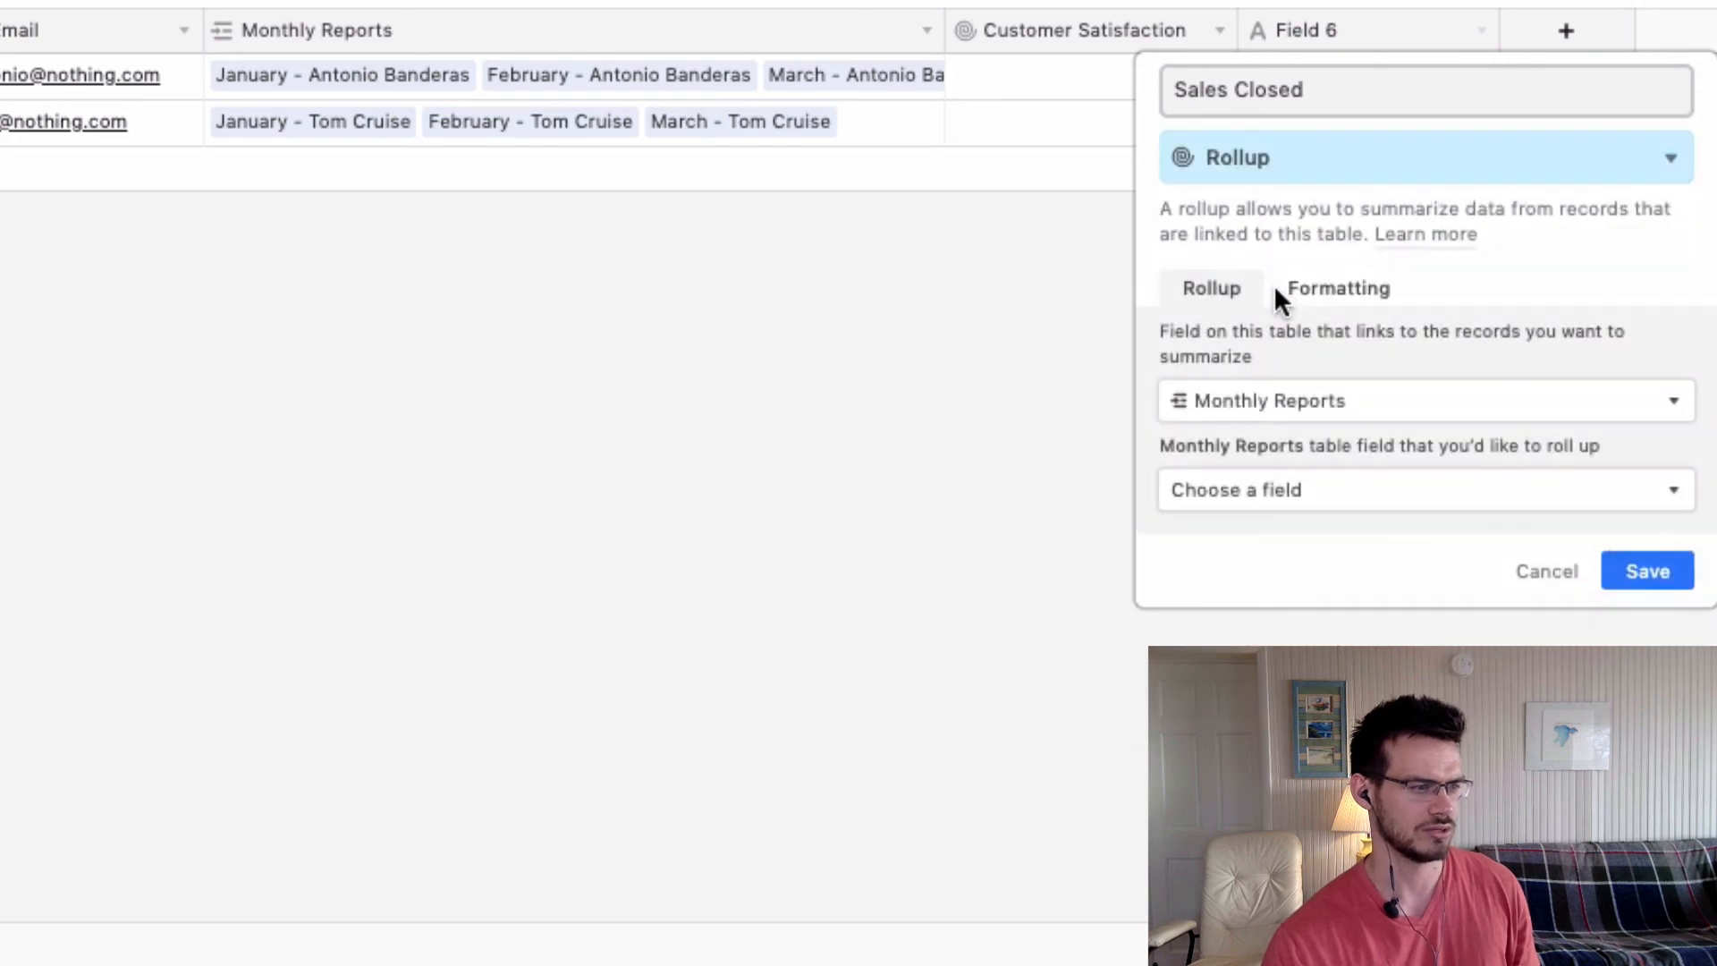
mouse_move(1216, 399)
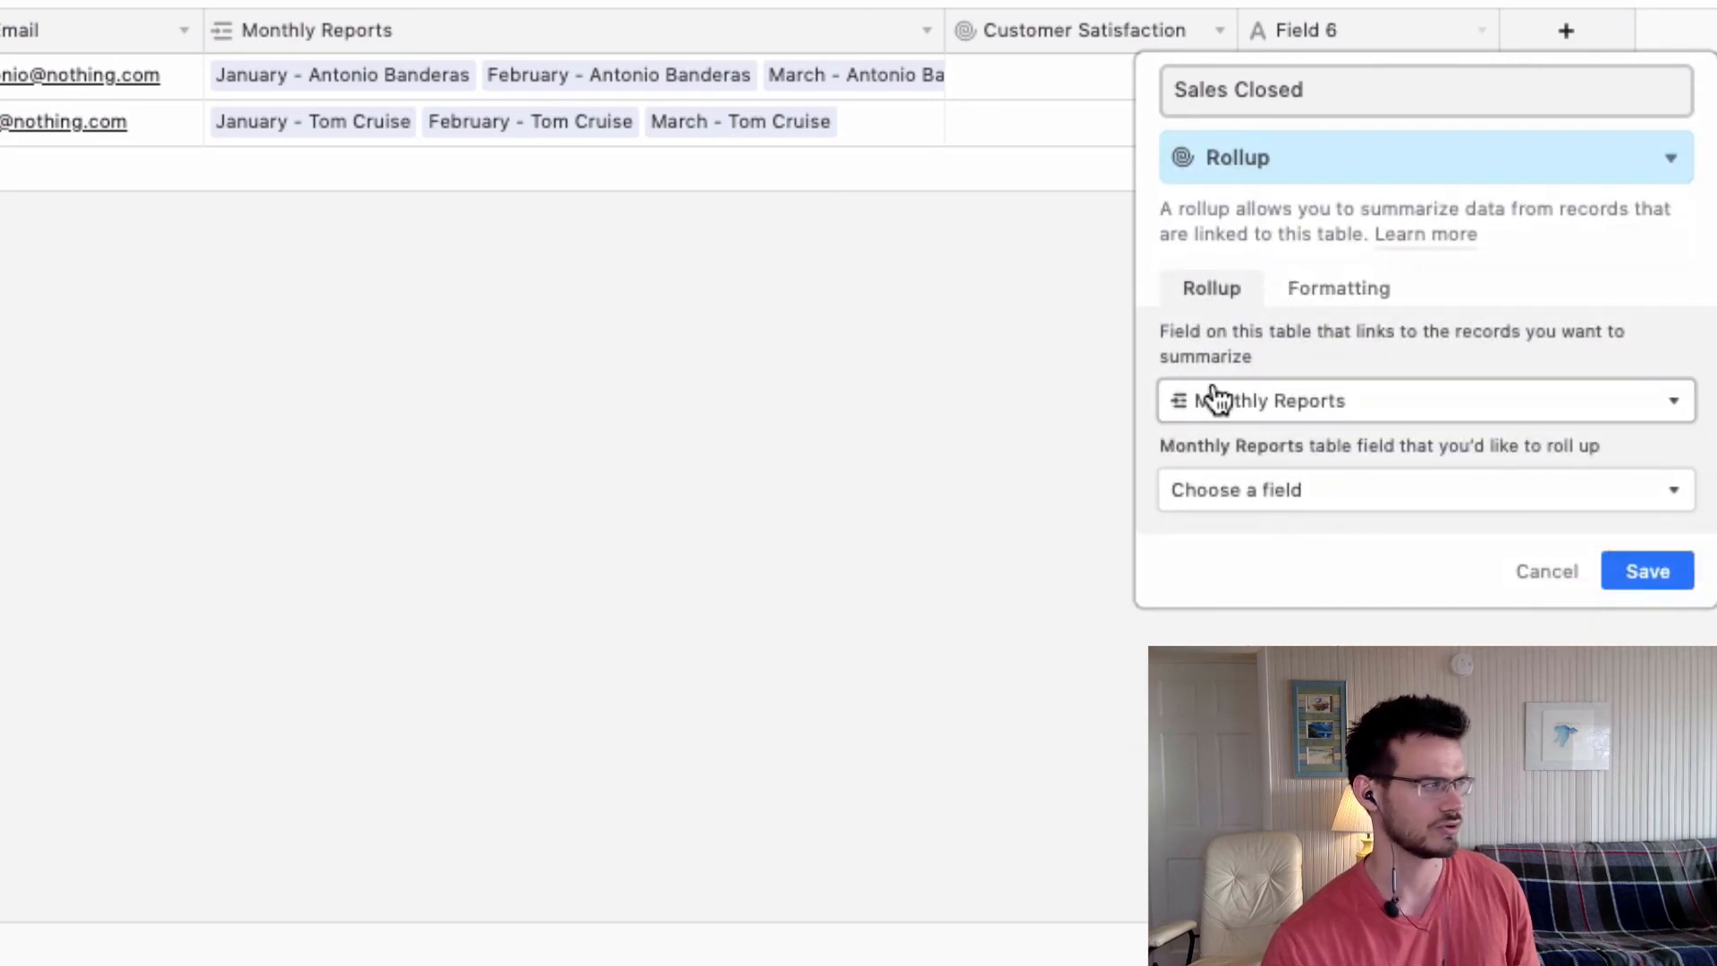
Summarize the linked Monthly Reports' Sales Closed values with SUM(values)
left_click(1422, 490)
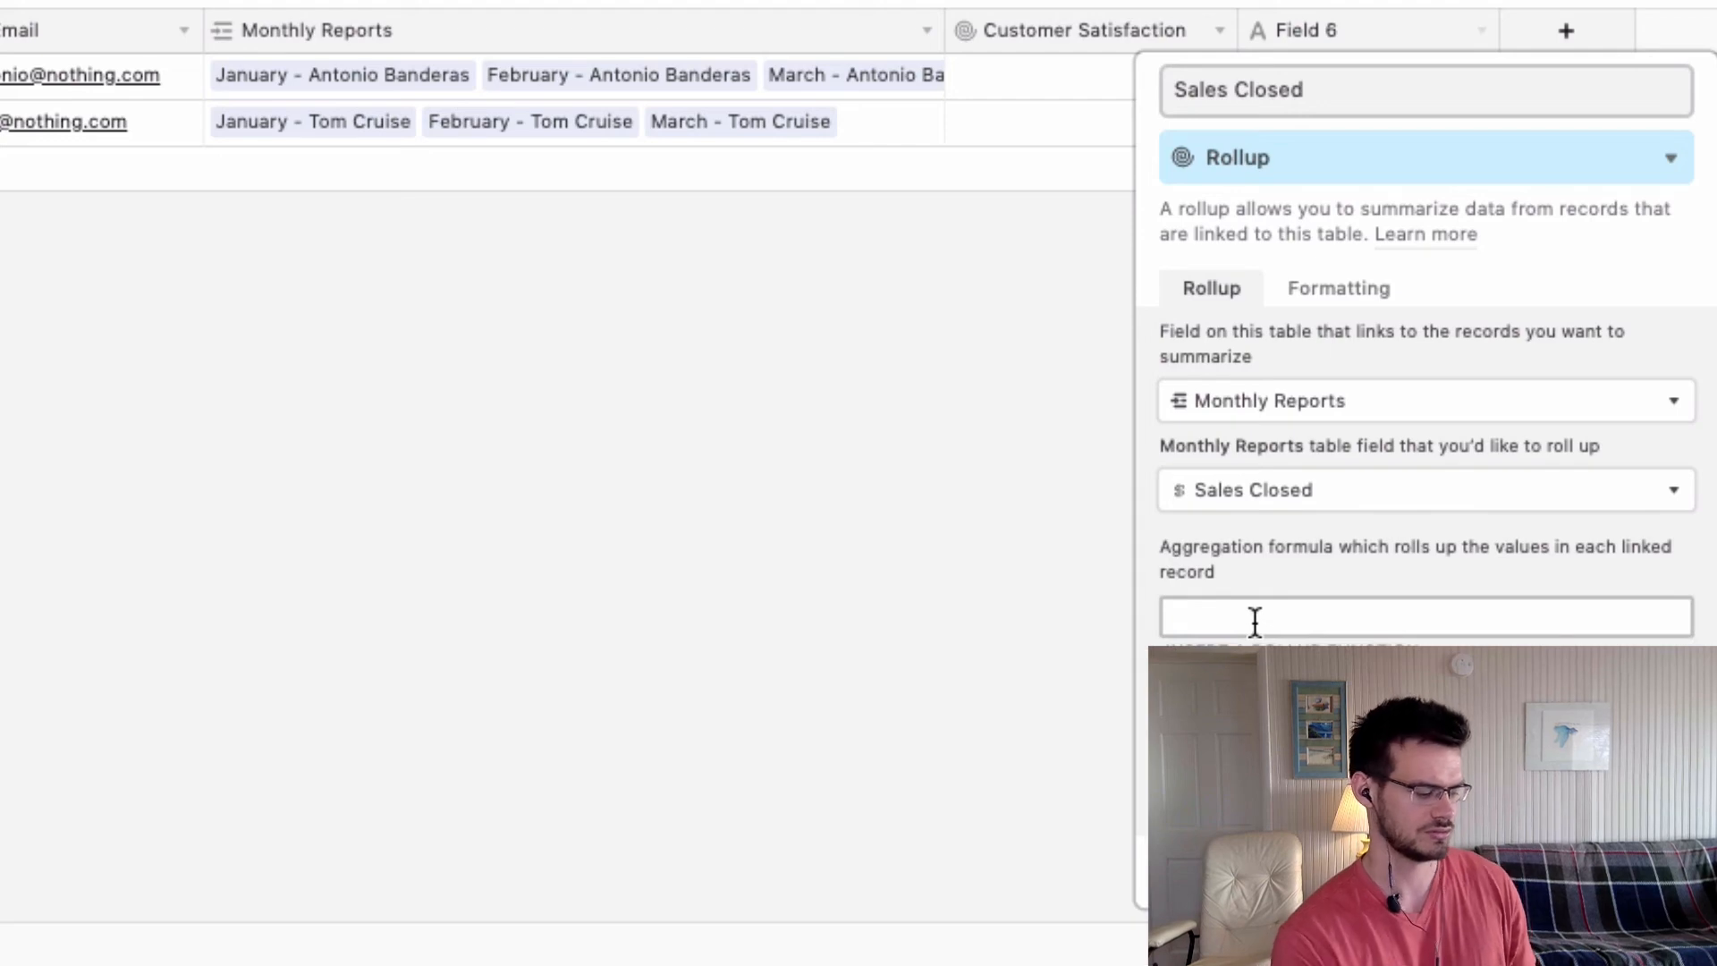
mouse_move(1255, 633)
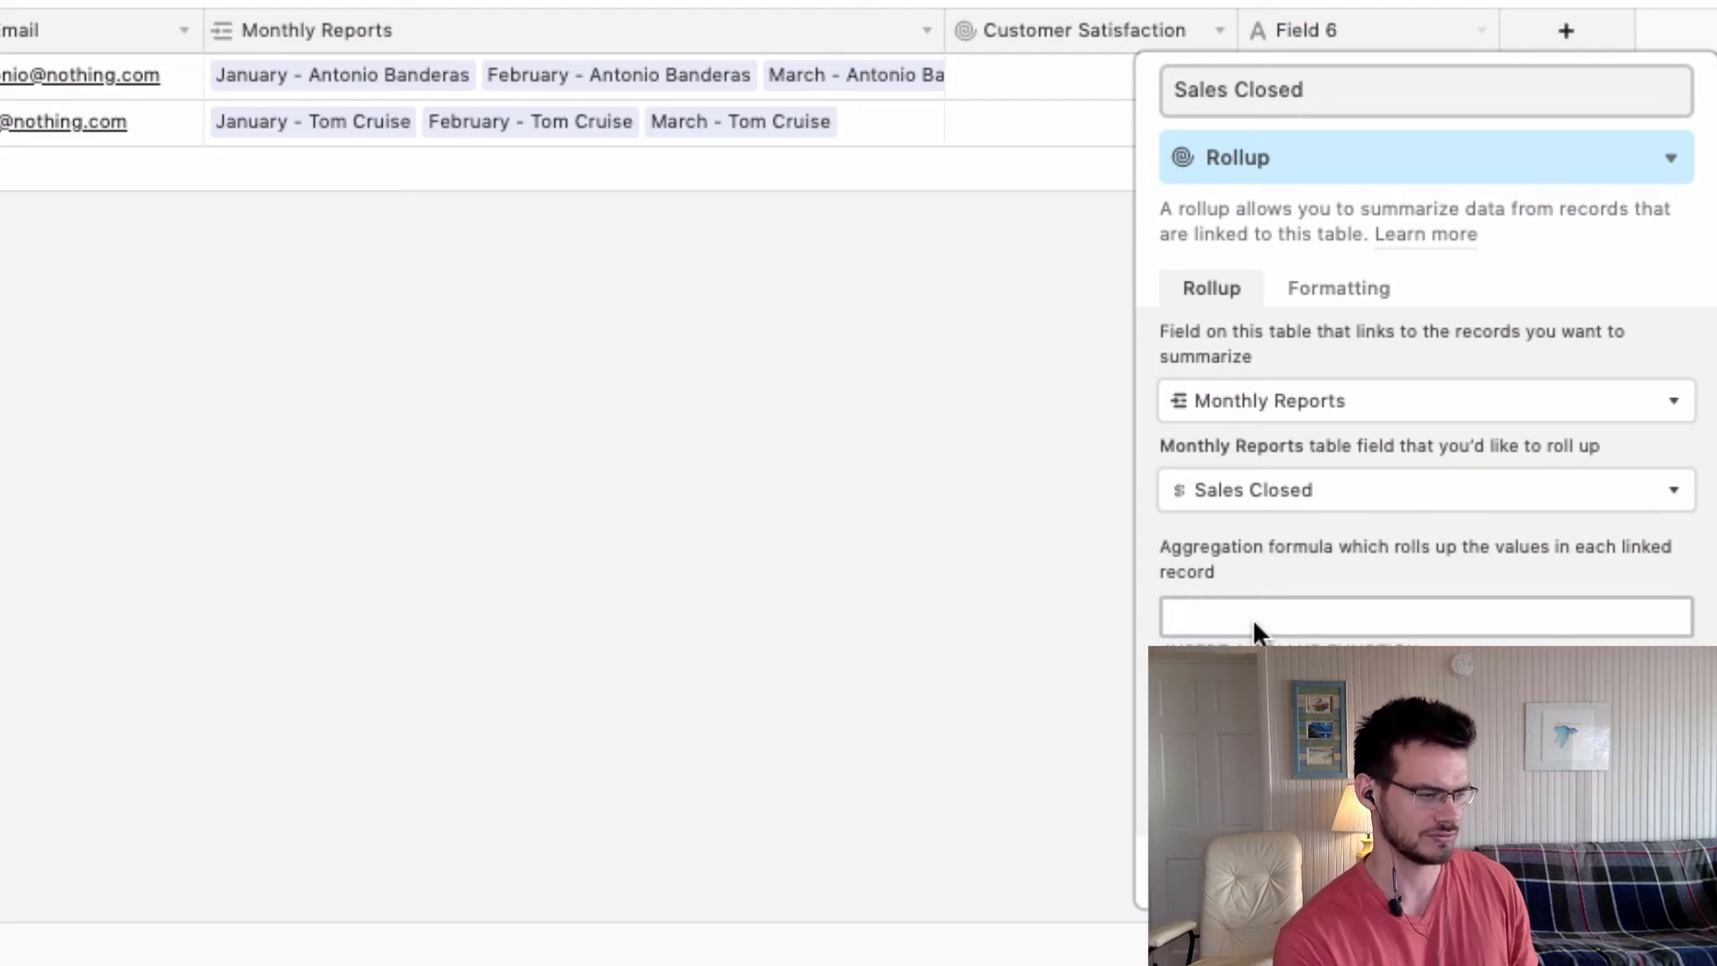
type("SUM")
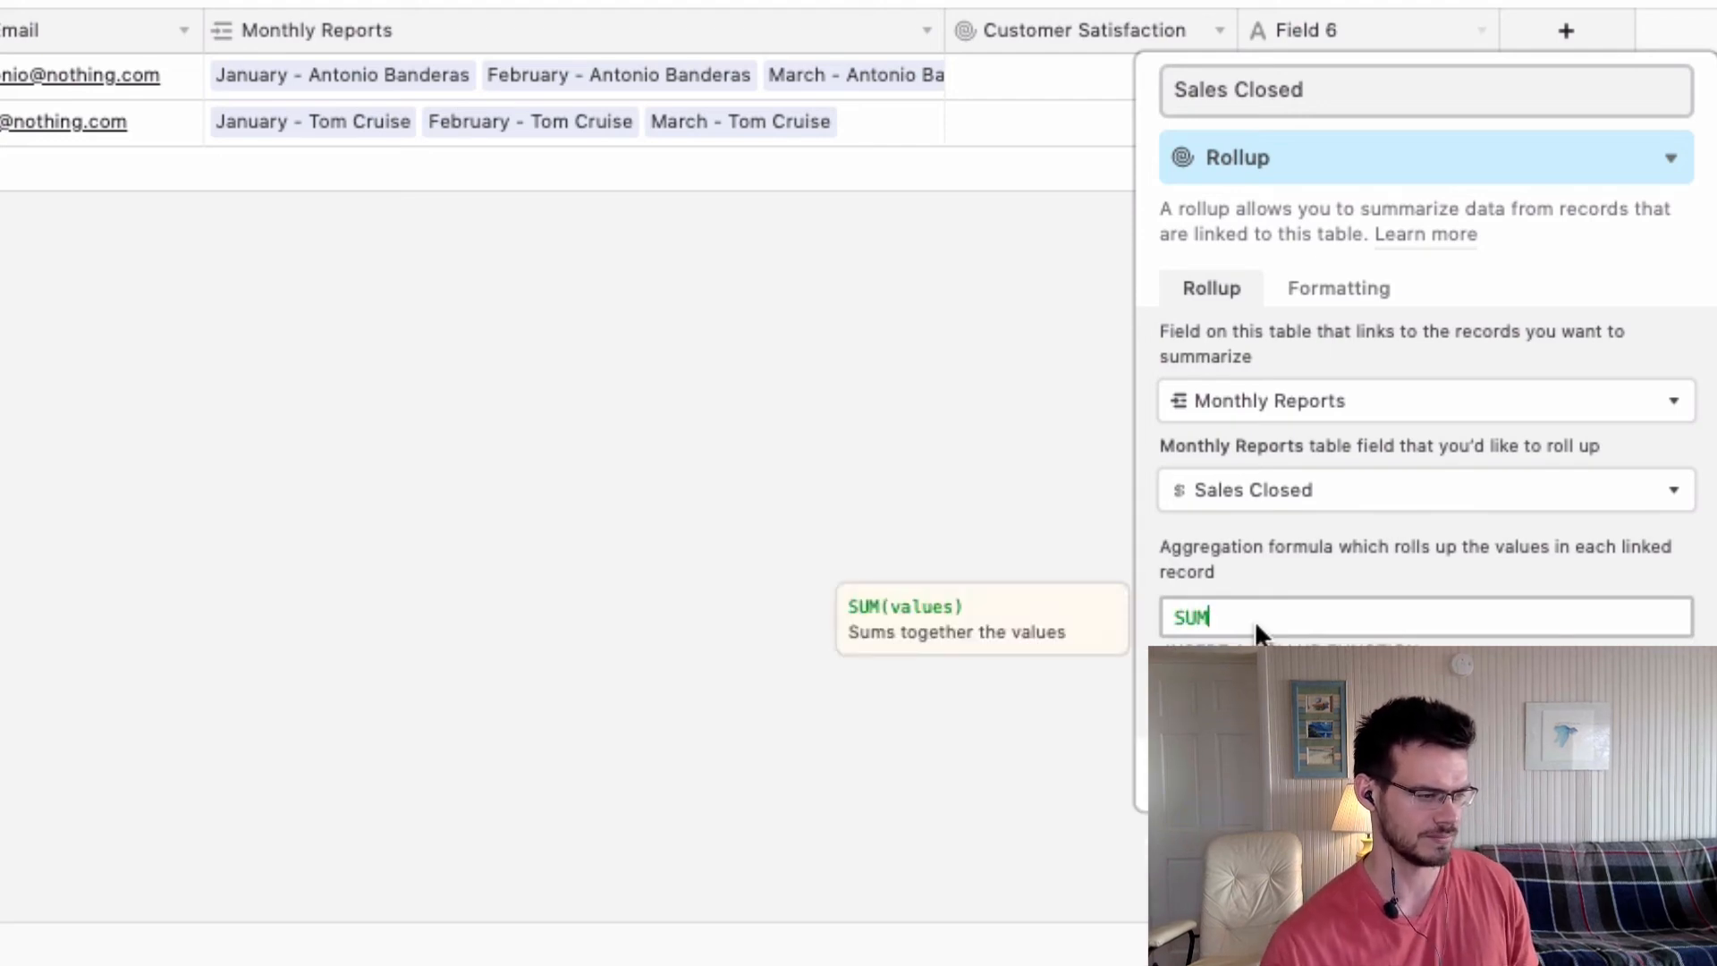
type("(values)")
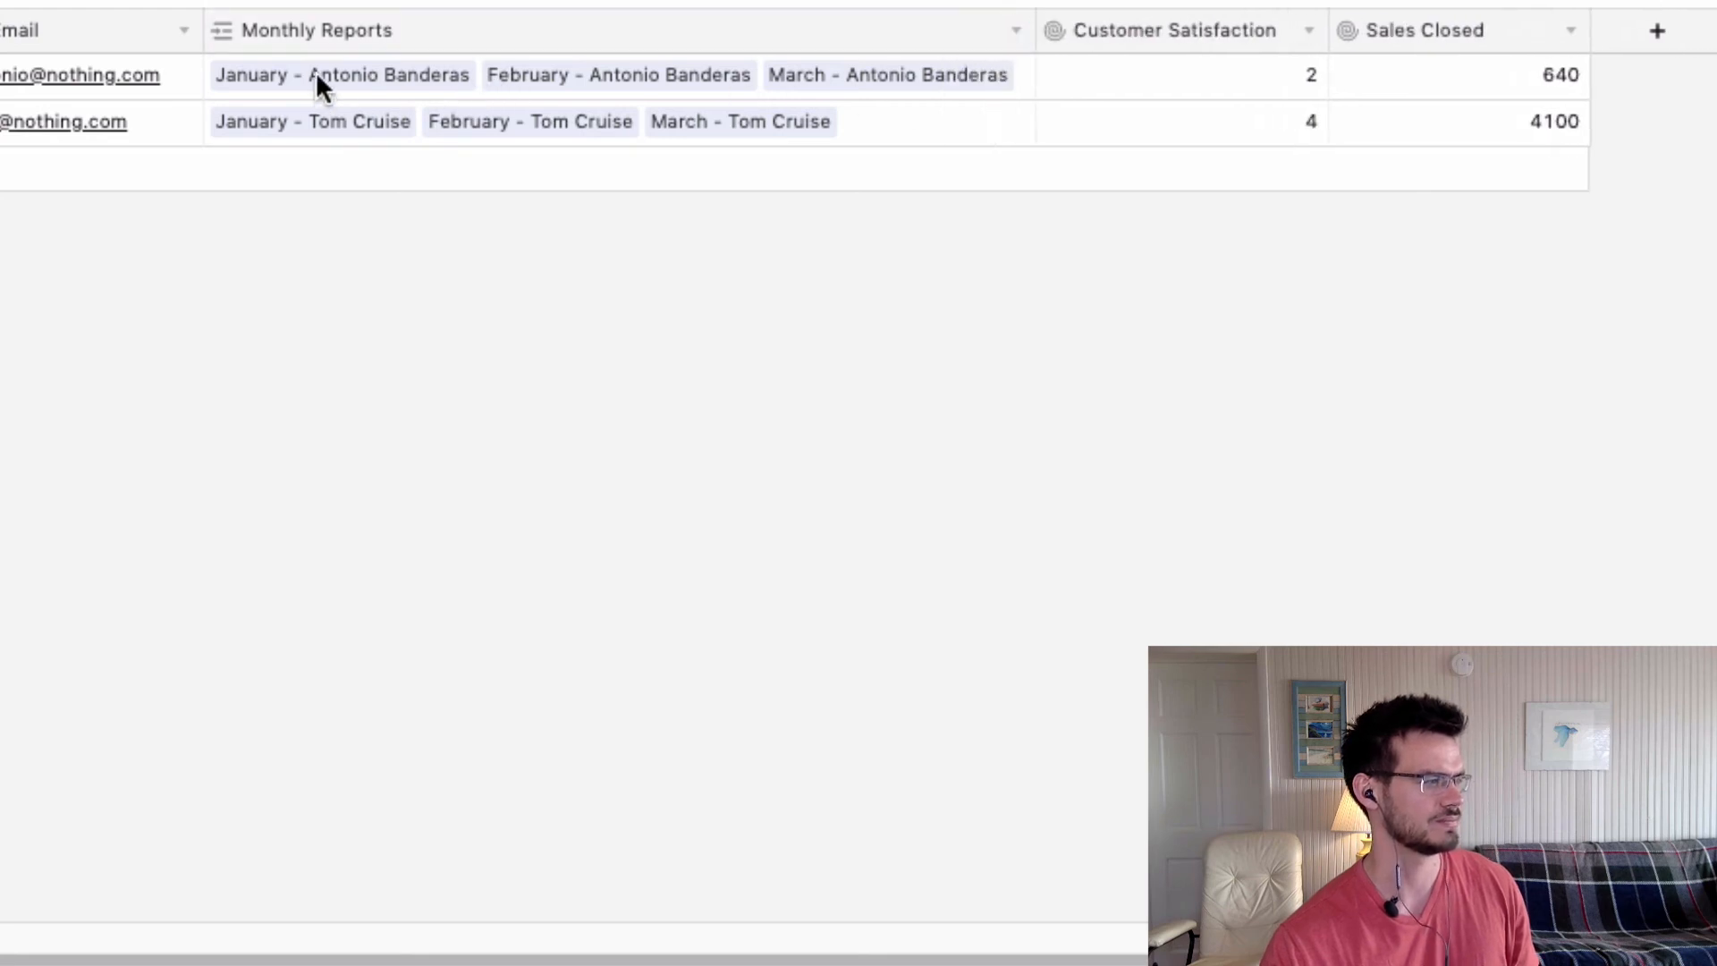
mouse_move(903, 93)
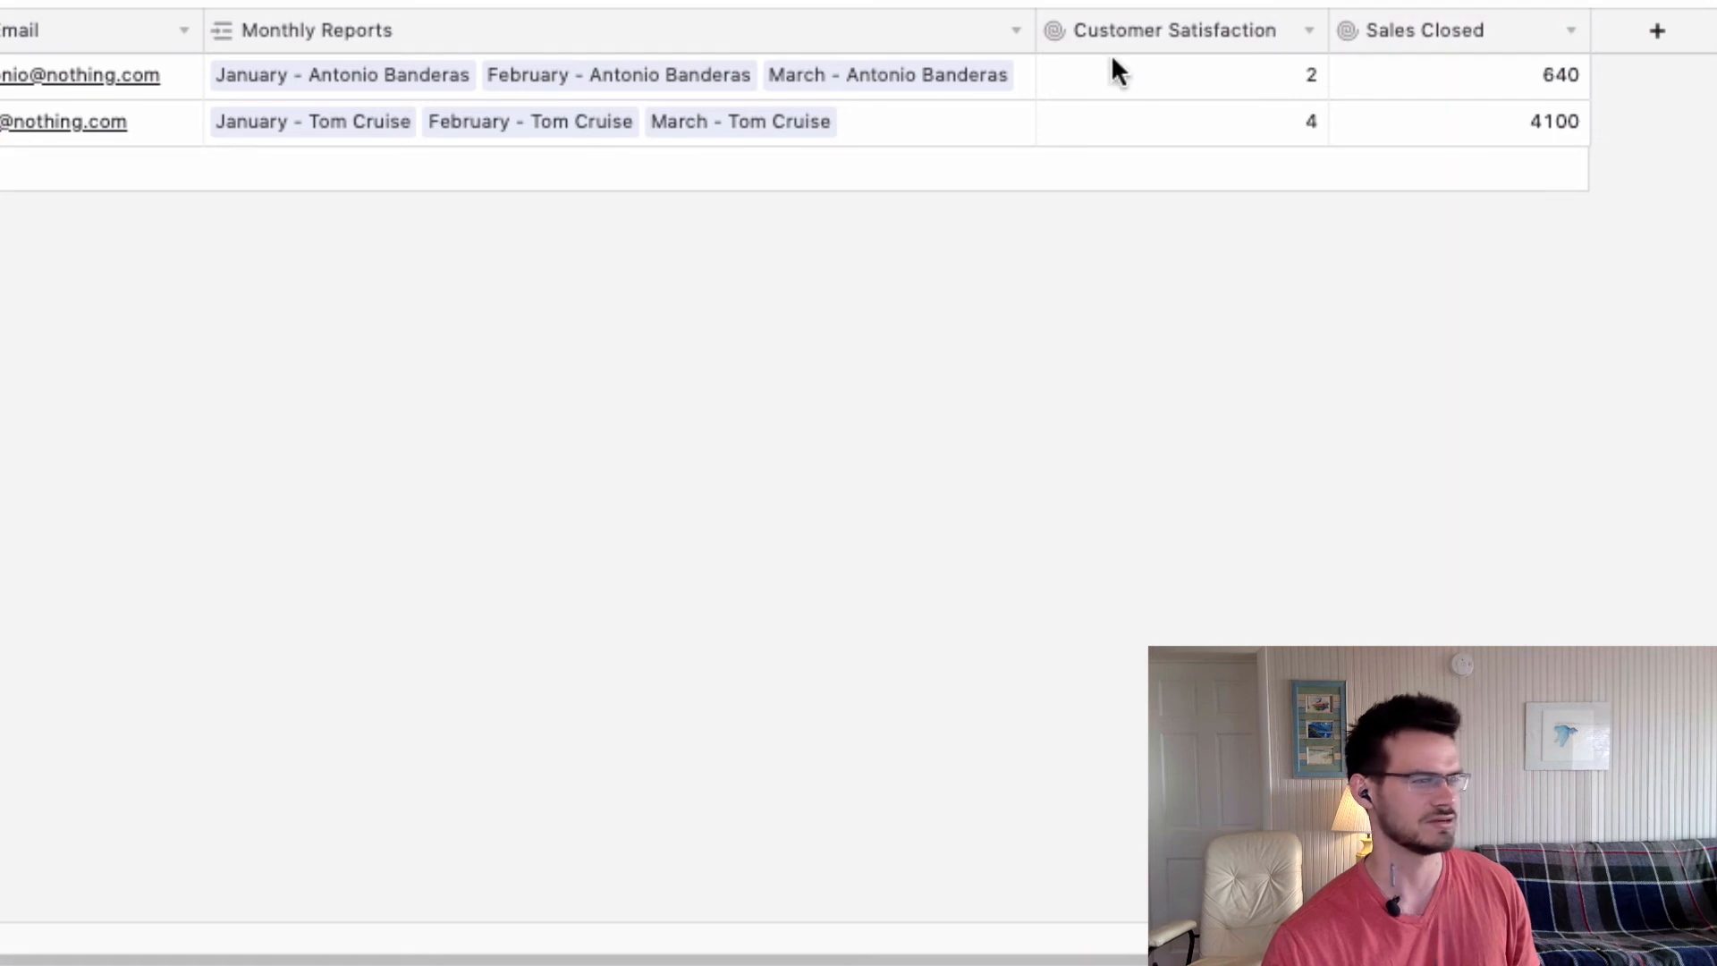
mouse_move(1543, 88)
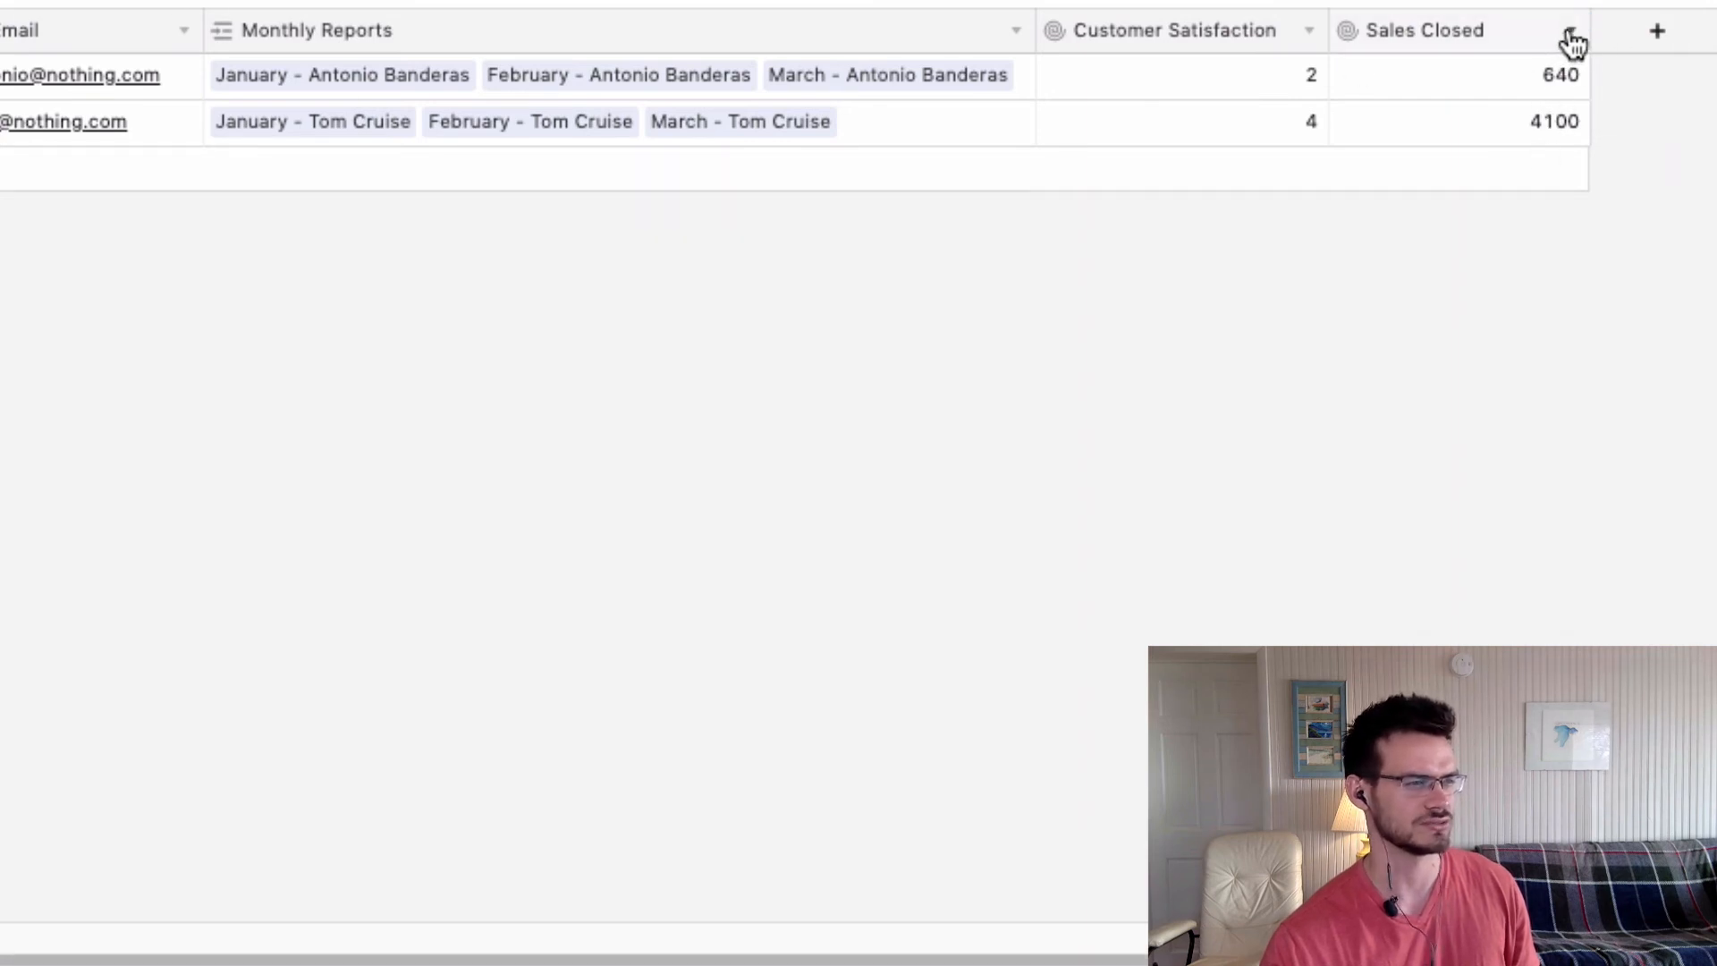
Format the Sales Closed rollup as currency with $1 whole-dollar precision
left_click(1572, 37)
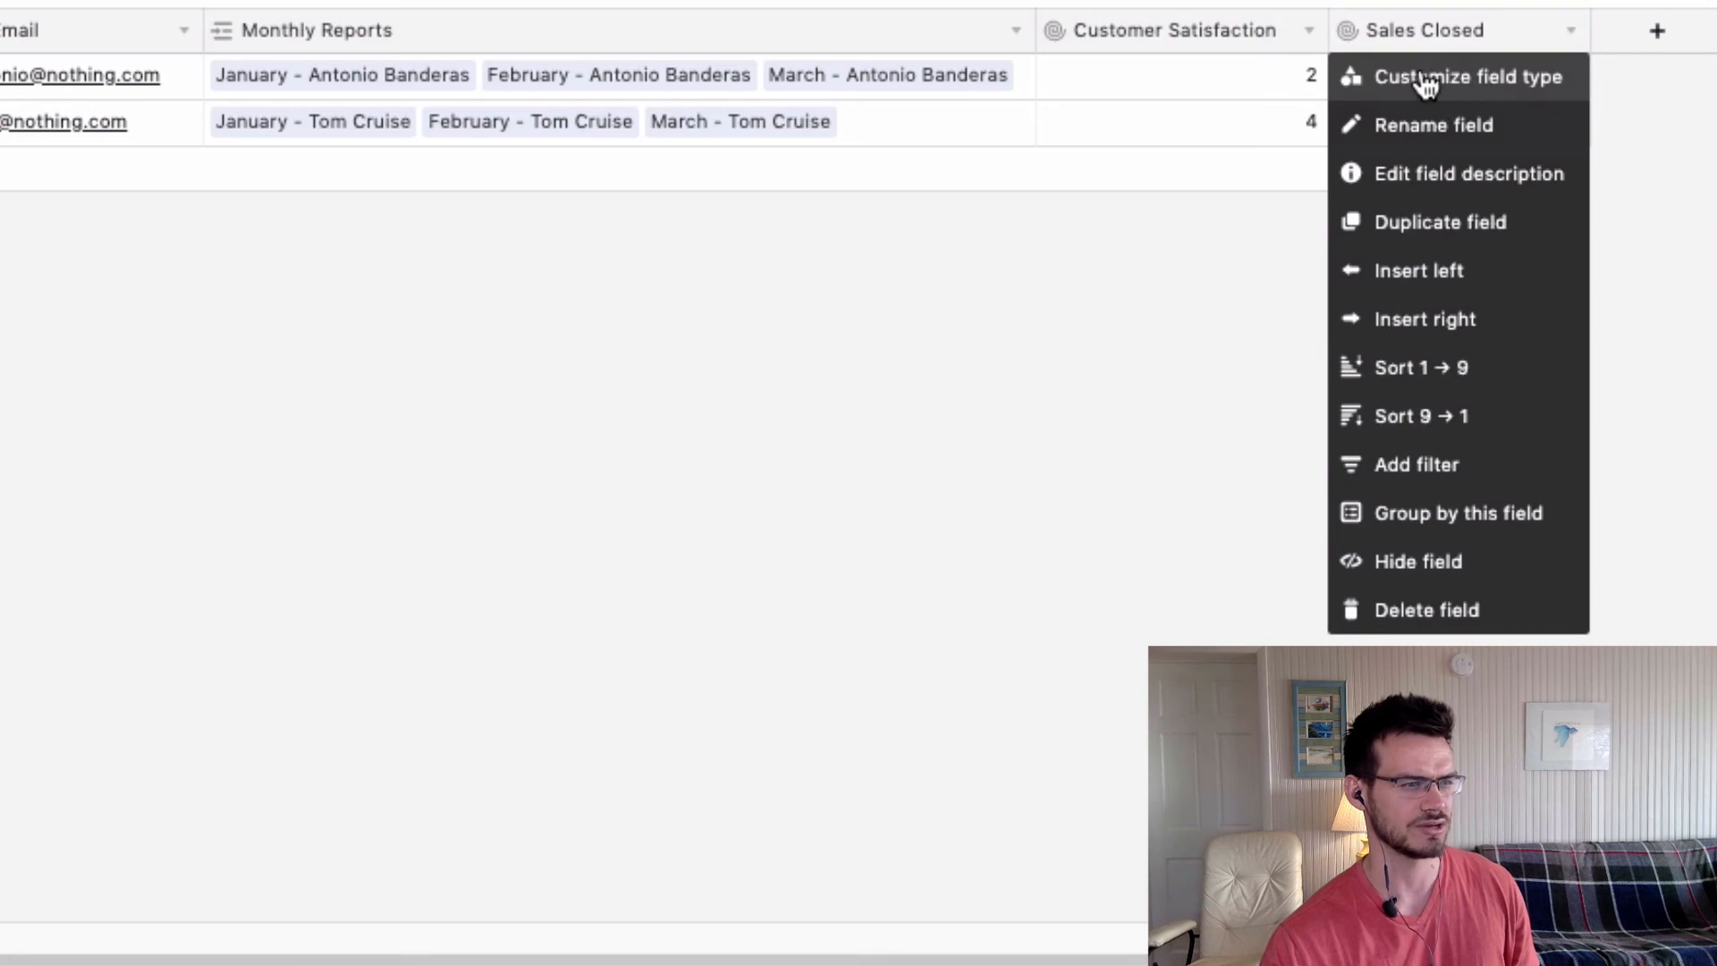
left_click(1456, 77)
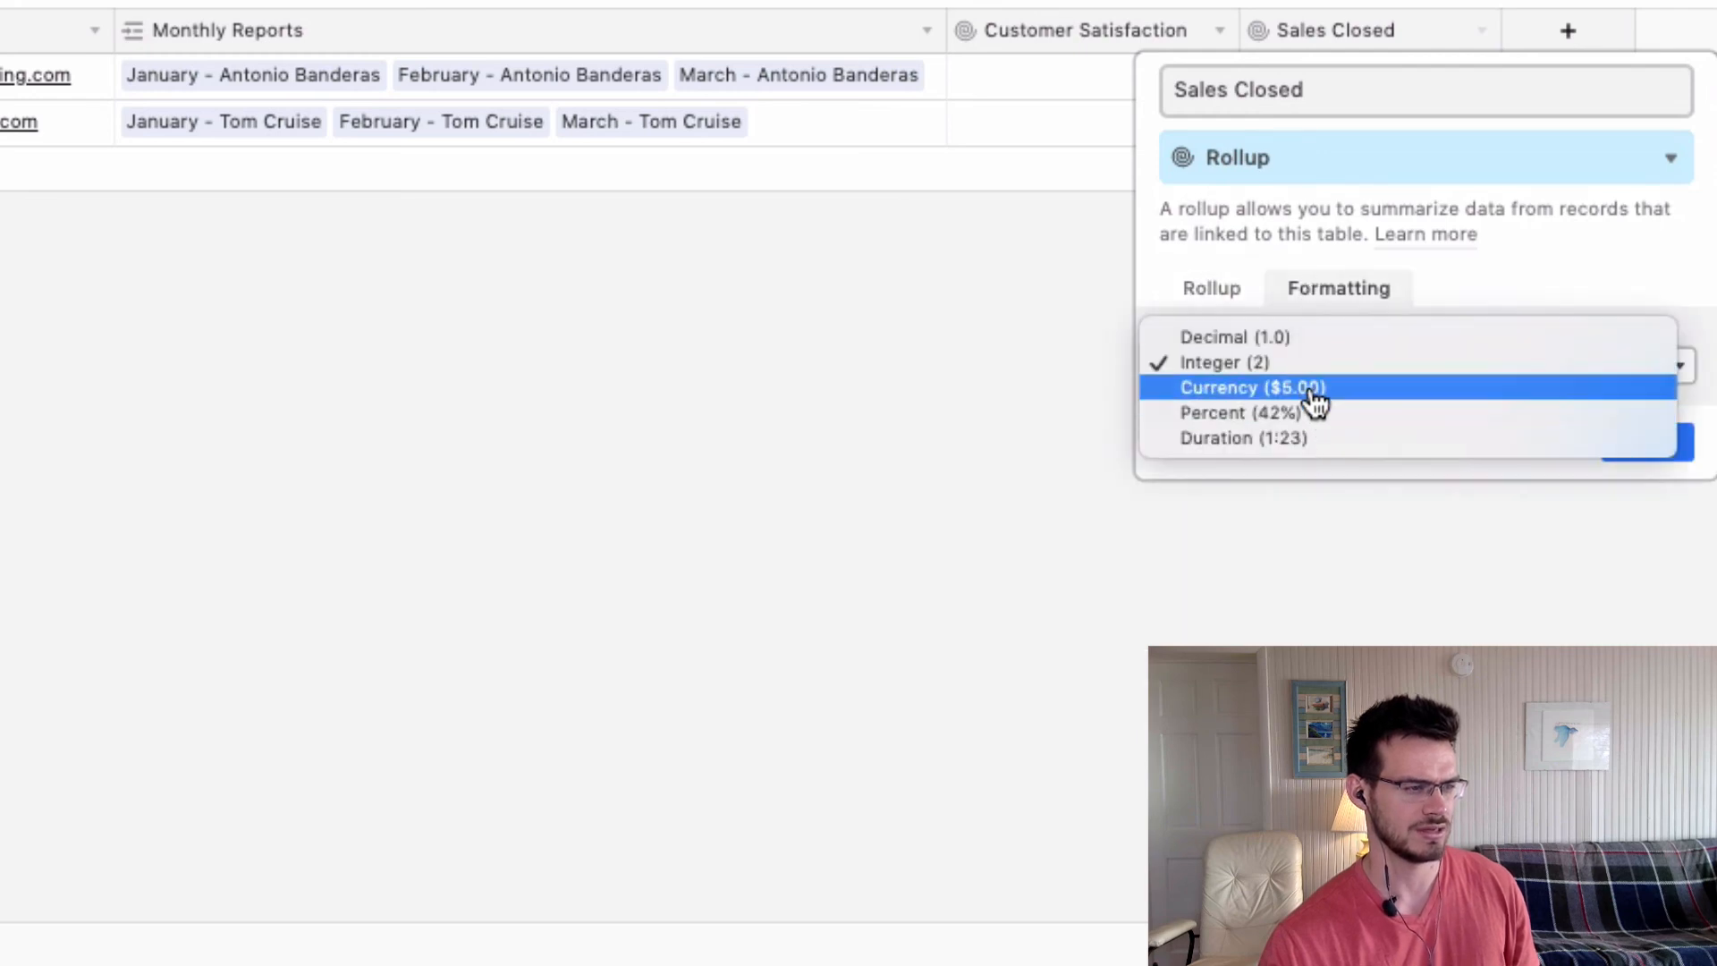
left_click(1254, 386)
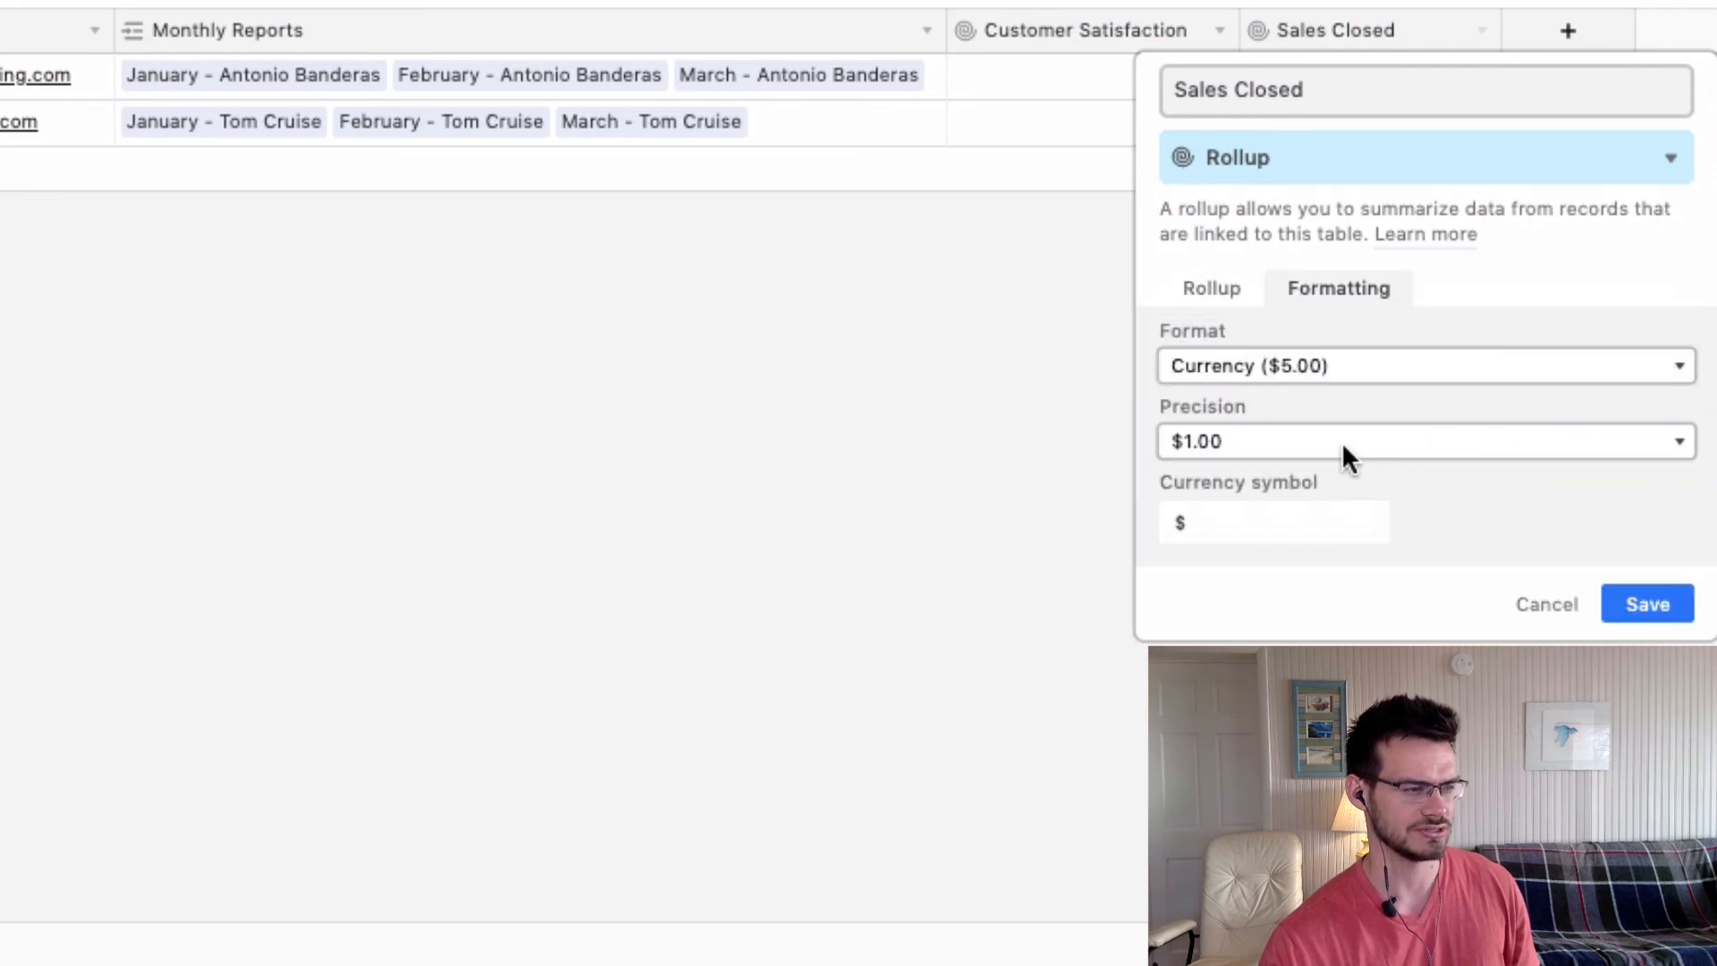
left_click(1425, 440)
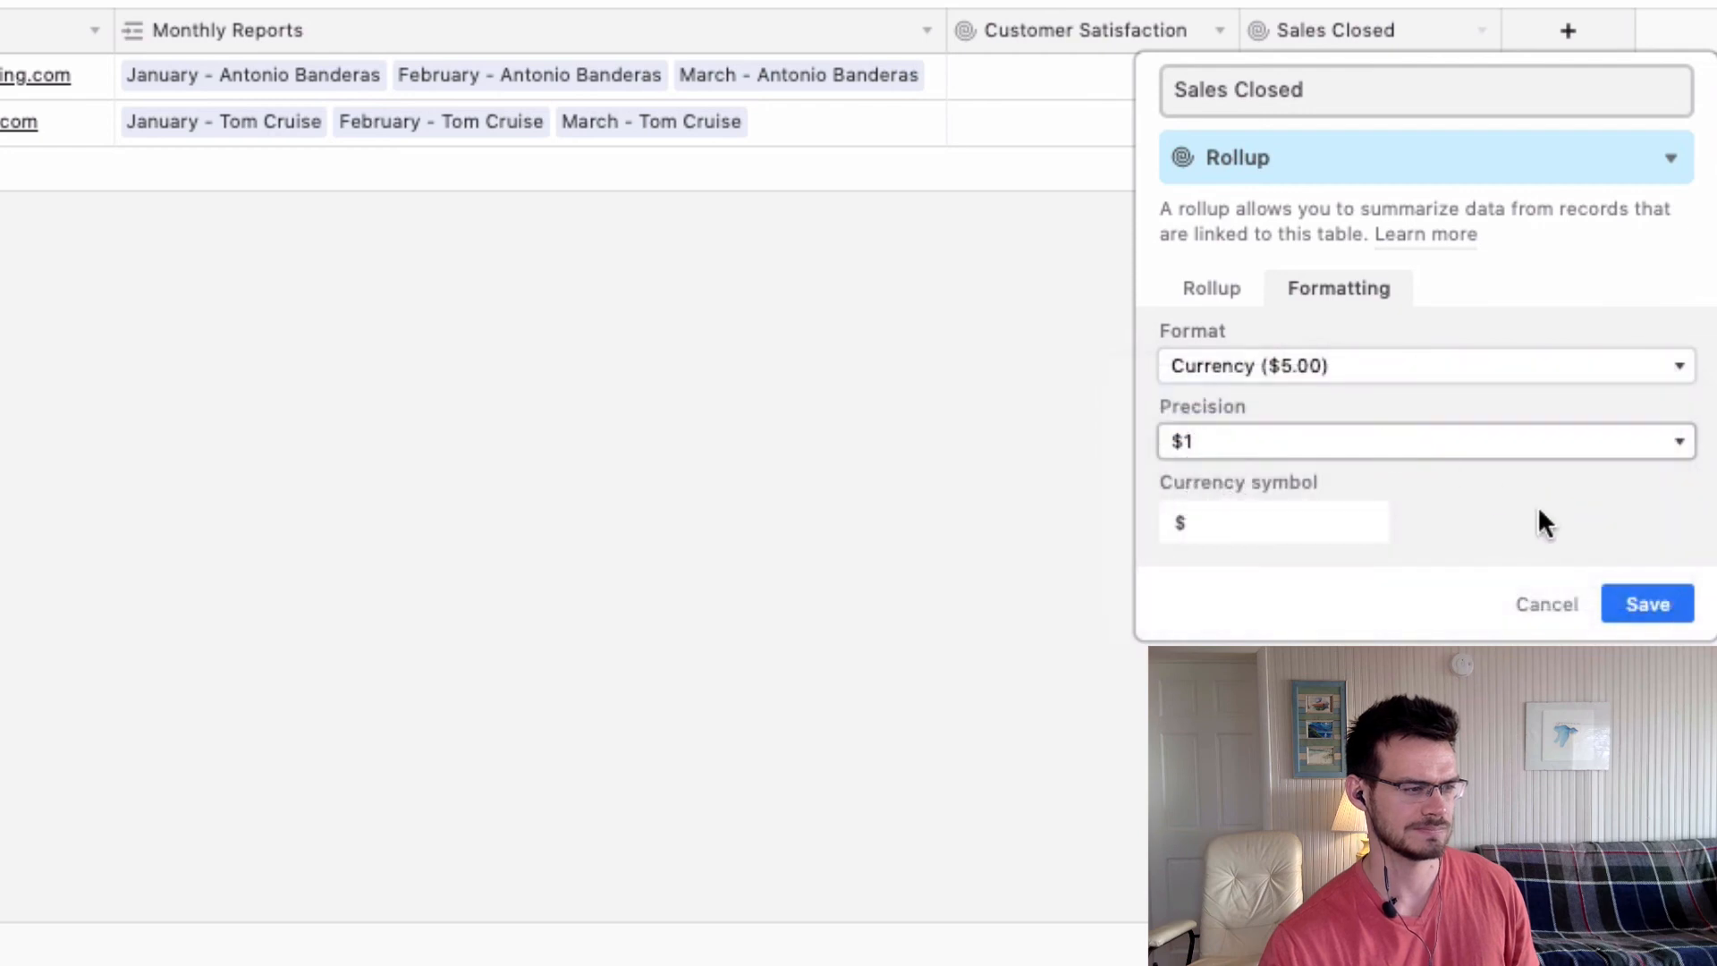
left_click(1647, 602)
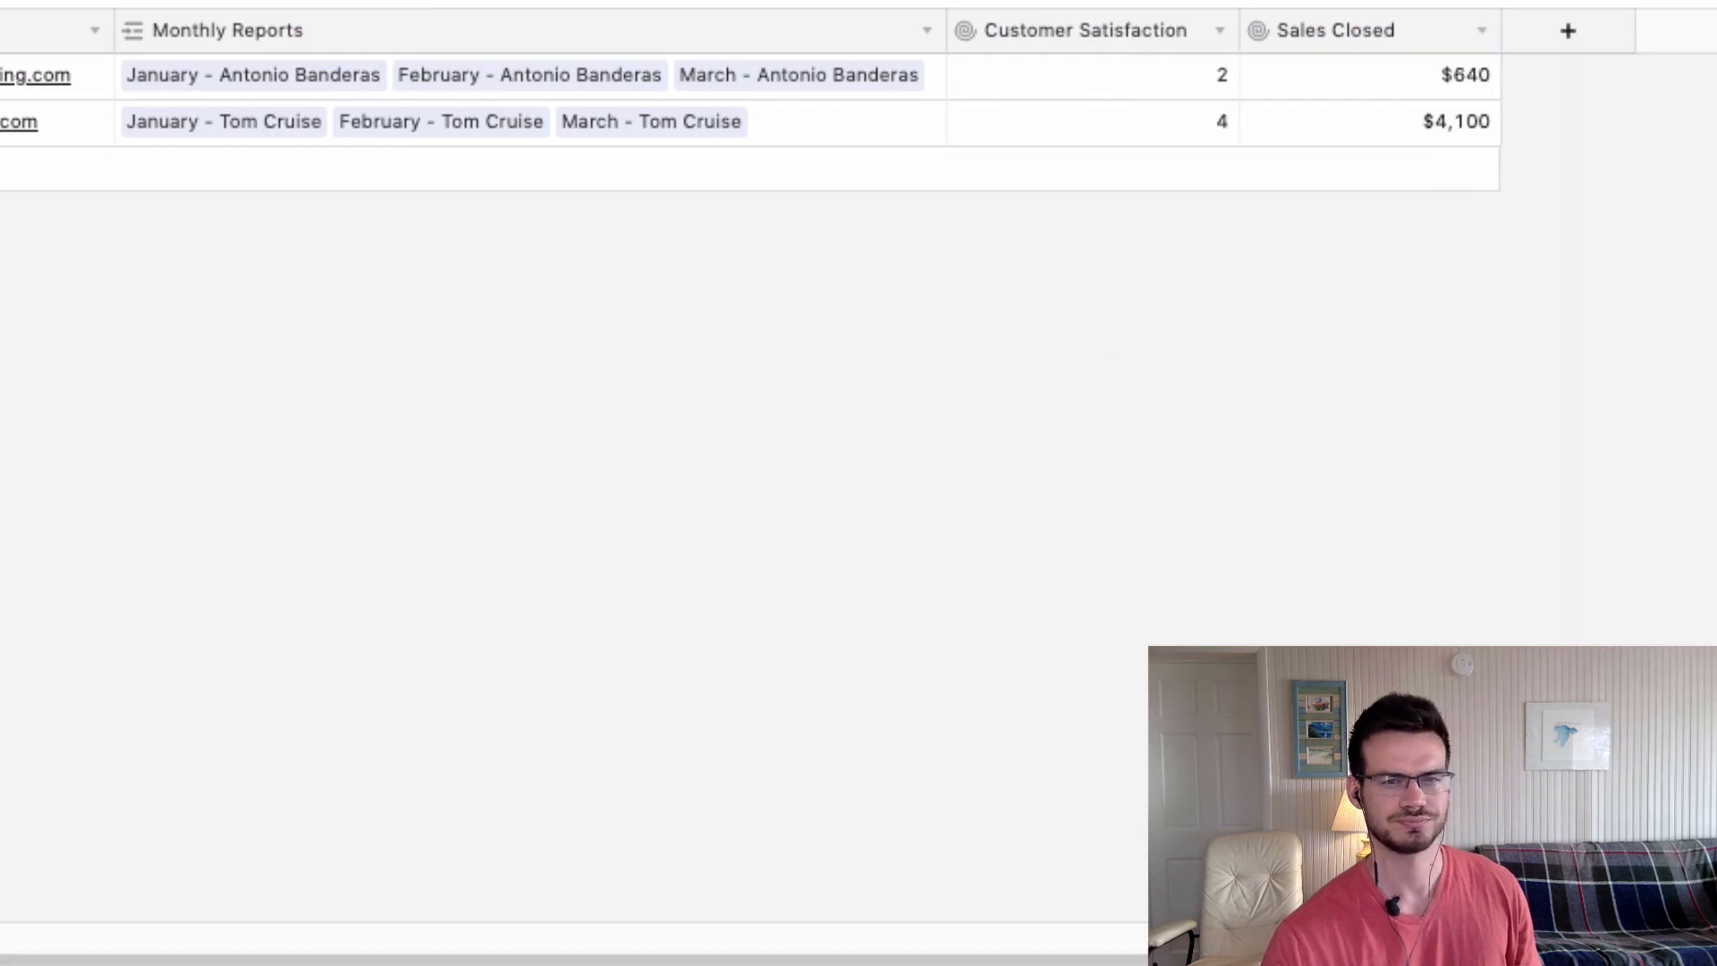